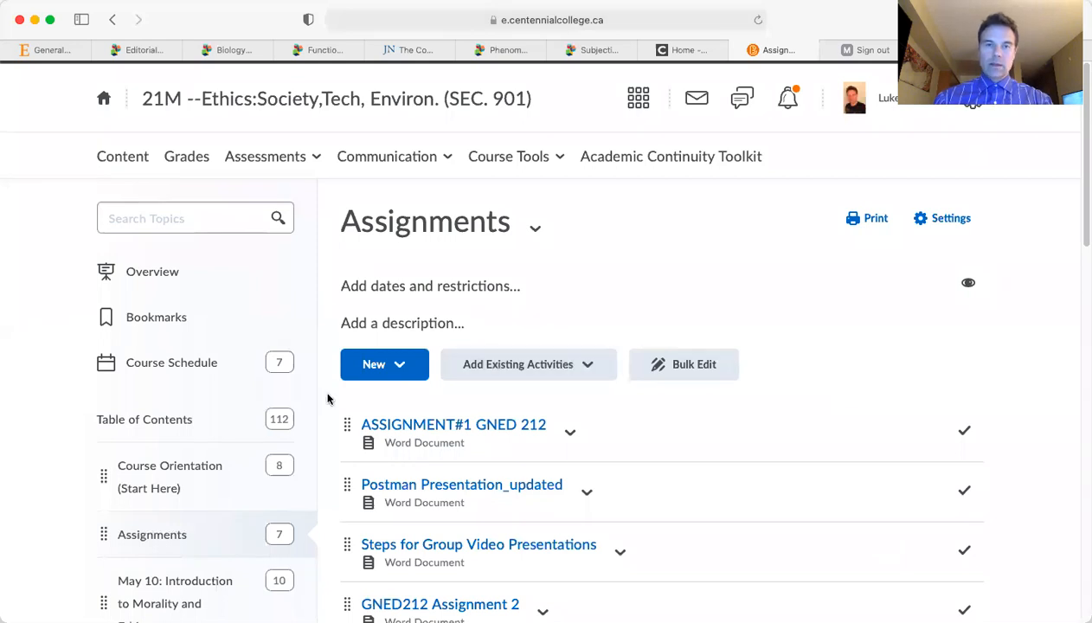
{"action": "mouse_move", "coordinate": [153, 386]}
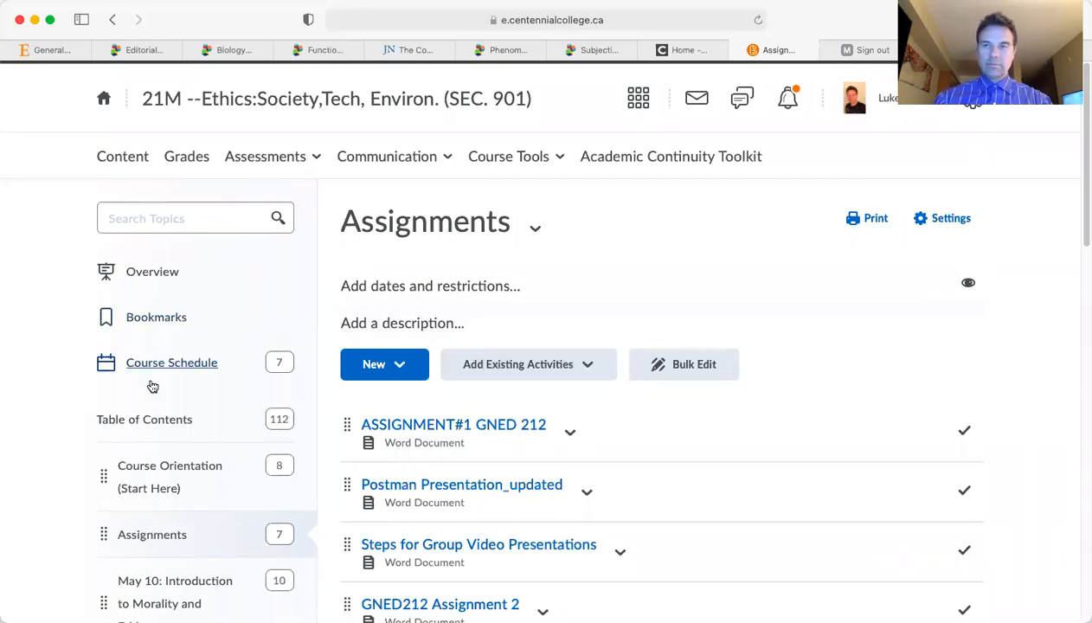
Step: Open the 'Postman Presentation_updated' Word document from the Assignments list
{"action": "scroll", "scroll_direction": "up", "scroll_amount": 3}
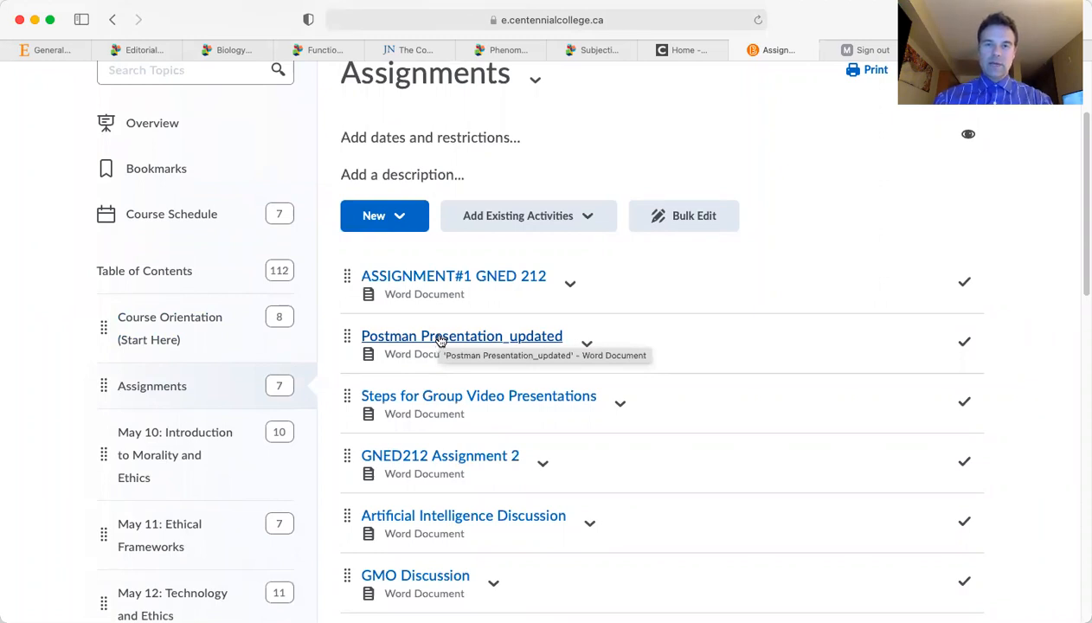
{"action": "left_click", "coordinate": [462, 336]}
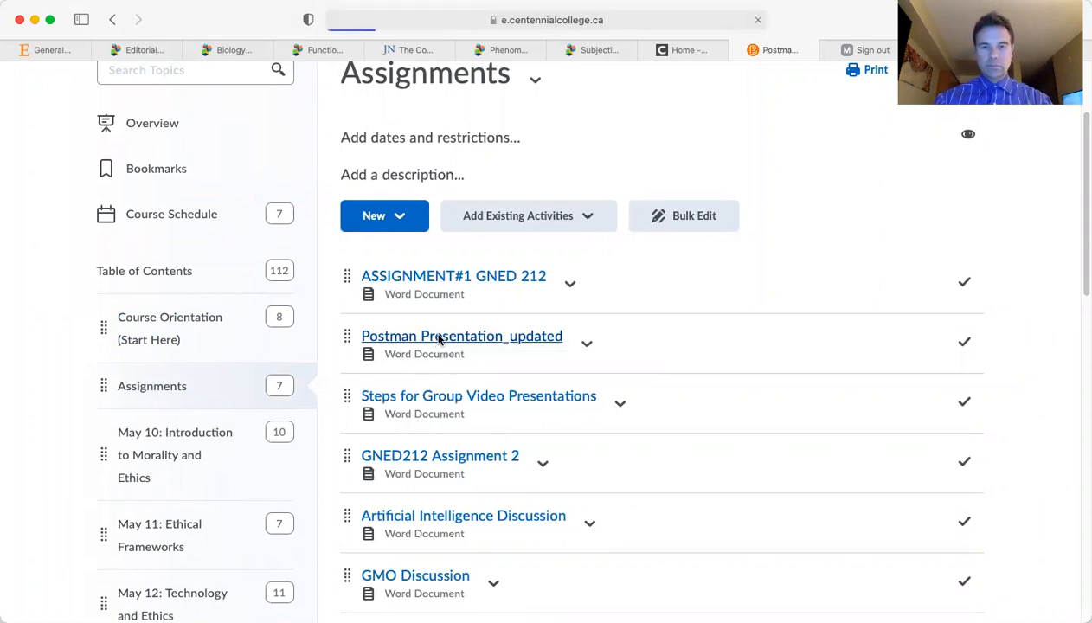
Step: Load the Postman Presentation_updated instructions and read steps 1–5 down to the delivery options
{"action": "left_click", "coordinate": [461, 336]}
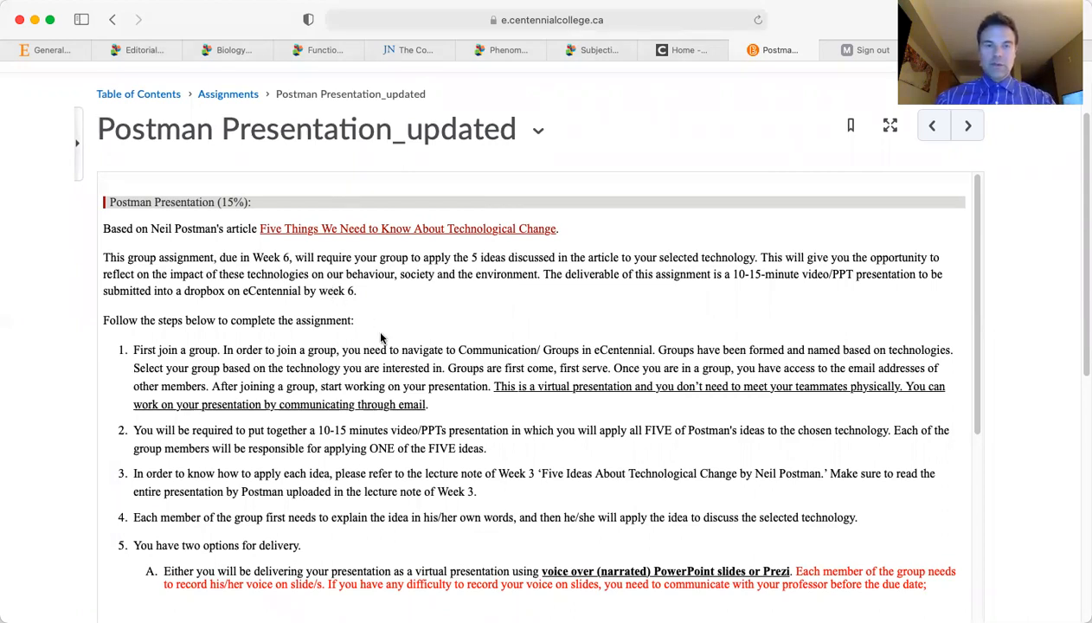
{"action": "scroll", "scroll_direction": "up", "scroll_amount": 3}
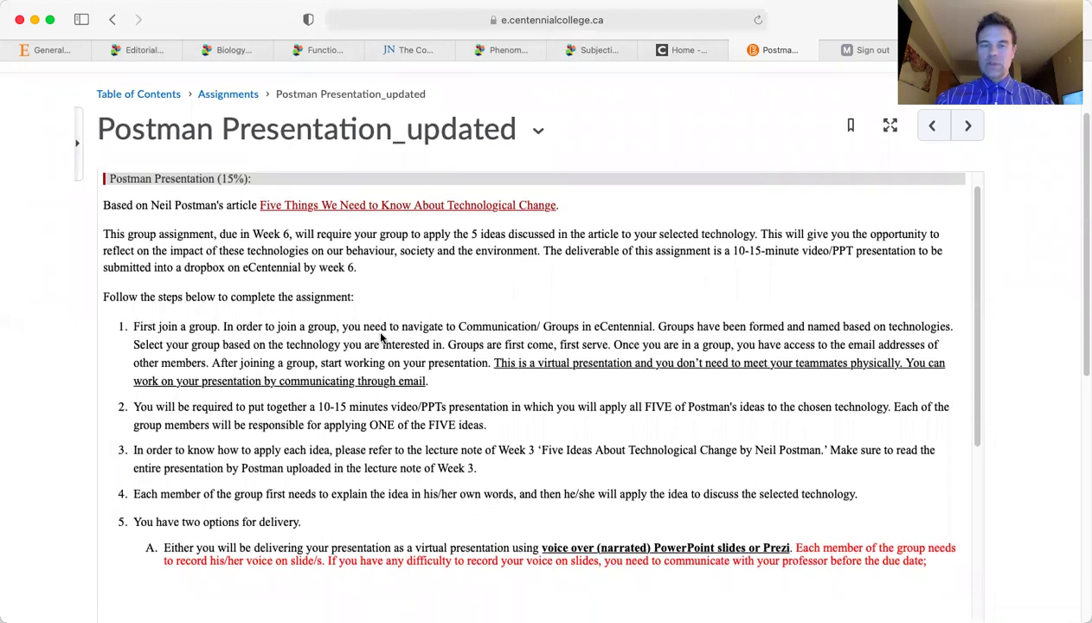
{"action": "scroll", "scroll_direction": "up", "scroll_amount": 3}
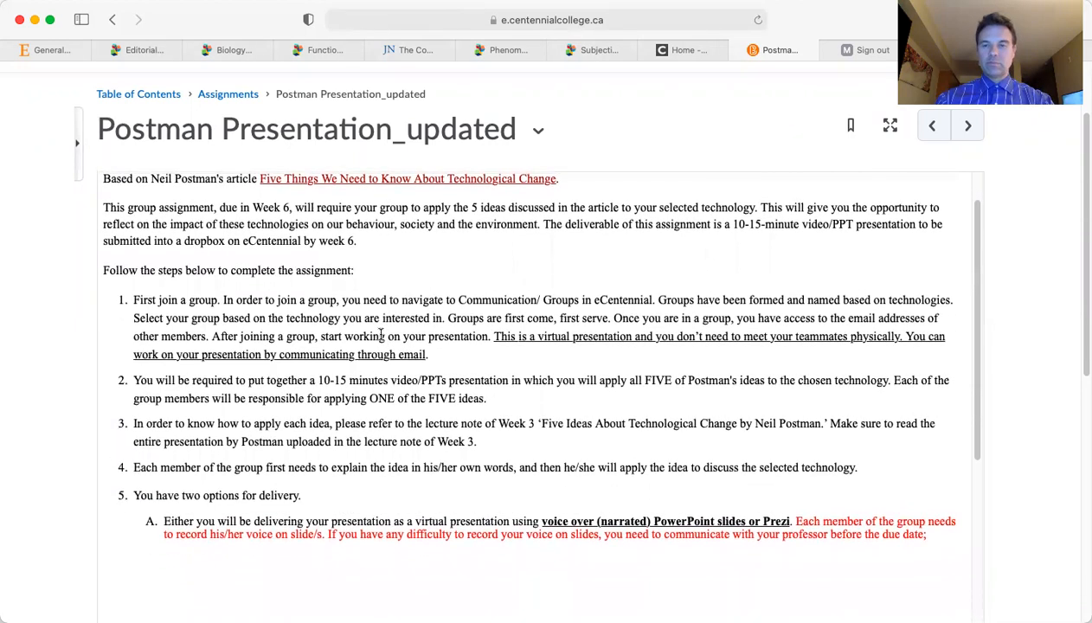
{"action": "scroll", "scroll_direction": "down", "scroll_amount": 3}
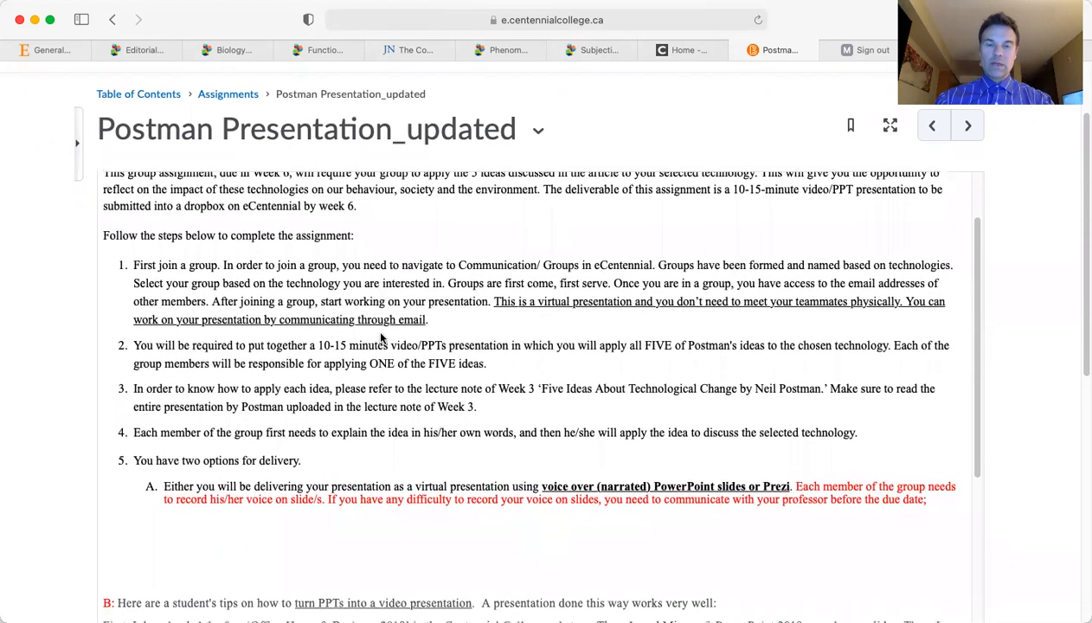
{"action": "scroll", "scroll_direction": "down", "scroll_amount": 3}
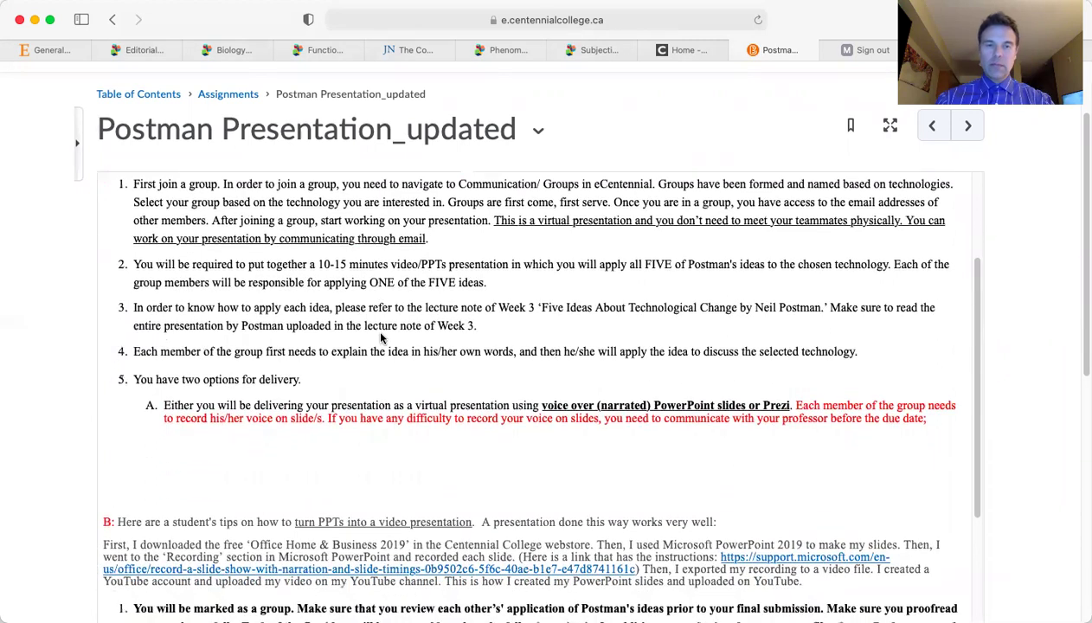
{"action": "scroll", "scroll_direction": "down", "scroll_amount": 3}
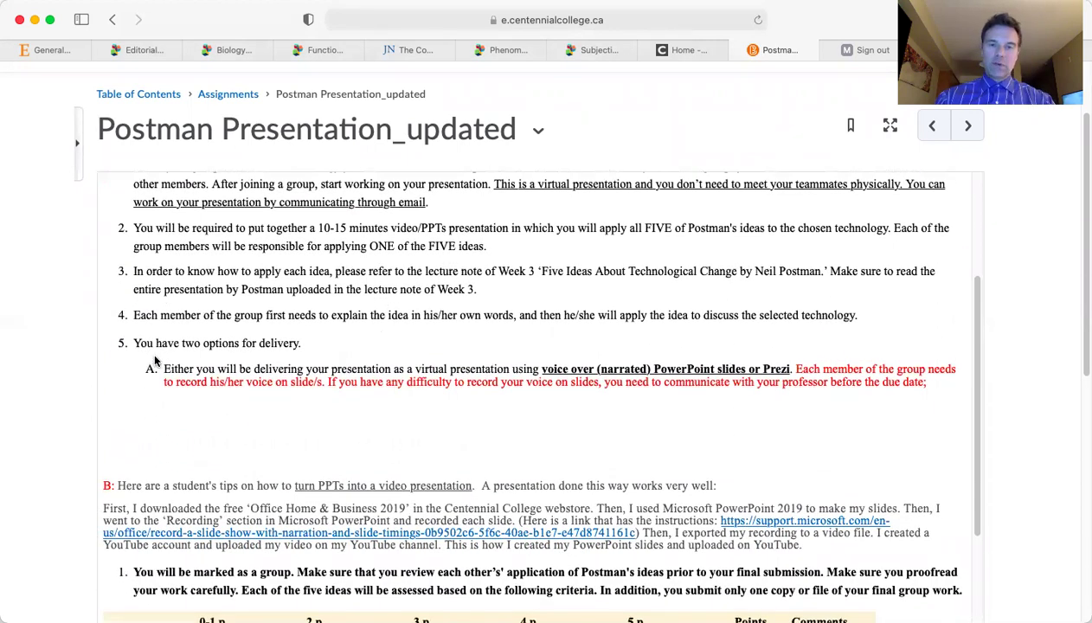
{"action": "scroll", "scroll_direction": "down", "scroll_amount": 3}
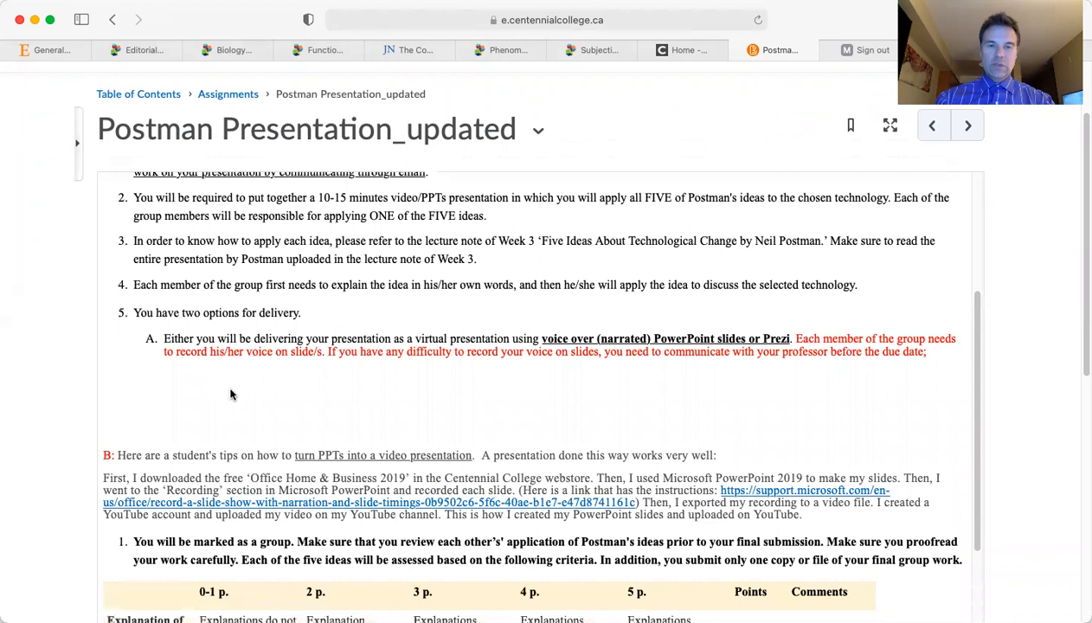
{"action": "mouse_move", "coordinate": [315, 435]}
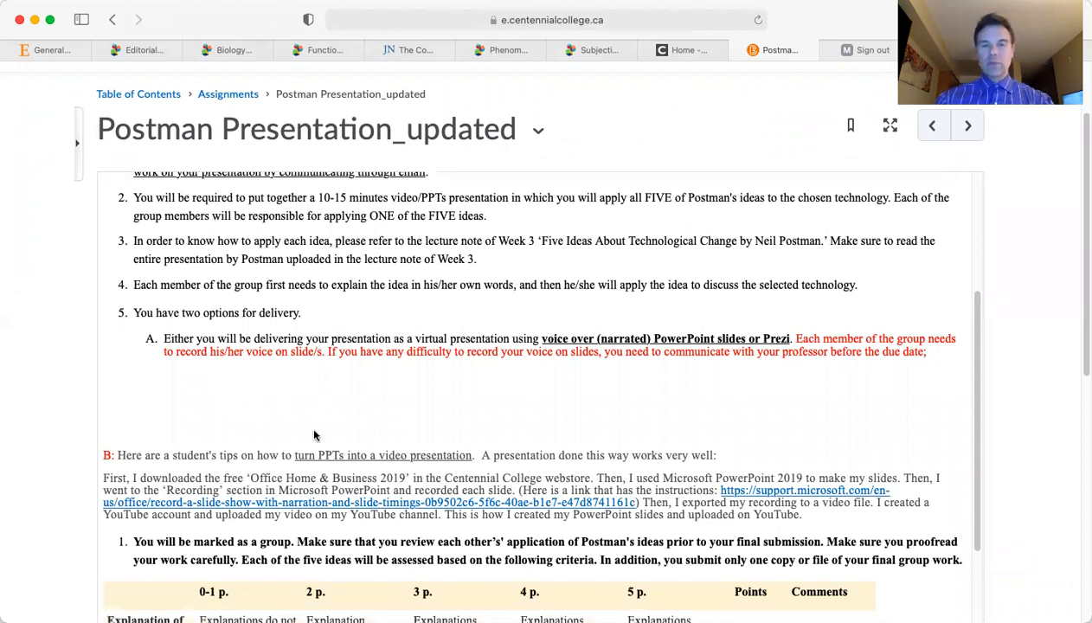
{"action": "mouse_move", "coordinate": [294, 439]}
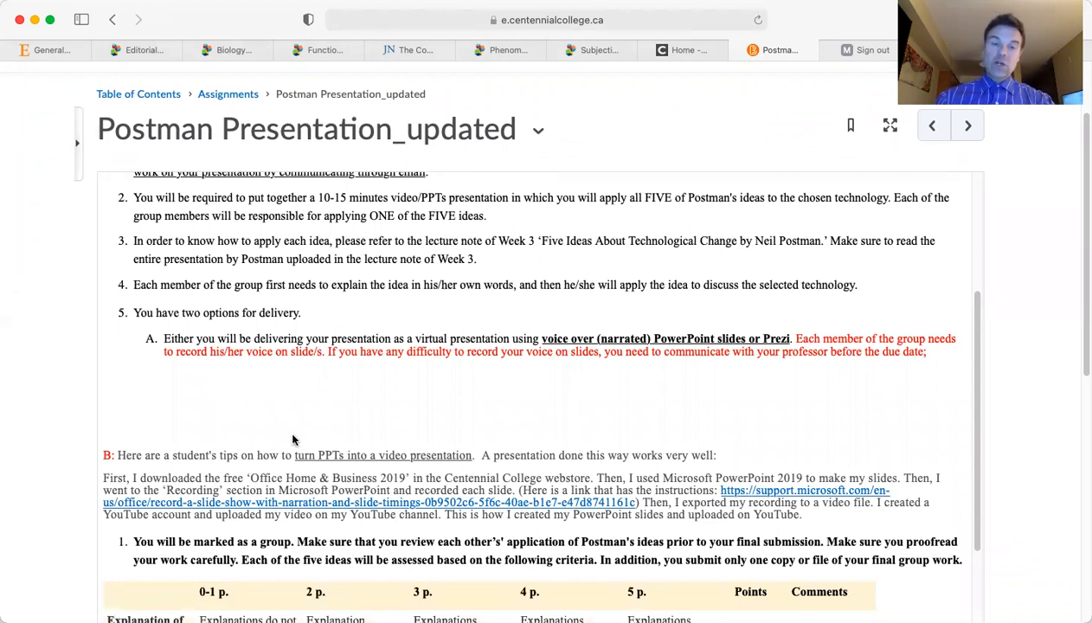
{"action": "mouse_move", "coordinate": [429, 455]}
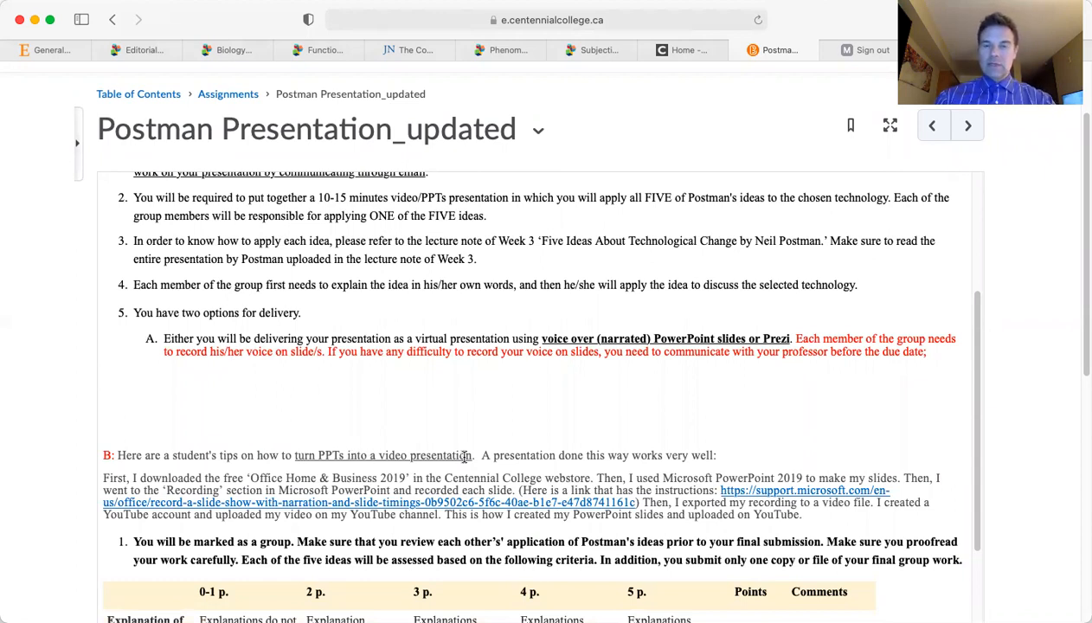
{"action": "mouse_move", "coordinate": [459, 430]}
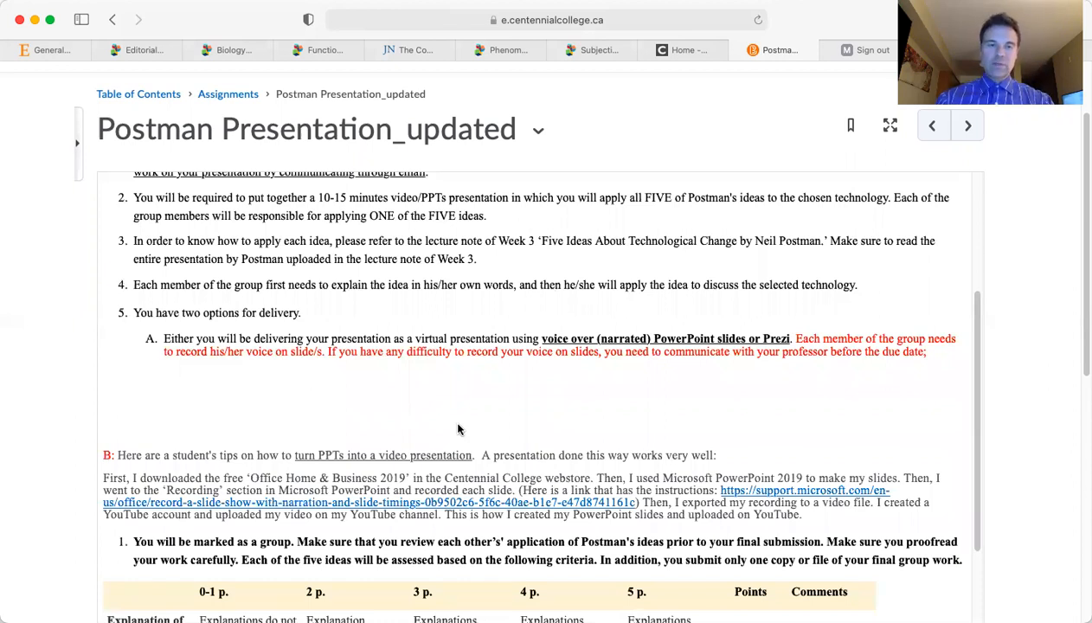
{"action": "mouse_move", "coordinate": [416, 482]}
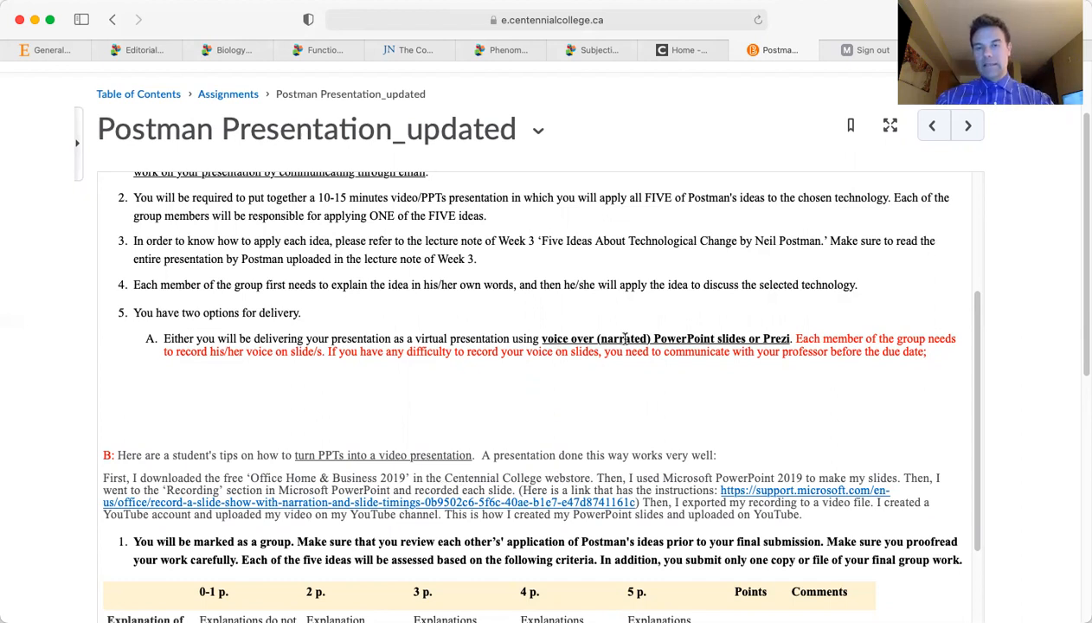
{"action": "mouse_move", "coordinate": [711, 339]}
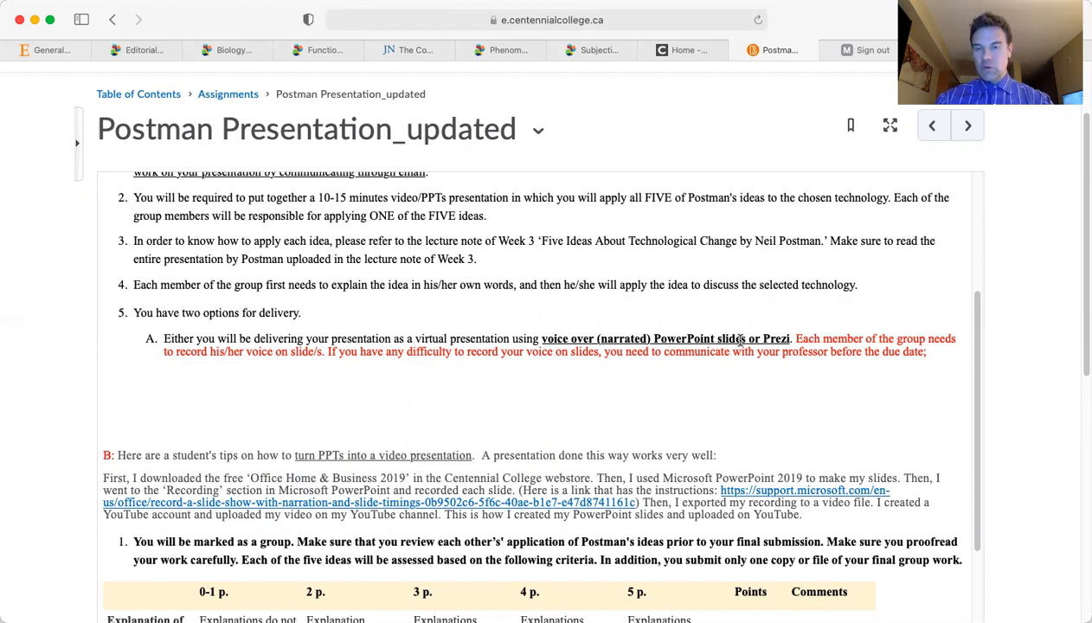
{"action": "mouse_move", "coordinate": [715, 345]}
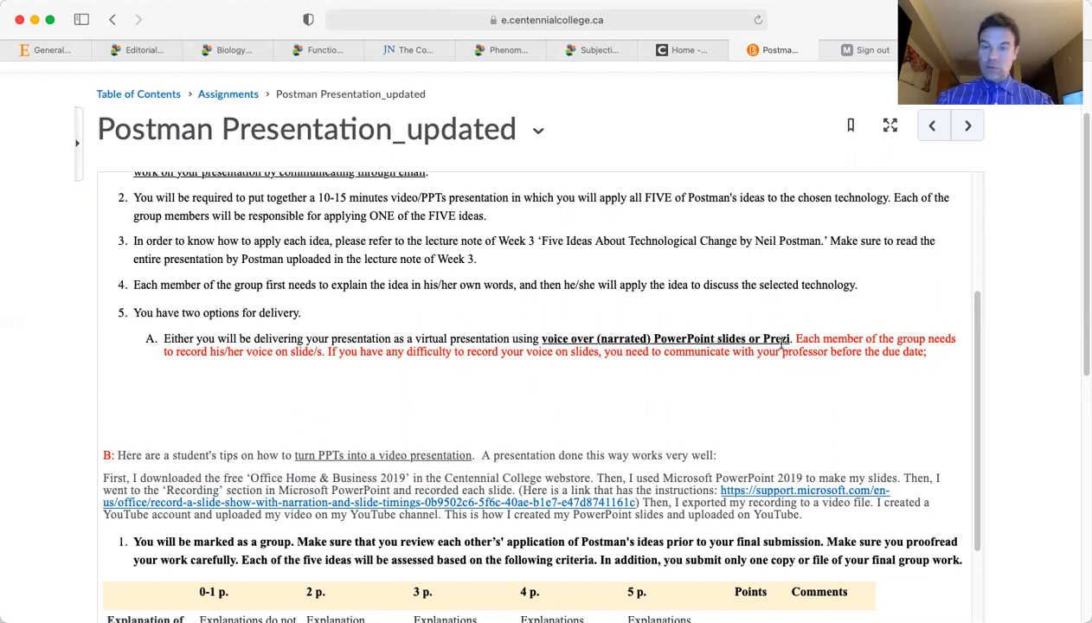
{"action": "scroll", "scroll_direction": "down", "scroll_amount": 3}
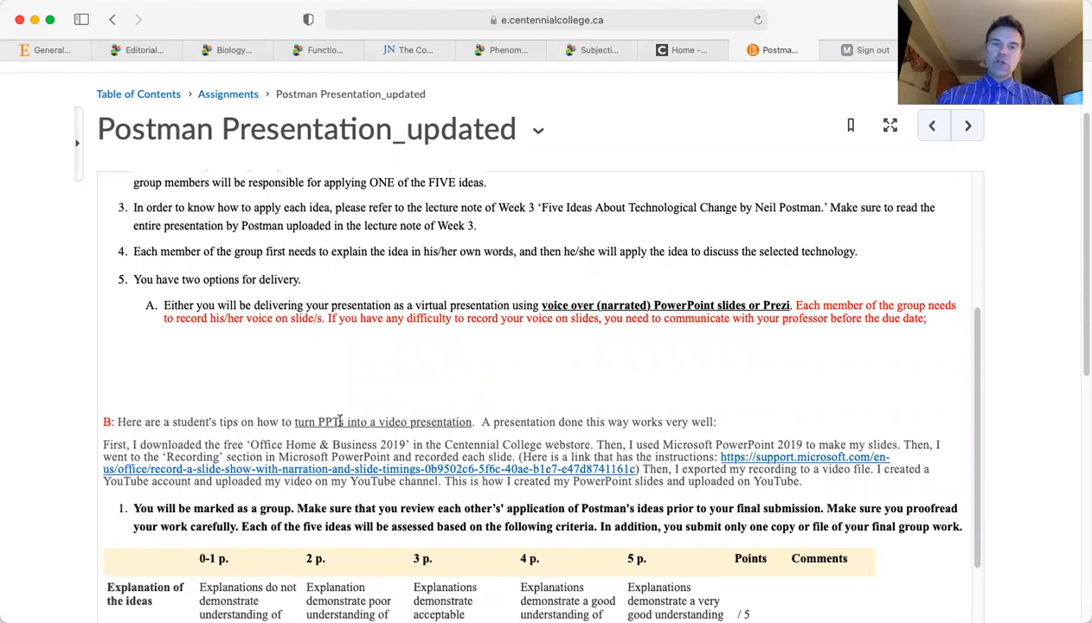
{"action": "mouse_move", "coordinate": [482, 416]}
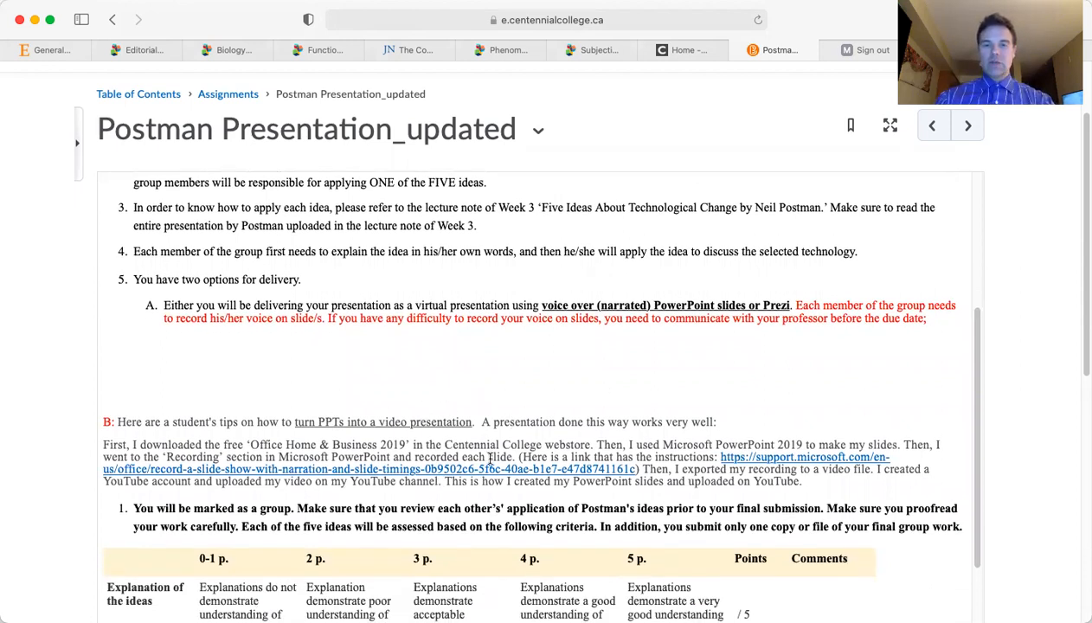
Step: Scroll to the rubric: explanation, application to technology, delivery, each out of 5
{"action": "scroll", "scroll_direction": "down", "scroll_amount": 3}
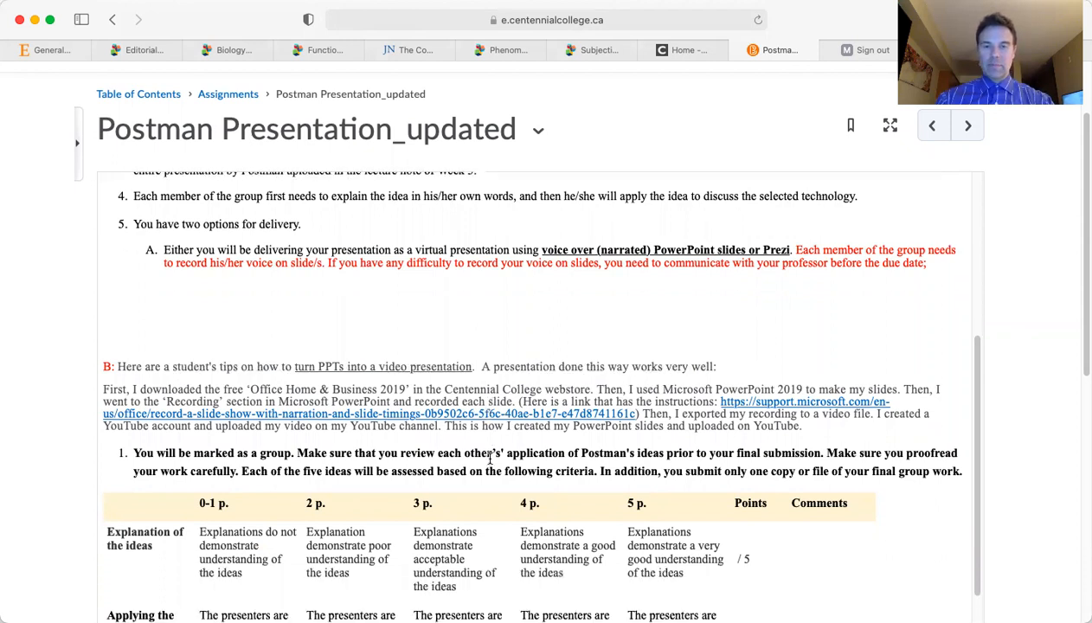
{"action": "scroll", "scroll_direction": "down", "scroll_amount": 3}
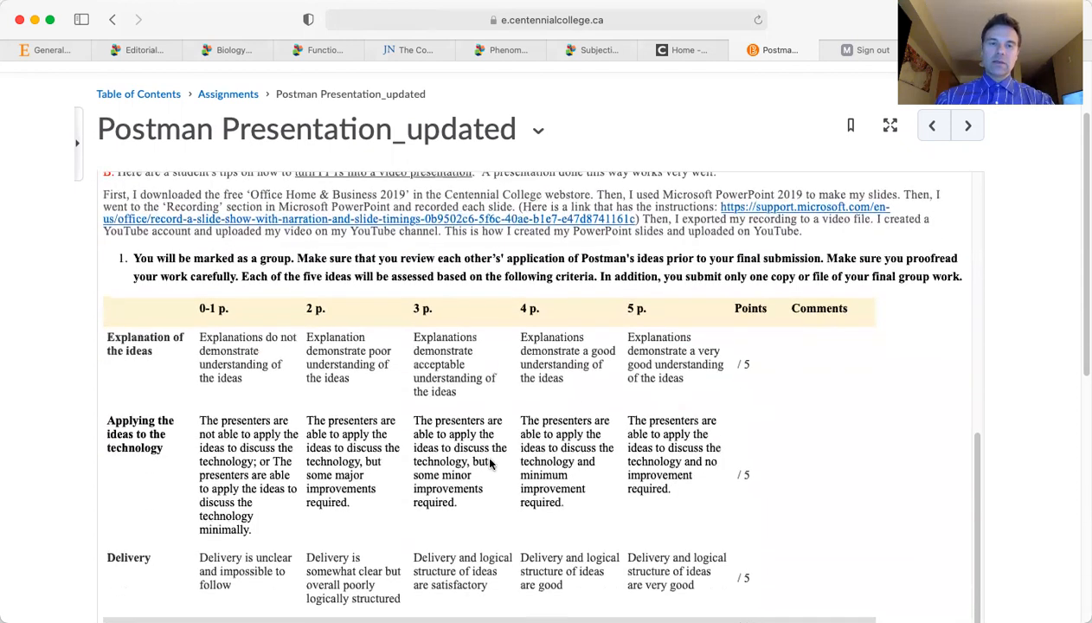
{"action": "scroll", "scroll_direction": "down", "scroll_amount": 3}
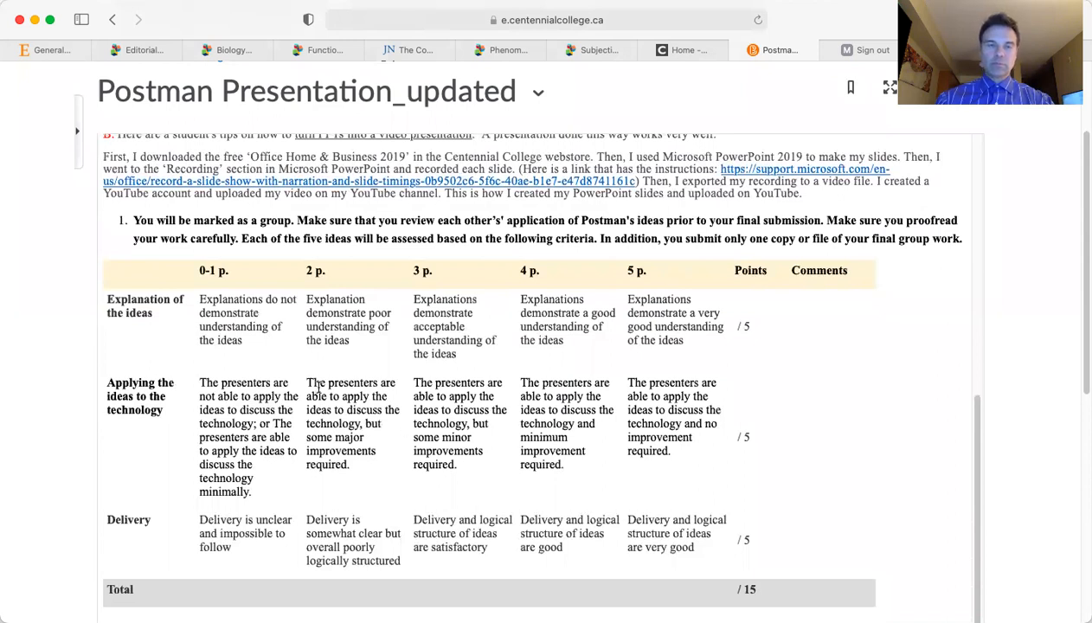
{"action": "mouse_move", "coordinate": [223, 353]}
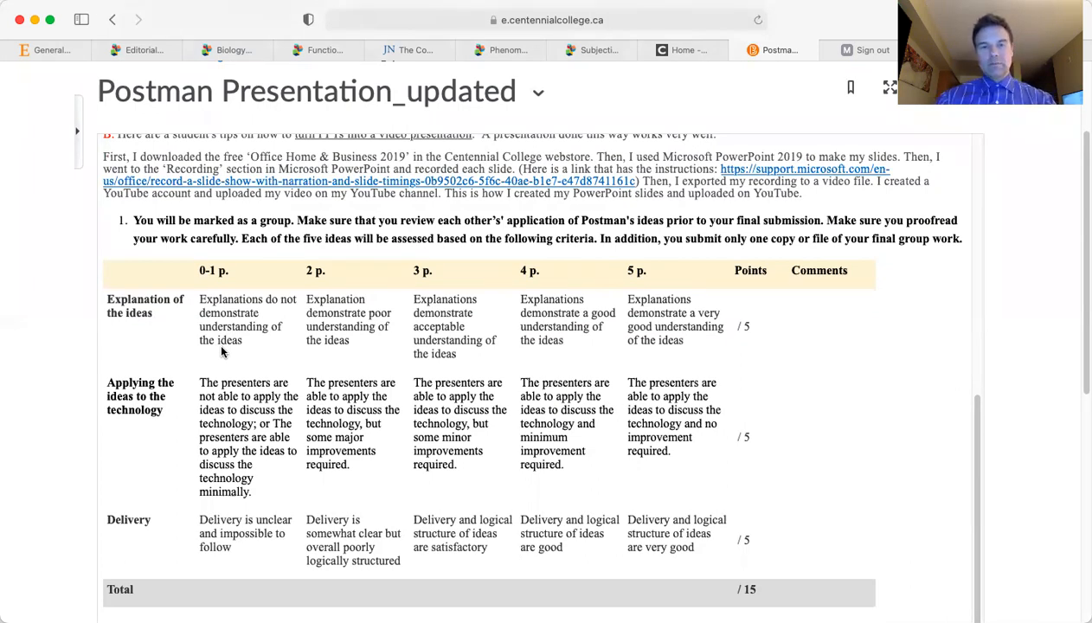
{"action": "mouse_move", "coordinate": [397, 362]}
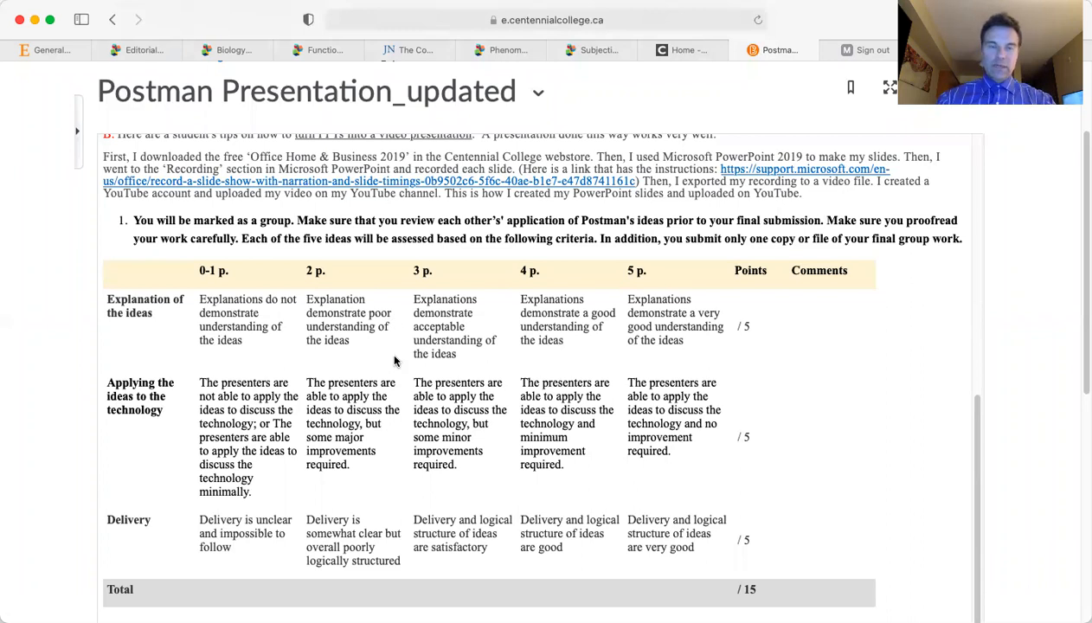
{"action": "mouse_move", "coordinate": [345, 359]}
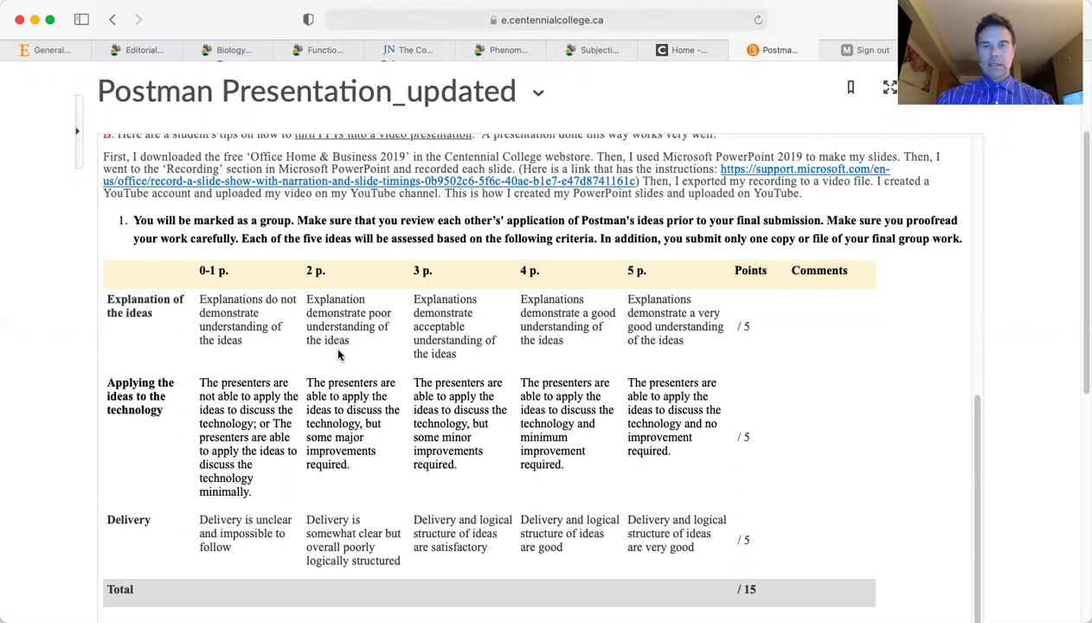
{"action": "mouse_move", "coordinate": [154, 343]}
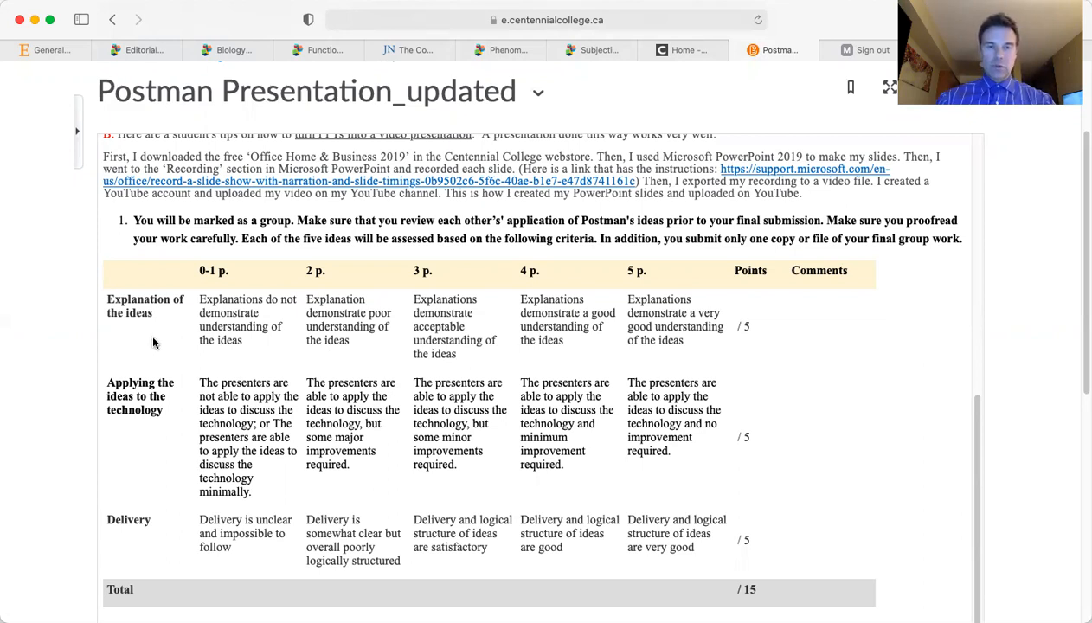
{"action": "mouse_move", "coordinate": [223, 414]}
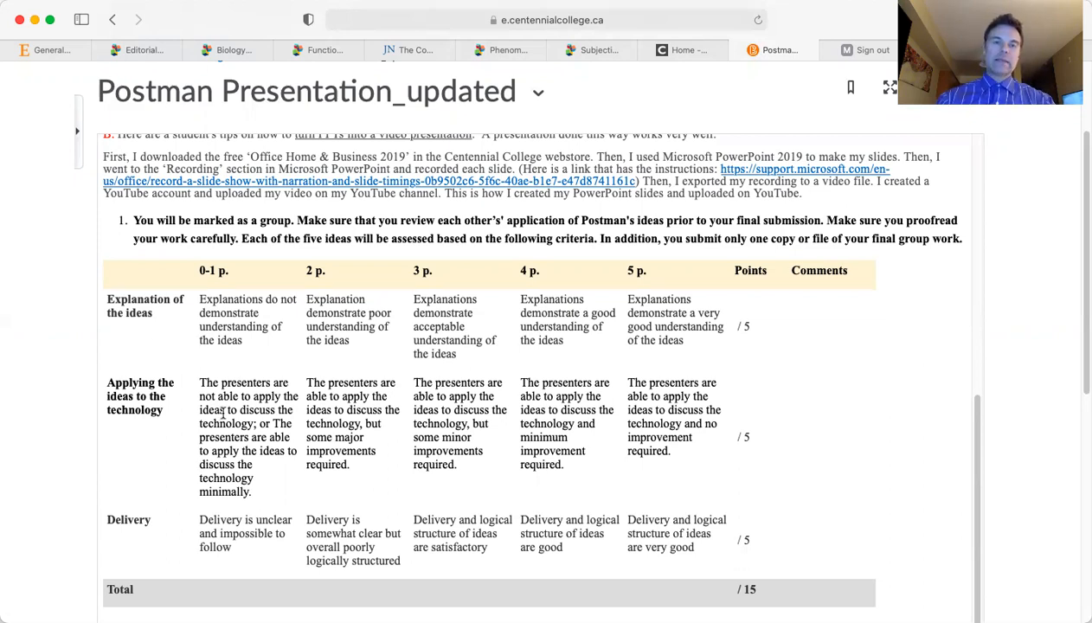
{"action": "mouse_move", "coordinate": [350, 352]}
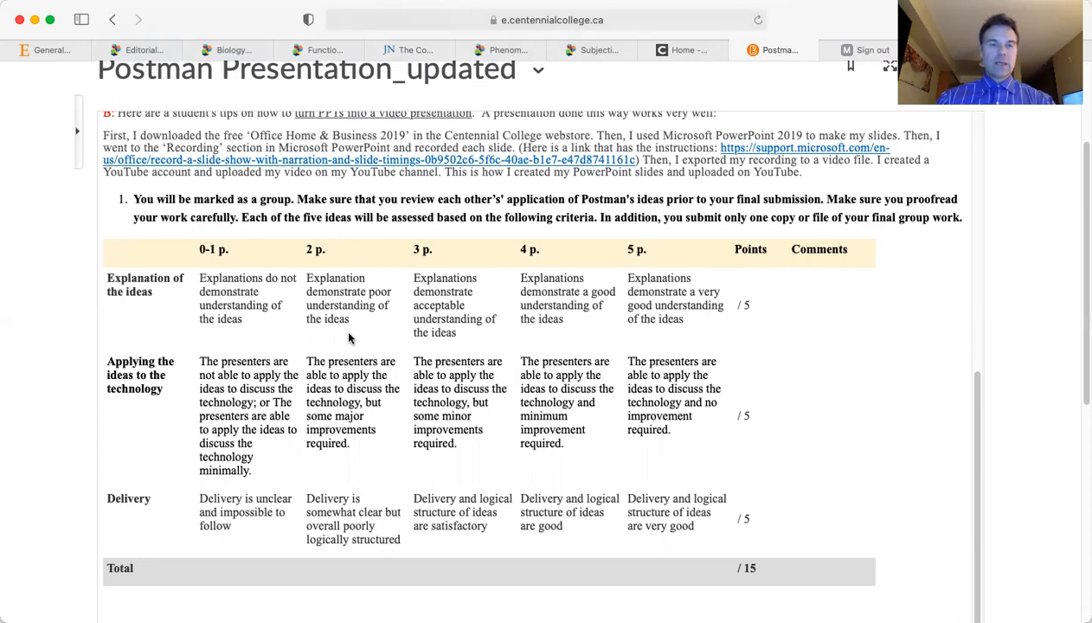
{"action": "mouse_move", "coordinate": [200, 321]}
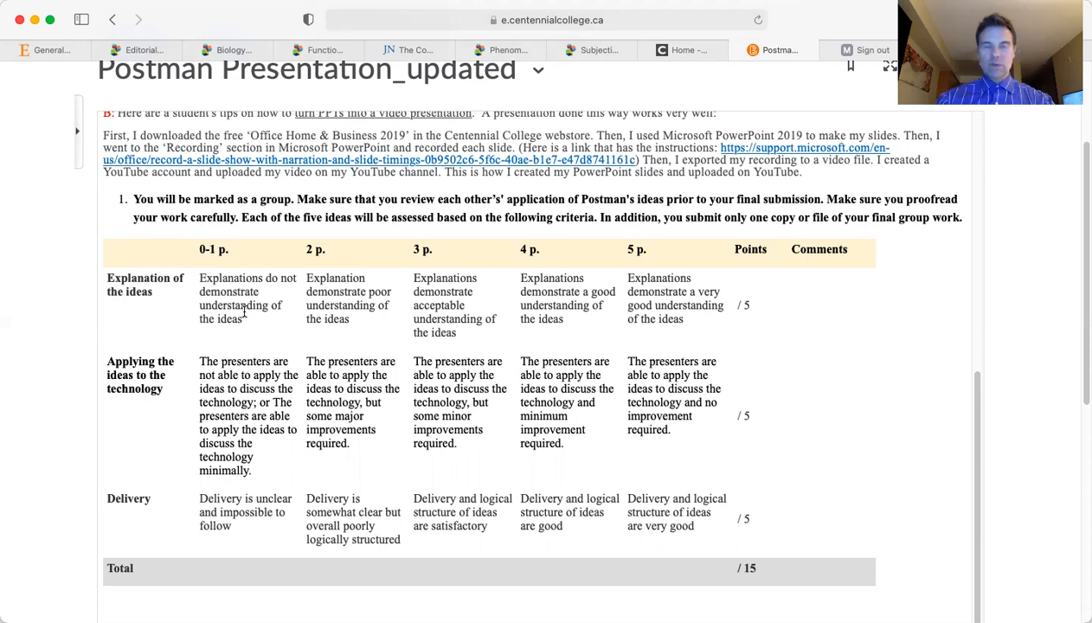
{"action": "mouse_move", "coordinate": [269, 318]}
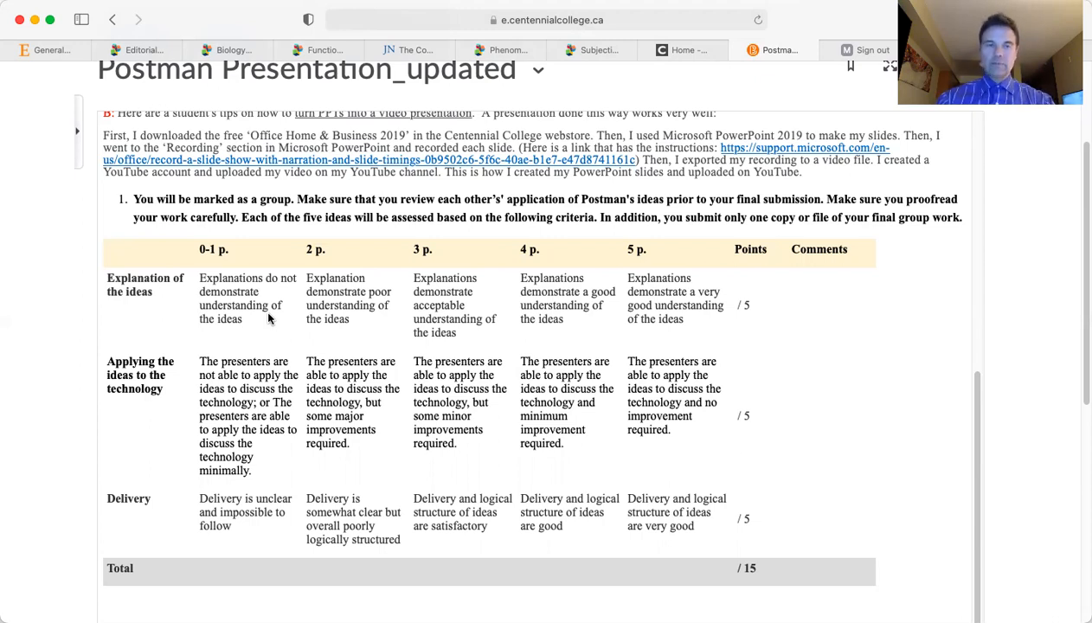
{"action": "mouse_move", "coordinate": [269, 352]}
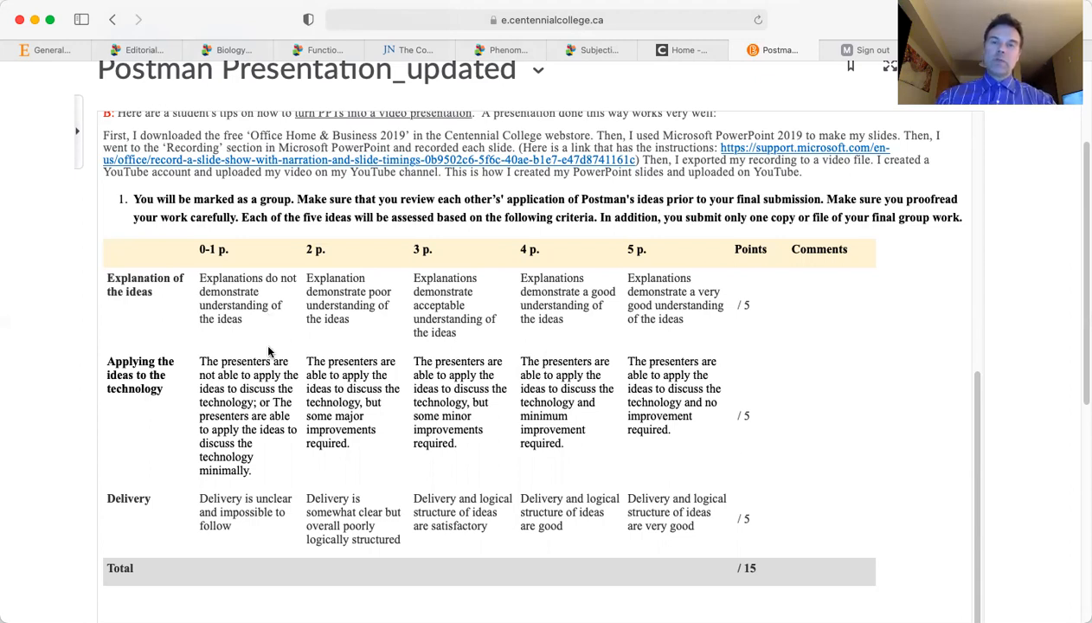
{"action": "mouse_move", "coordinate": [303, 340]}
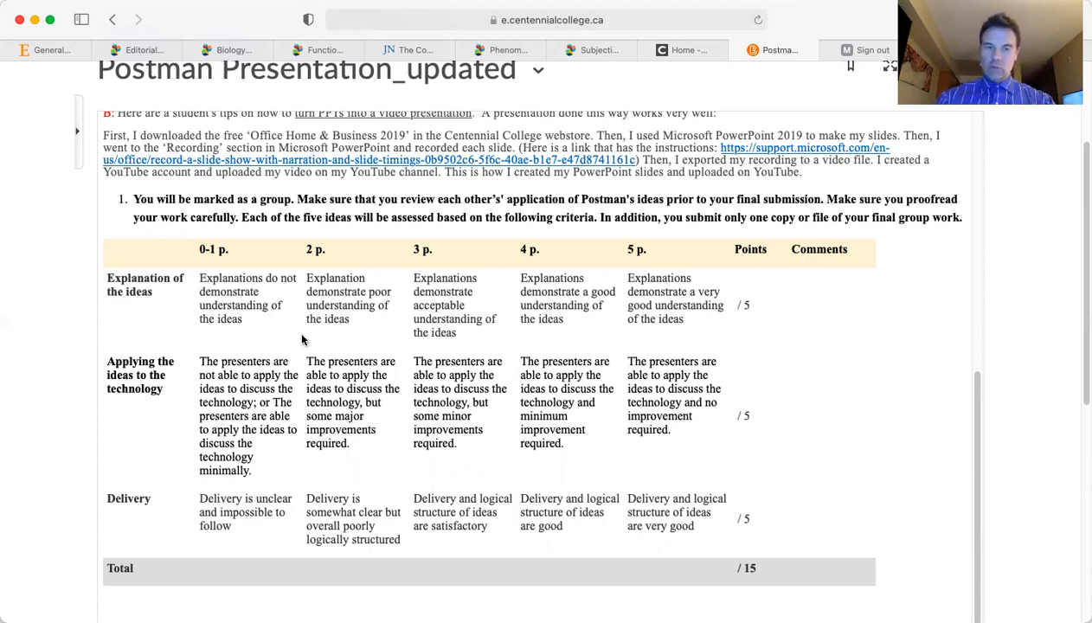
{"action": "mouse_move", "coordinate": [235, 292]}
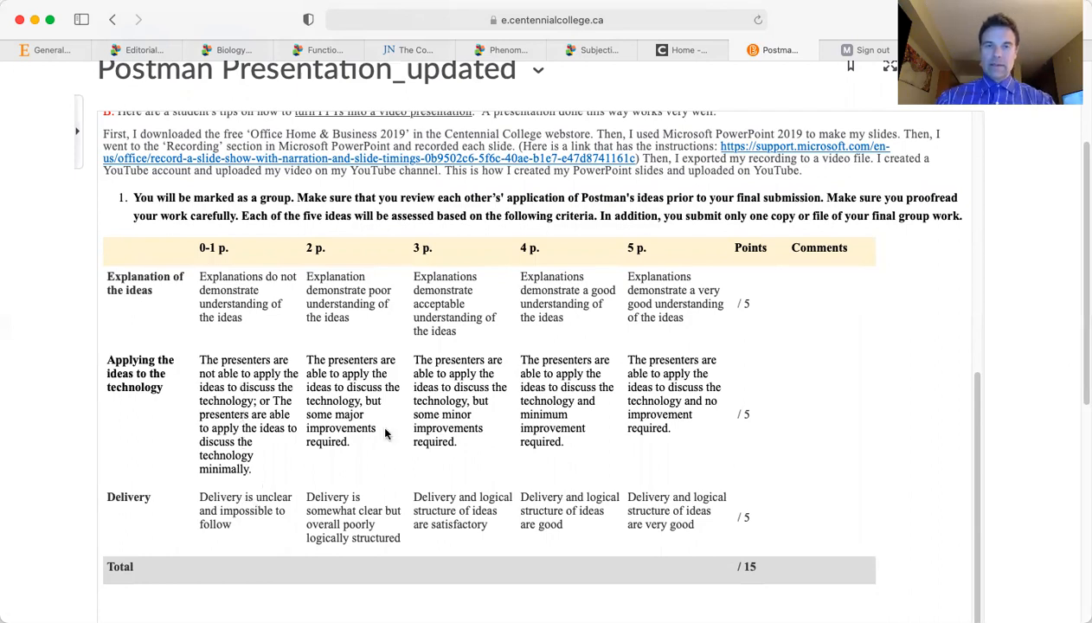
Step: Return to the page top and choose Groups from the Communication menu
{"action": "scroll", "scroll_direction": "up", "scroll_amount": 3}
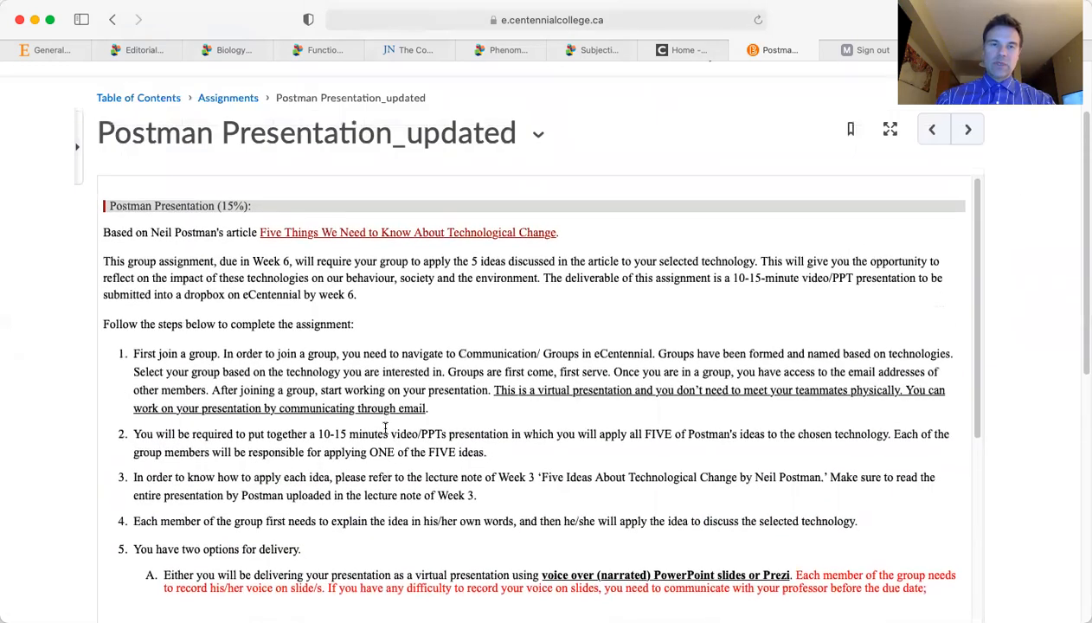
{"action": "scroll", "scroll_direction": "up", "scroll_amount": 3}
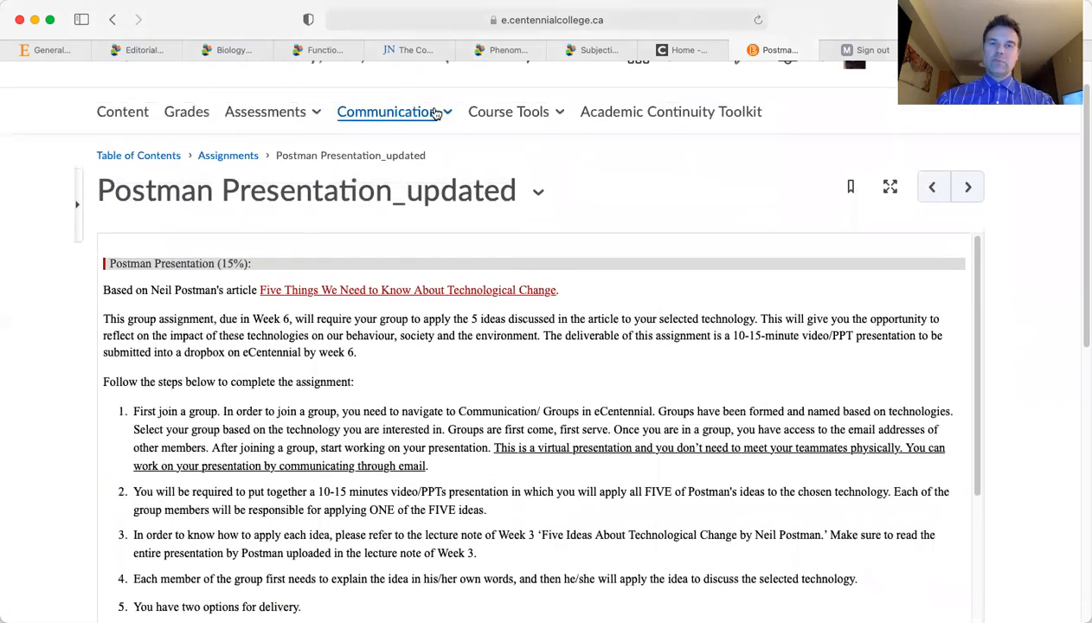
{"action": "left_click", "coordinate": [387, 111]}
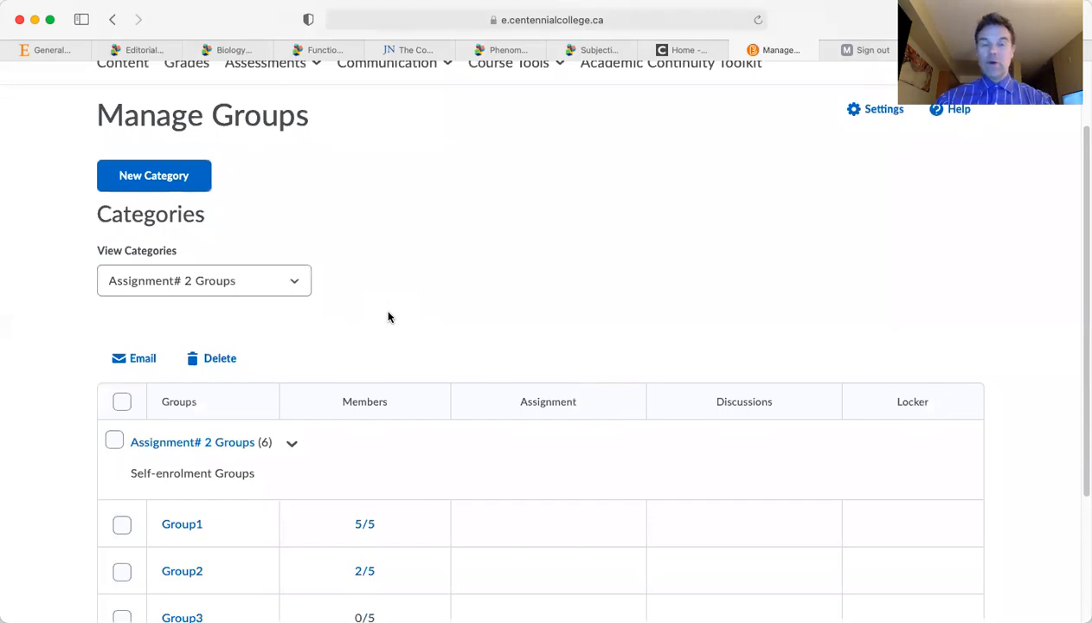
Step: Pick Postman Presentation Groups from the View Categories dropdown
{"action": "scroll", "scroll_direction": "down", "scroll_amount": 3}
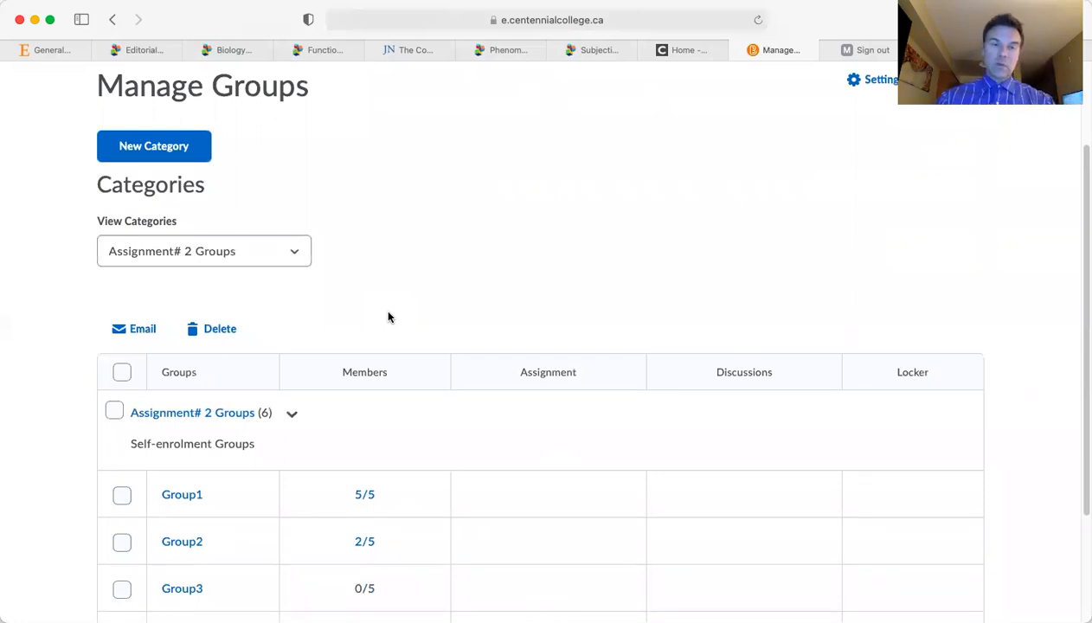
{"action": "mouse_move", "coordinate": [324, 290]}
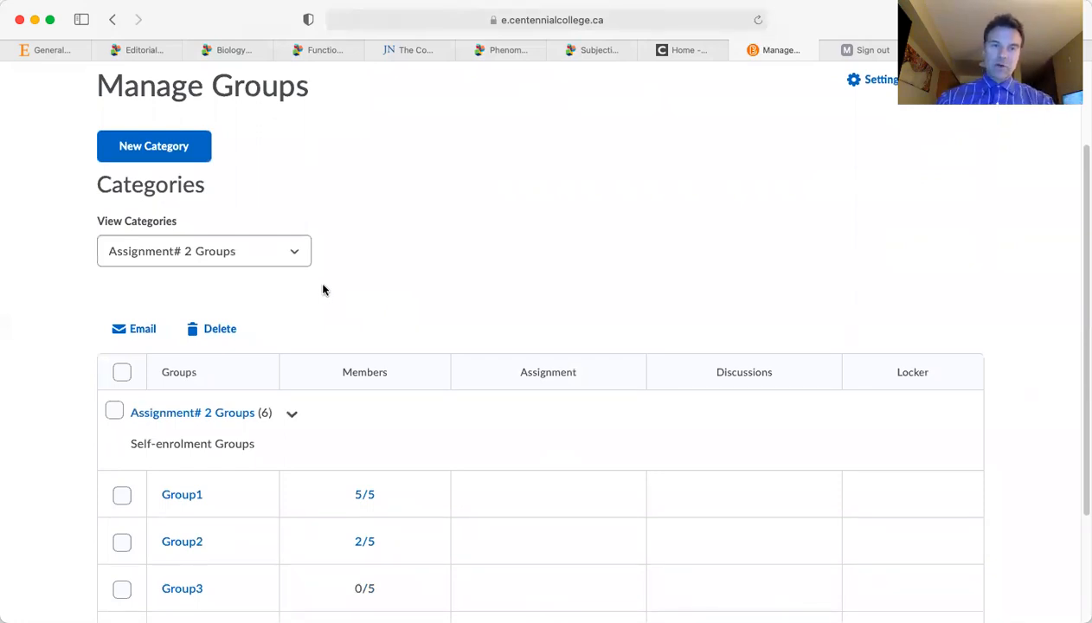
{"action": "left_click", "coordinate": [203, 251]}
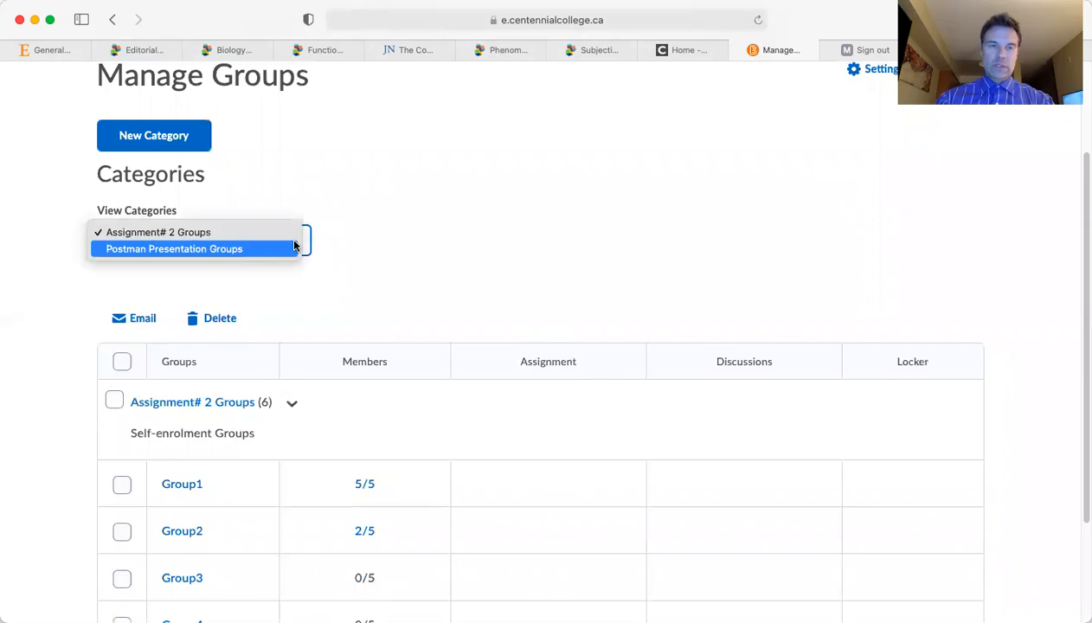
{"action": "mouse_move", "coordinate": [230, 222]}
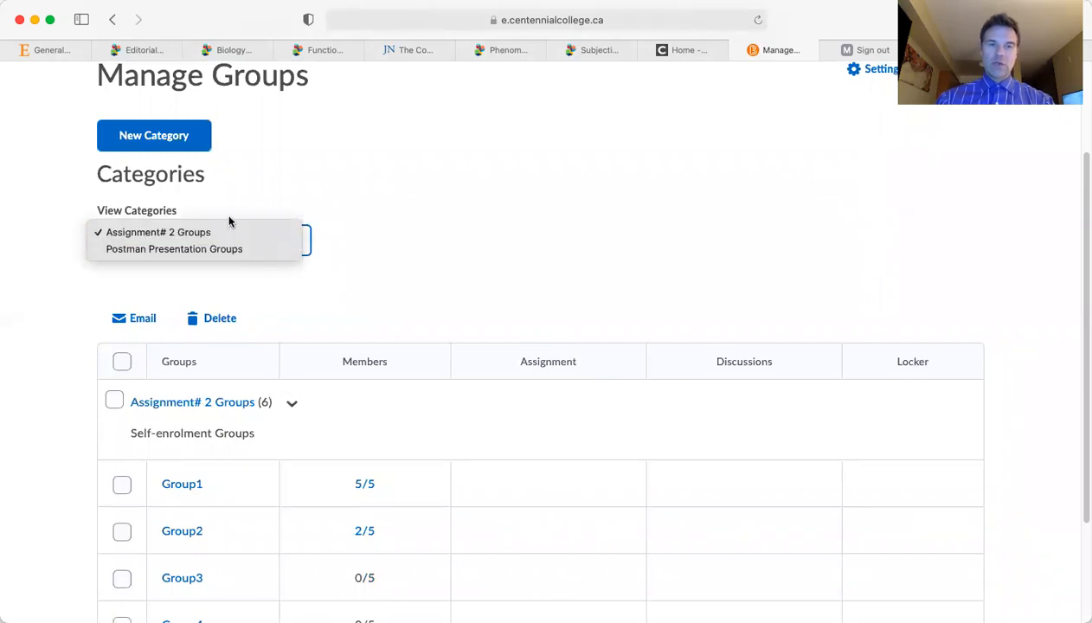
{"action": "mouse_move", "coordinate": [194, 232]}
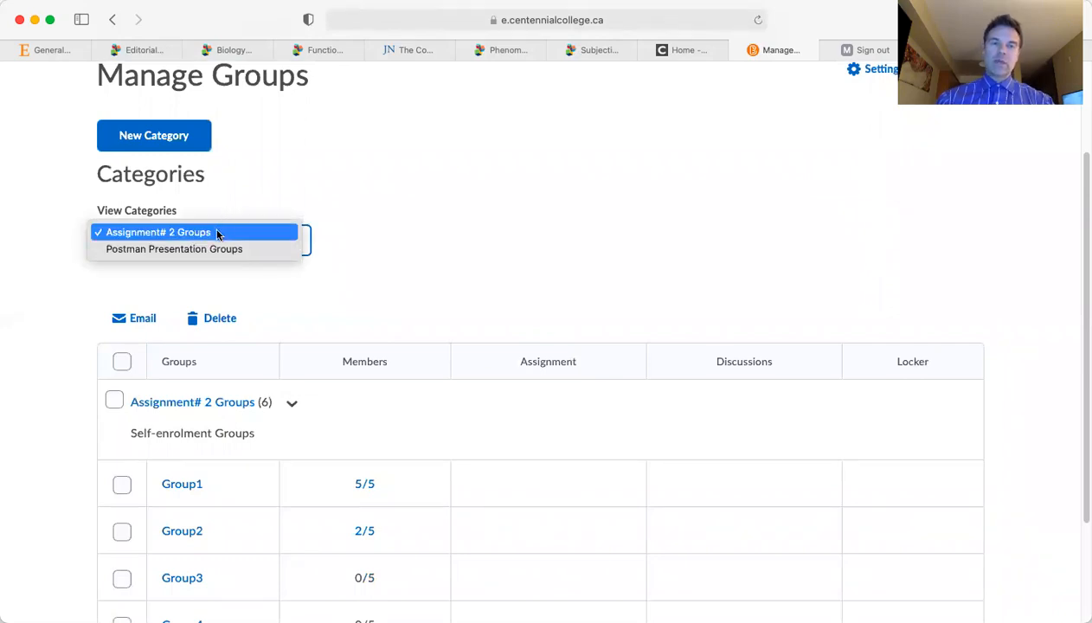
{"action": "mouse_move", "coordinate": [194, 232]}
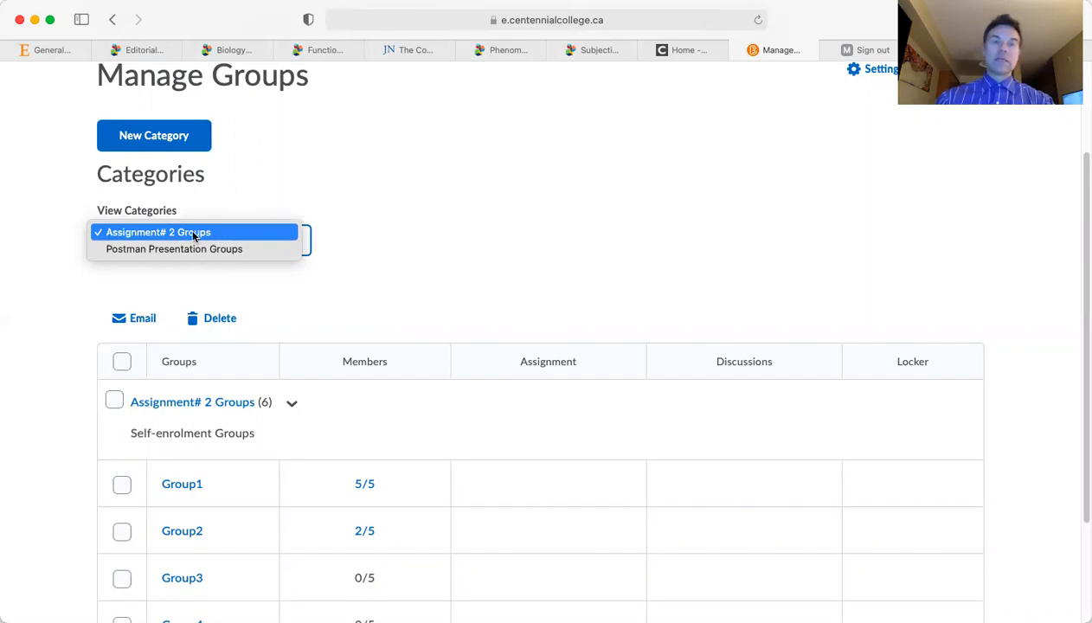
{"action": "mouse_move", "coordinate": [174, 249]}
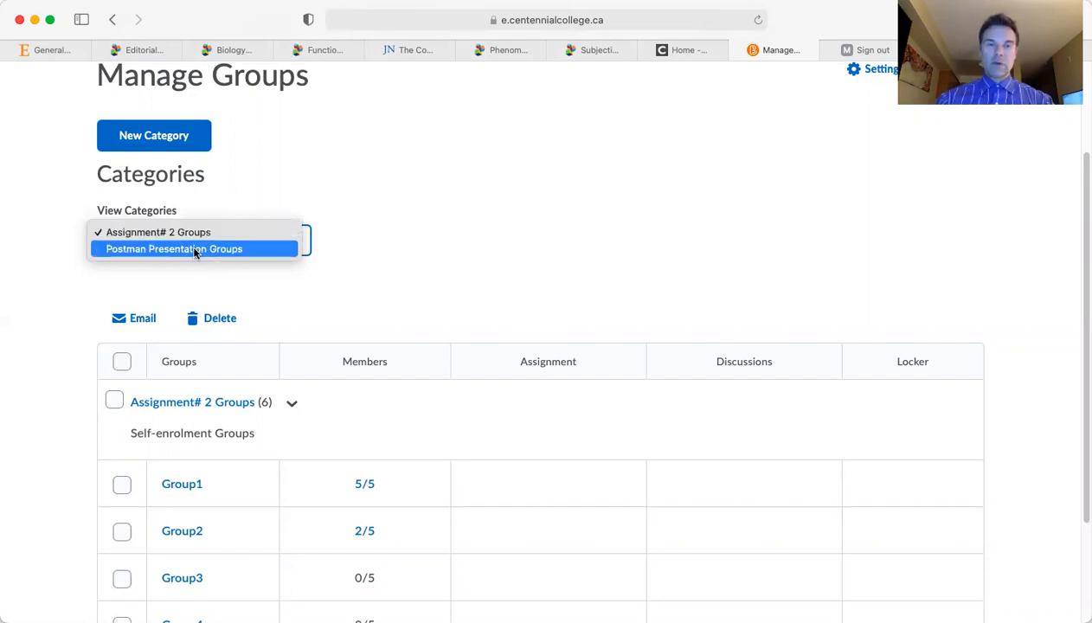
{"action": "left_click", "coordinate": [158, 232]}
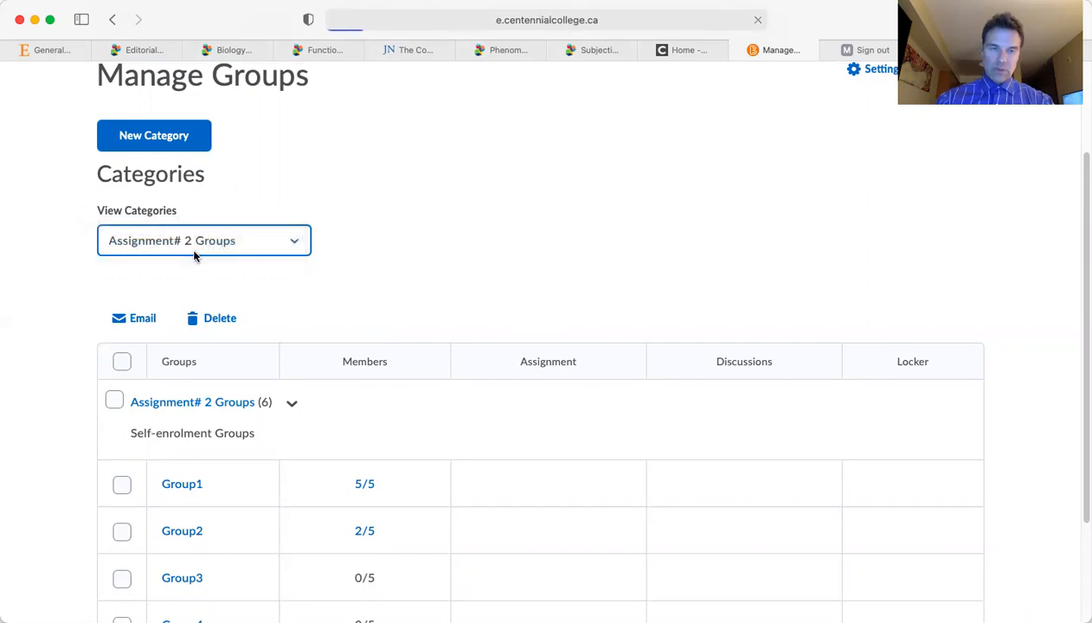
Step: Scroll to the seven Postman Presentation groups, e.g. Group1 at 5/5, Group5 at 3/5
{"action": "left_click", "coordinate": [204, 240]}
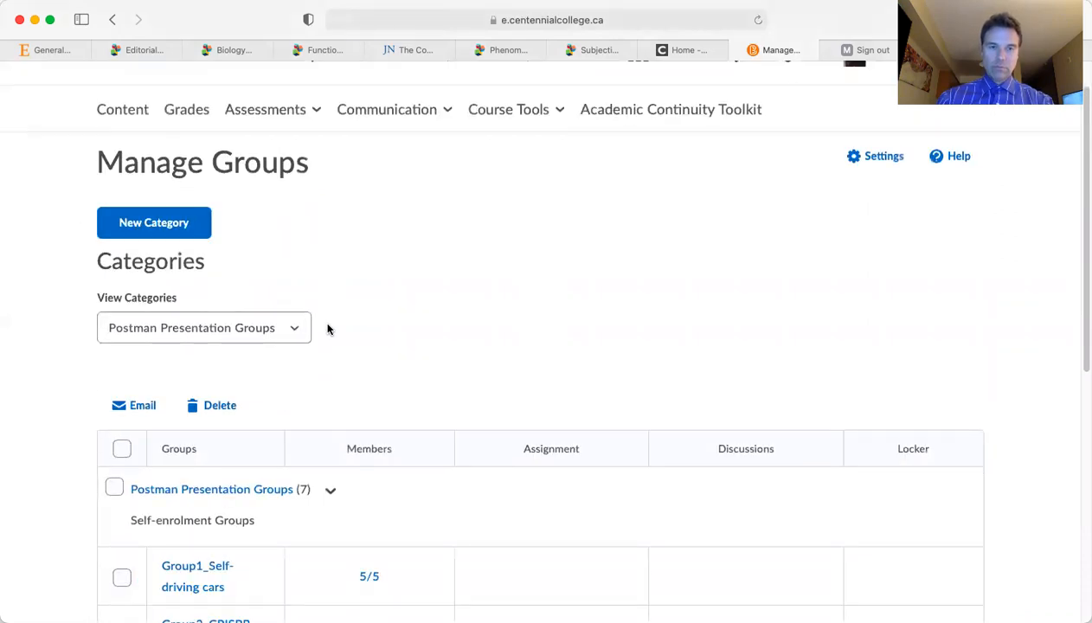
{"action": "scroll", "scroll_direction": "down", "scroll_amount": 3}
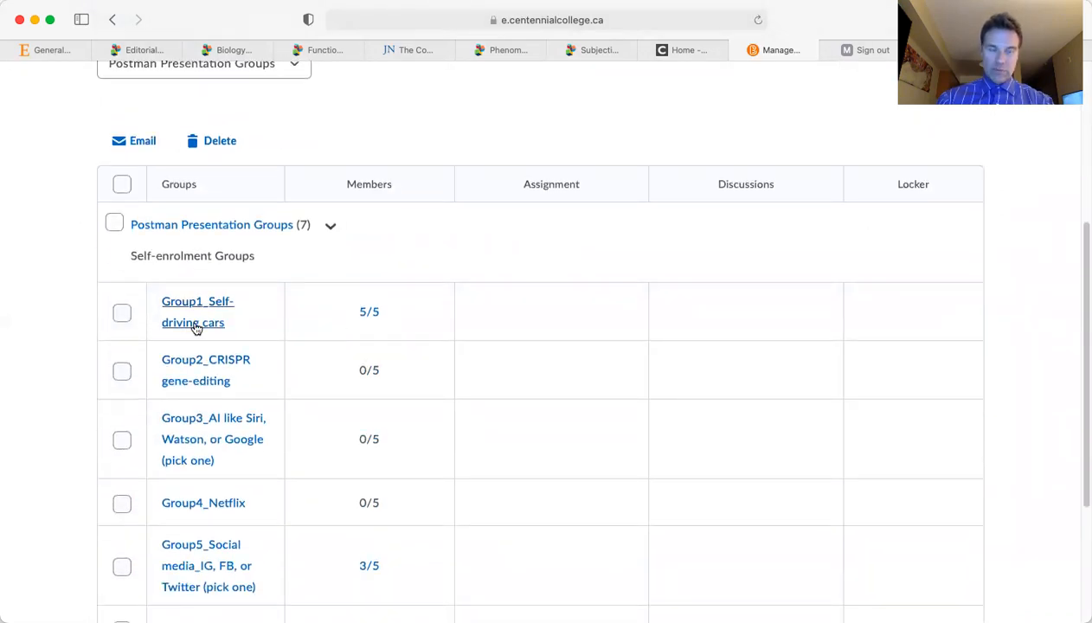
{"action": "mouse_move", "coordinate": [193, 322]}
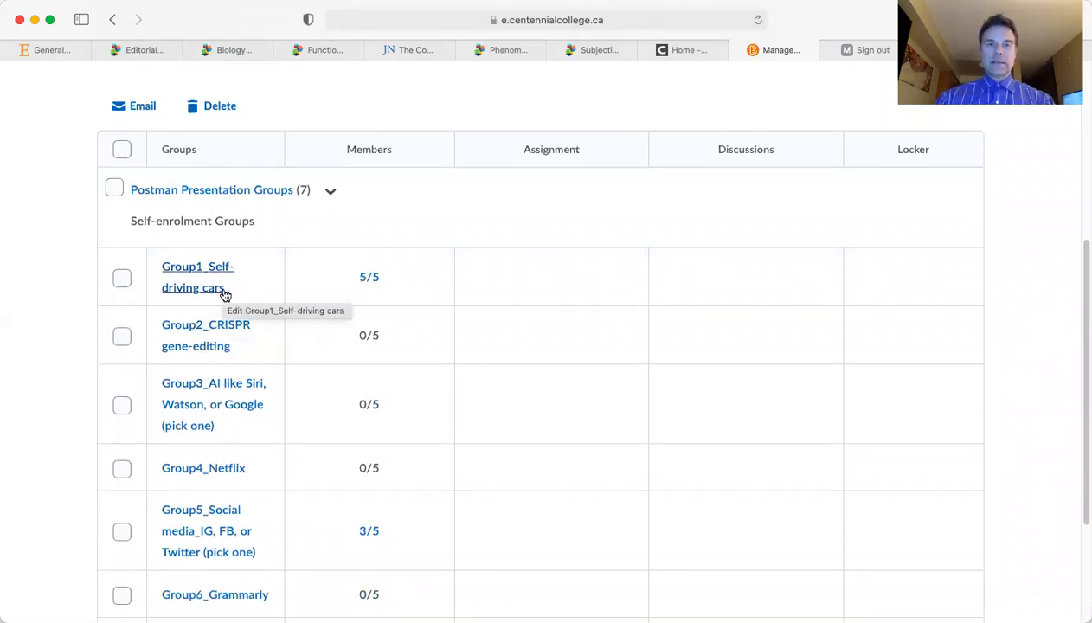
{"action": "scroll", "scroll_direction": "down", "scroll_amount": 3}
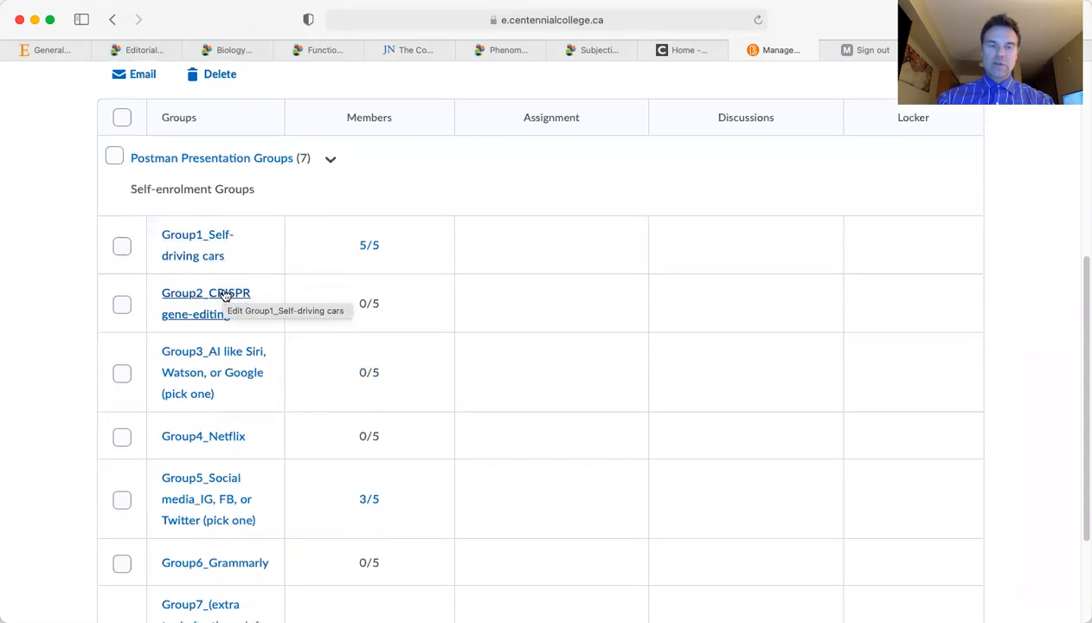
{"action": "scroll", "scroll_direction": "down", "scroll_amount": 3}
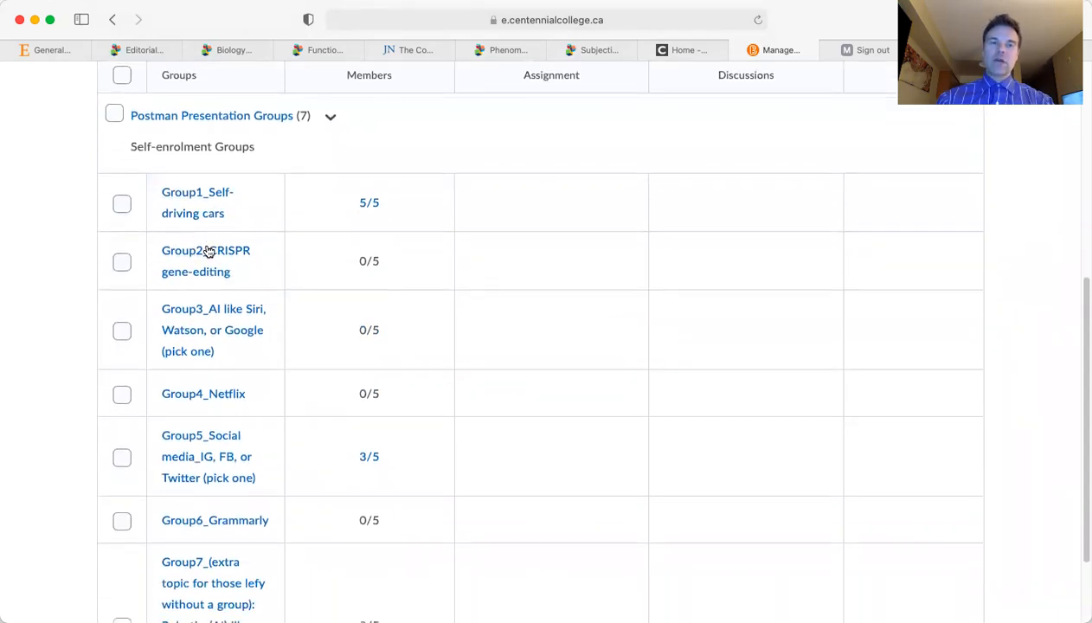
{"action": "mouse_move", "coordinate": [206, 251]}
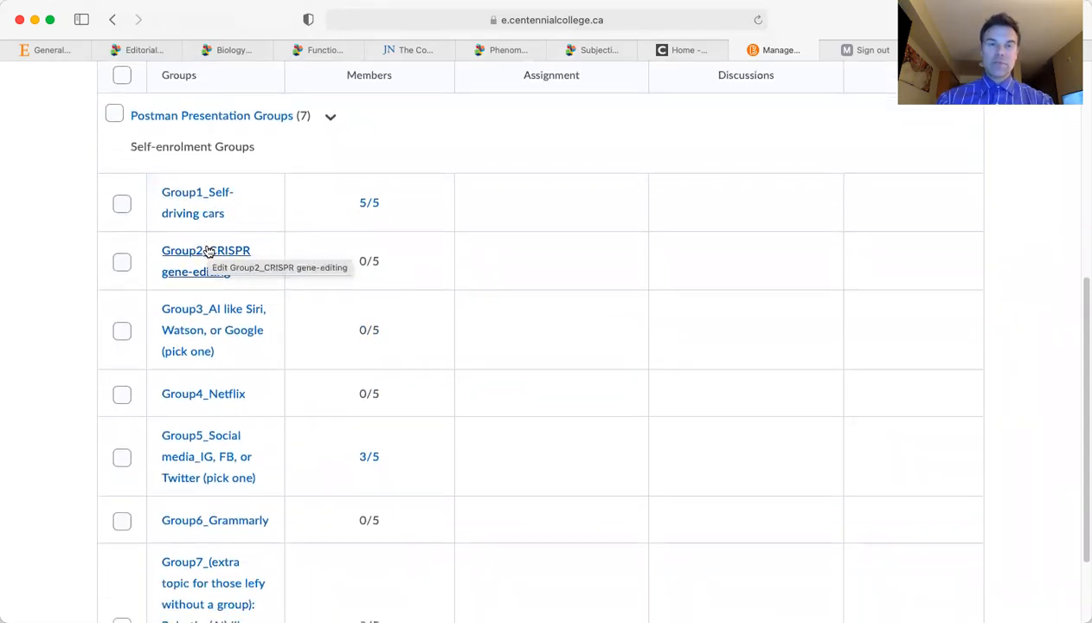
{"action": "mouse_move", "coordinate": [215, 235]}
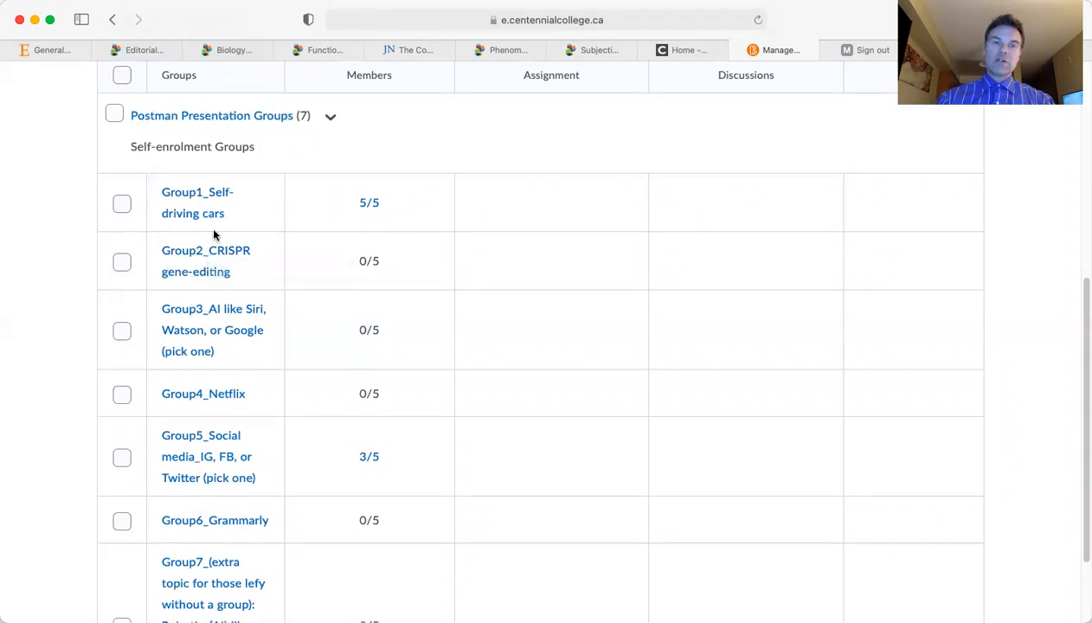
{"action": "mouse_move", "coordinate": [233, 214]}
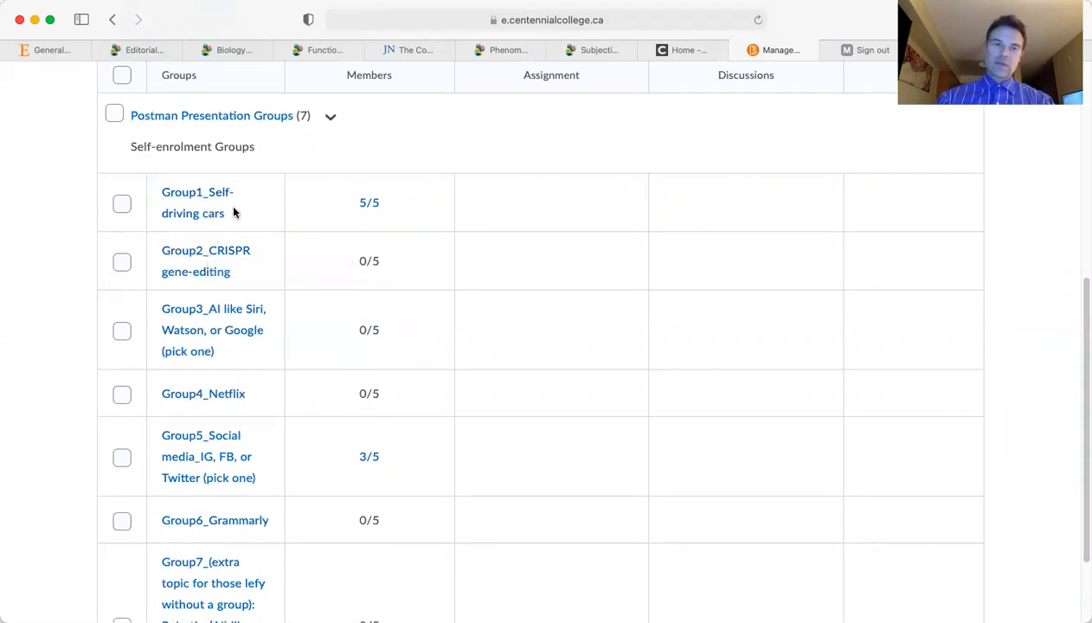
{"action": "mouse_move", "coordinate": [232, 263]}
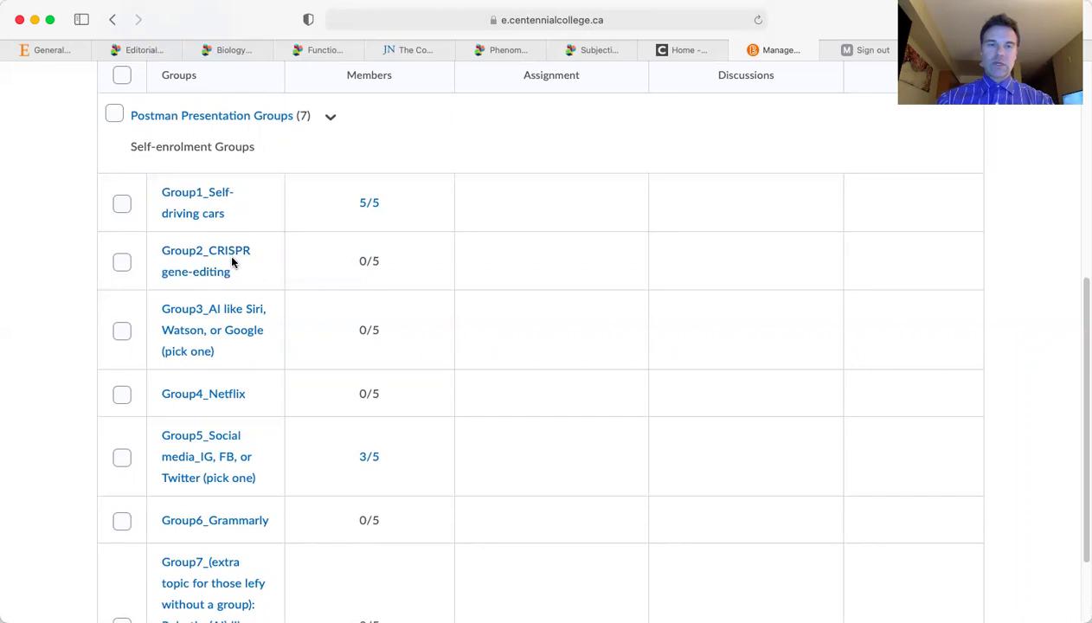
{"action": "scroll", "scroll_direction": "down", "scroll_amount": 3}
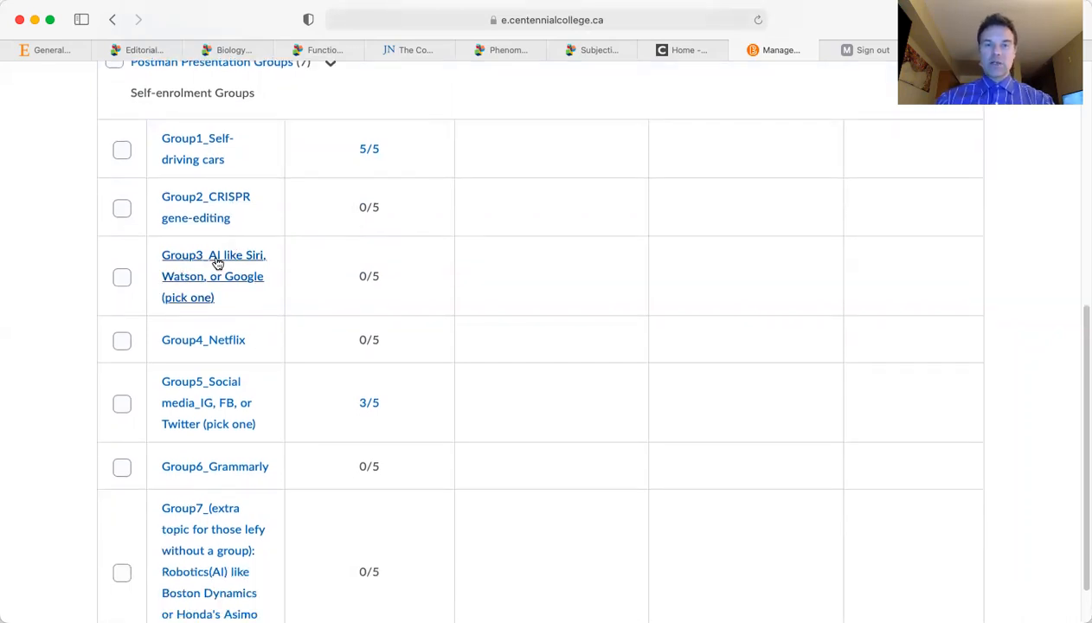
{"action": "mouse_move", "coordinate": [188, 294]}
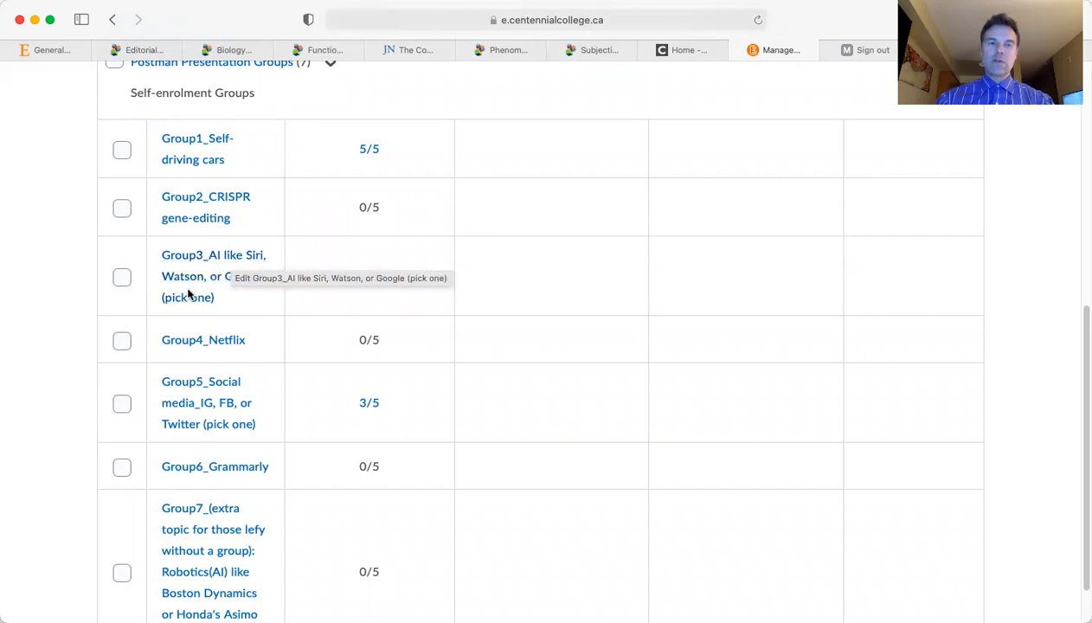
{"action": "mouse_move", "coordinate": [240, 306]}
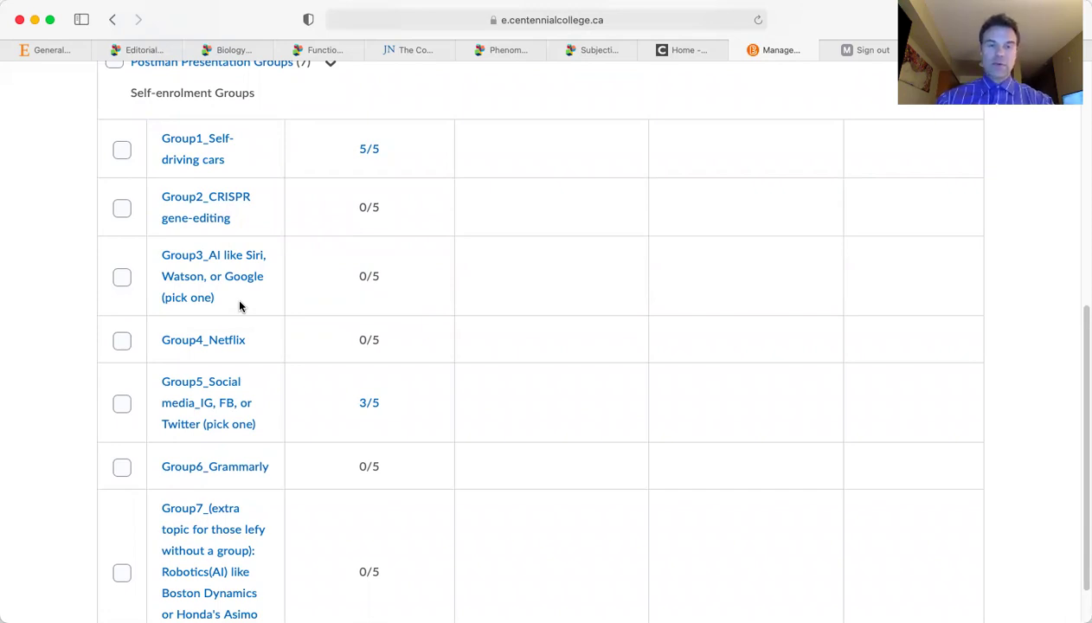
{"action": "scroll", "scroll_direction": "down", "scroll_amount": 3}
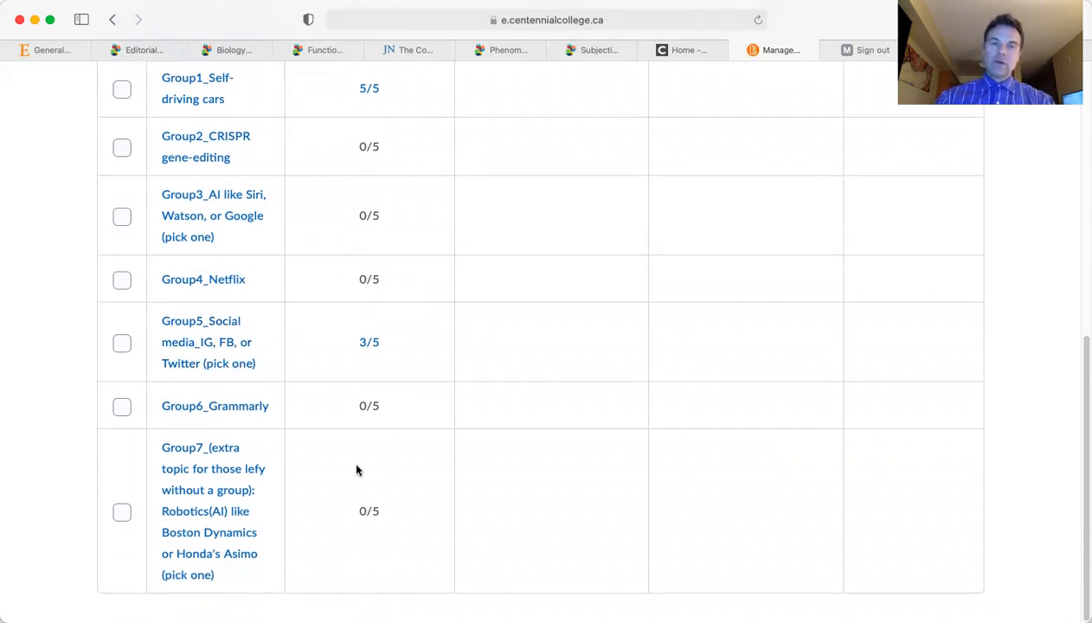
{"action": "scroll", "scroll_direction": "up", "scroll_amount": 3}
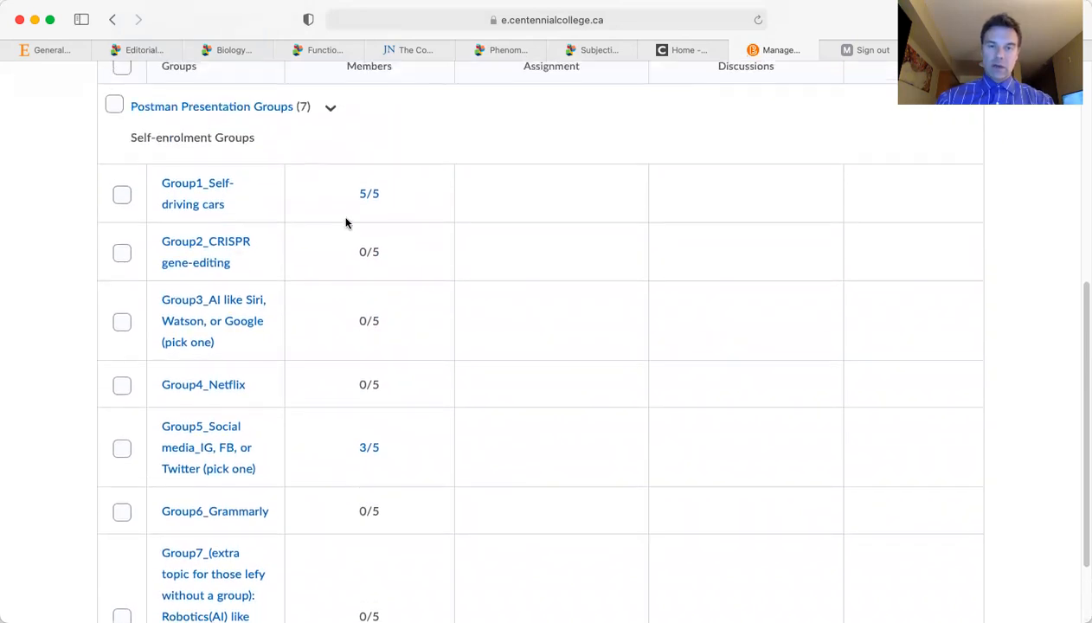
{"action": "mouse_move", "coordinate": [336, 297]}
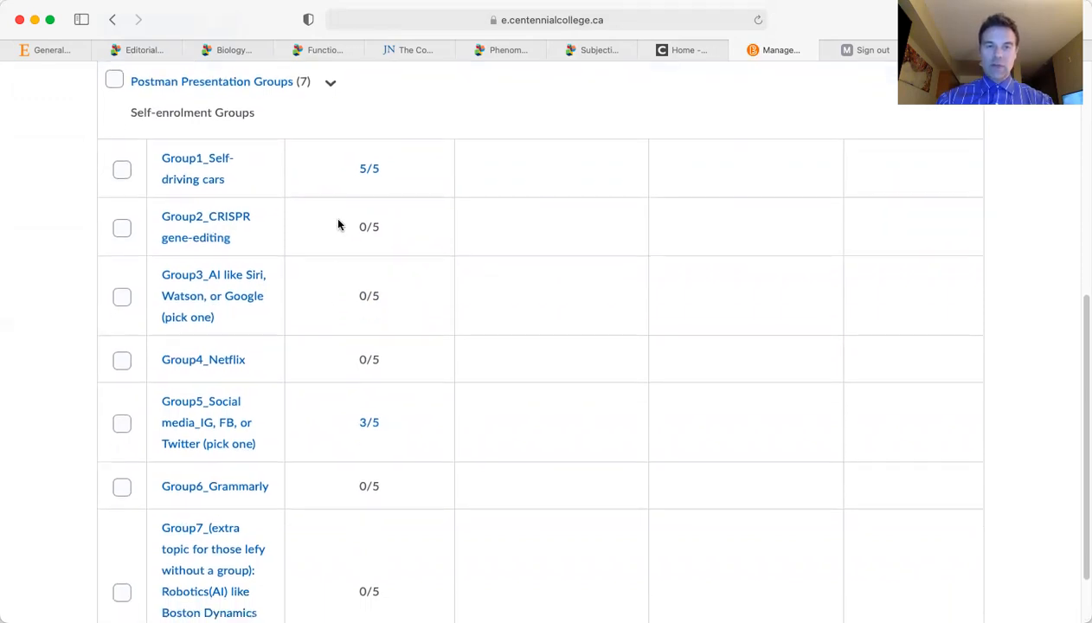
{"action": "mouse_move", "coordinate": [335, 387]}
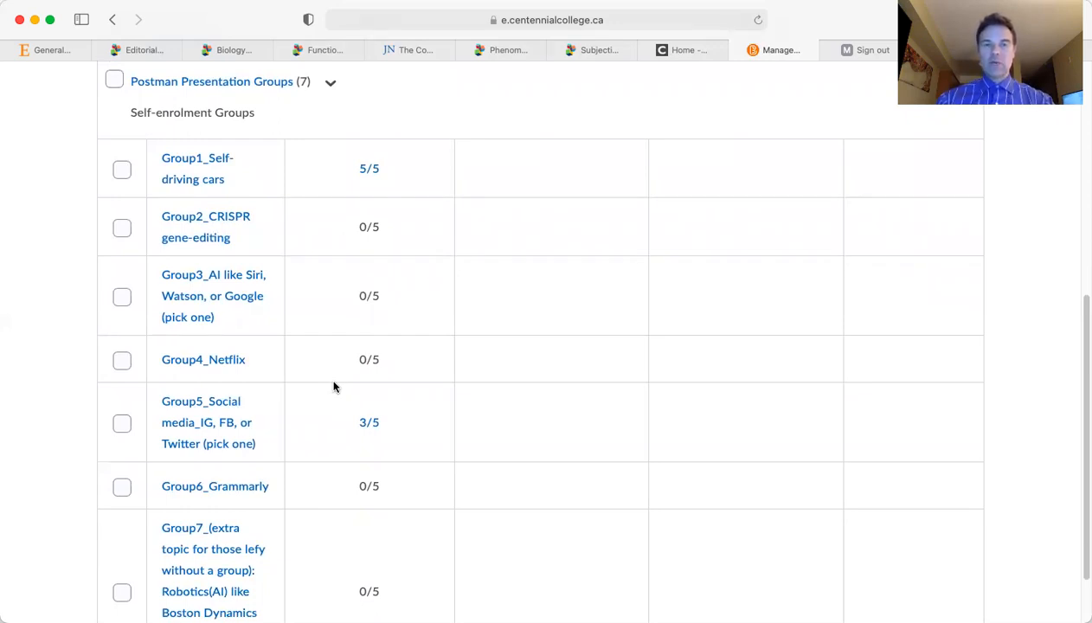
{"action": "mouse_move", "coordinate": [264, 300]}
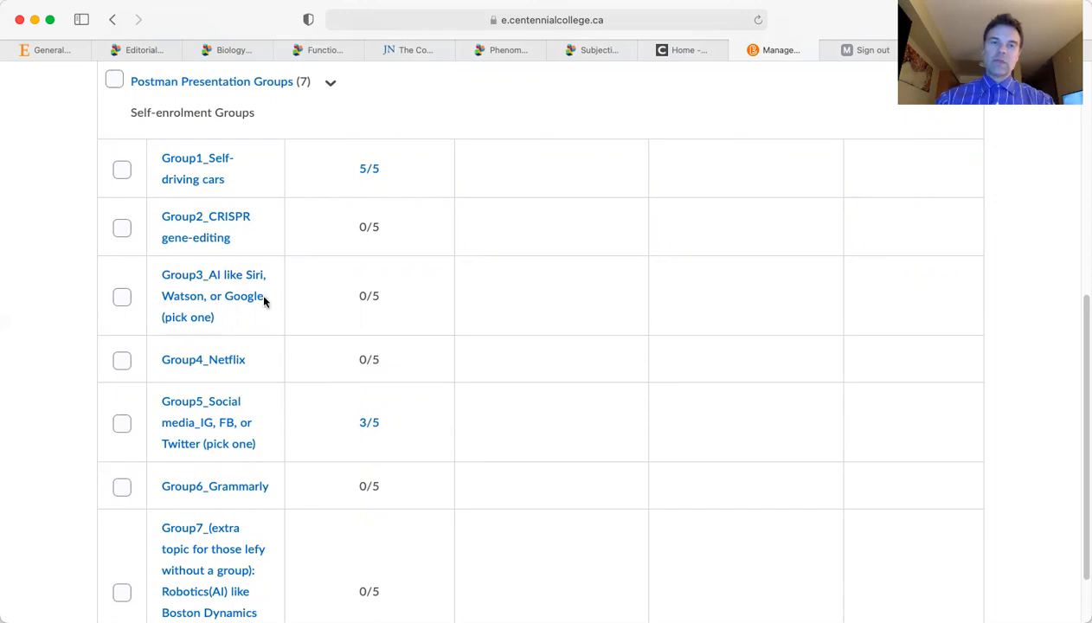
{"action": "mouse_move", "coordinate": [420, 175]}
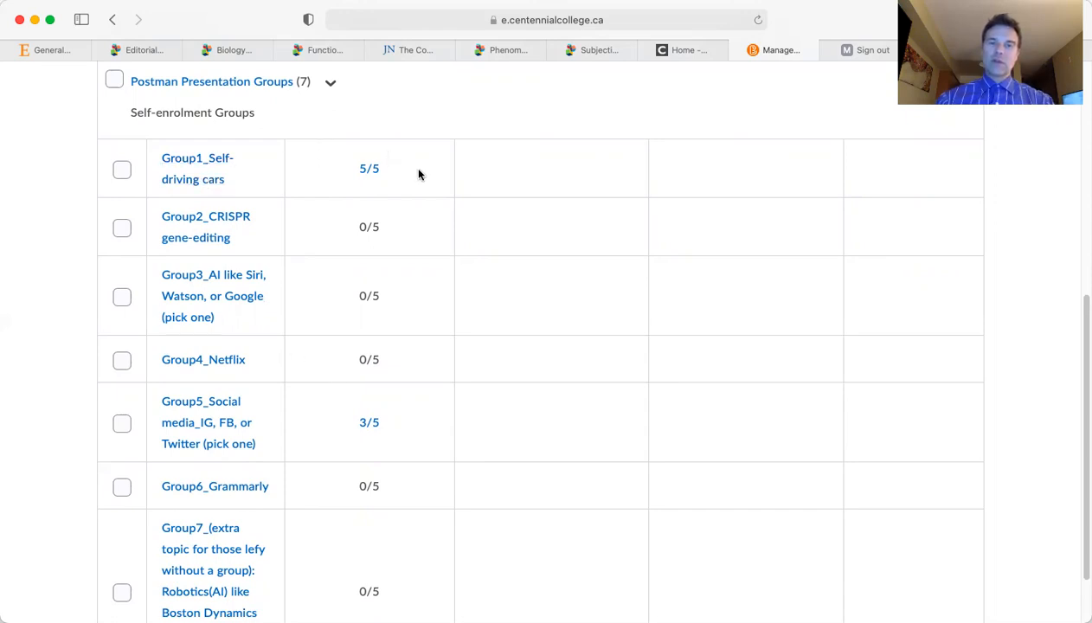
{"action": "mouse_move", "coordinate": [399, 171]}
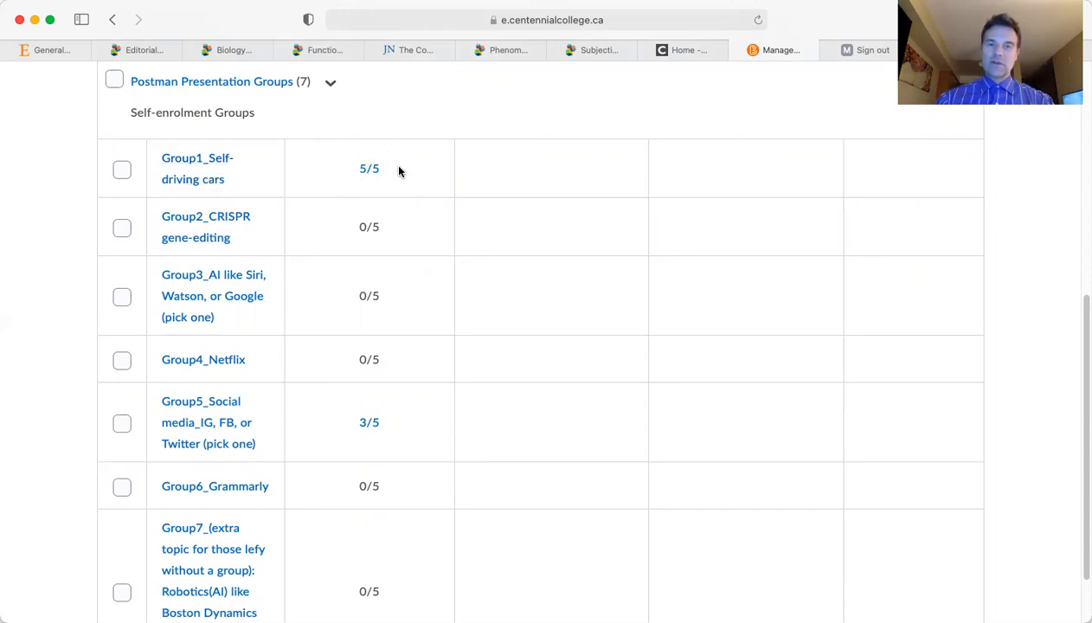
{"action": "mouse_move", "coordinate": [324, 337]}
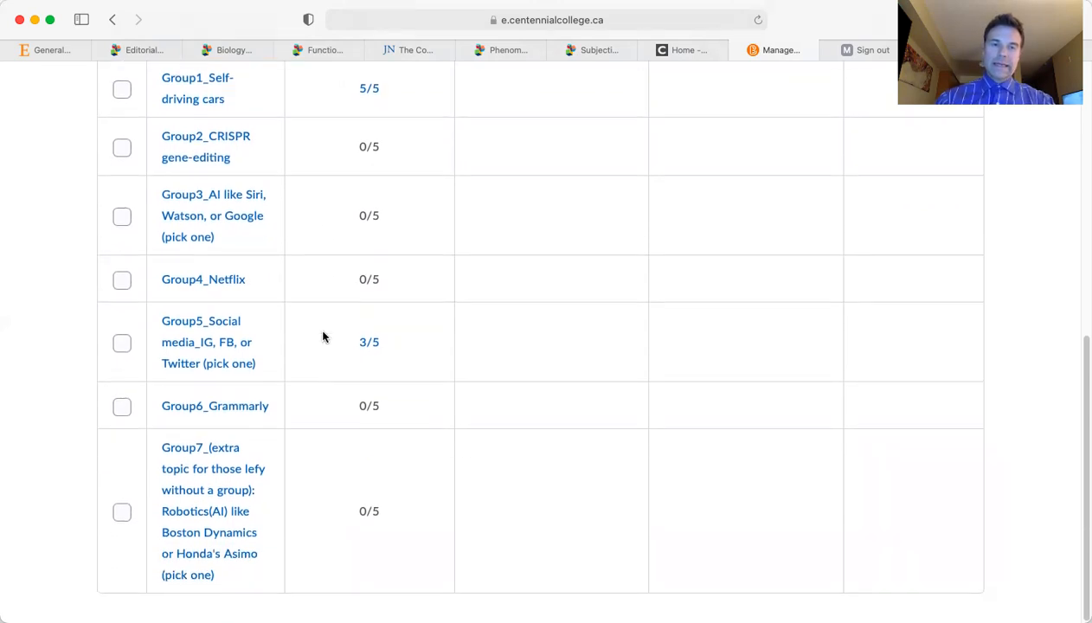
{"action": "mouse_move", "coordinate": [199, 456]}
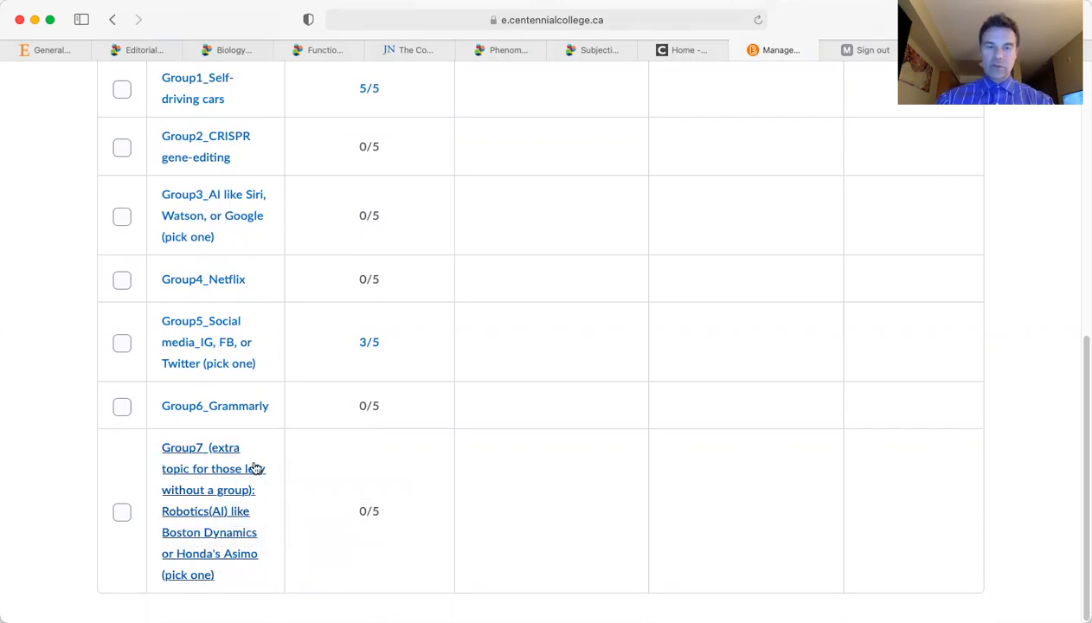
{"action": "mouse_move", "coordinate": [264, 491]}
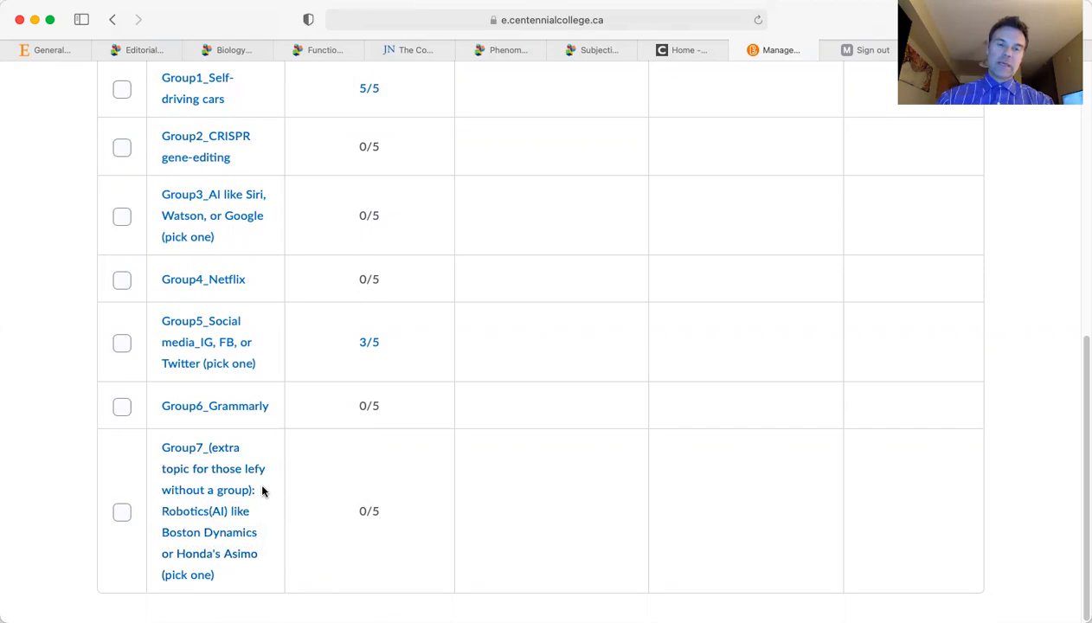
{"action": "mouse_move", "coordinate": [289, 515]}
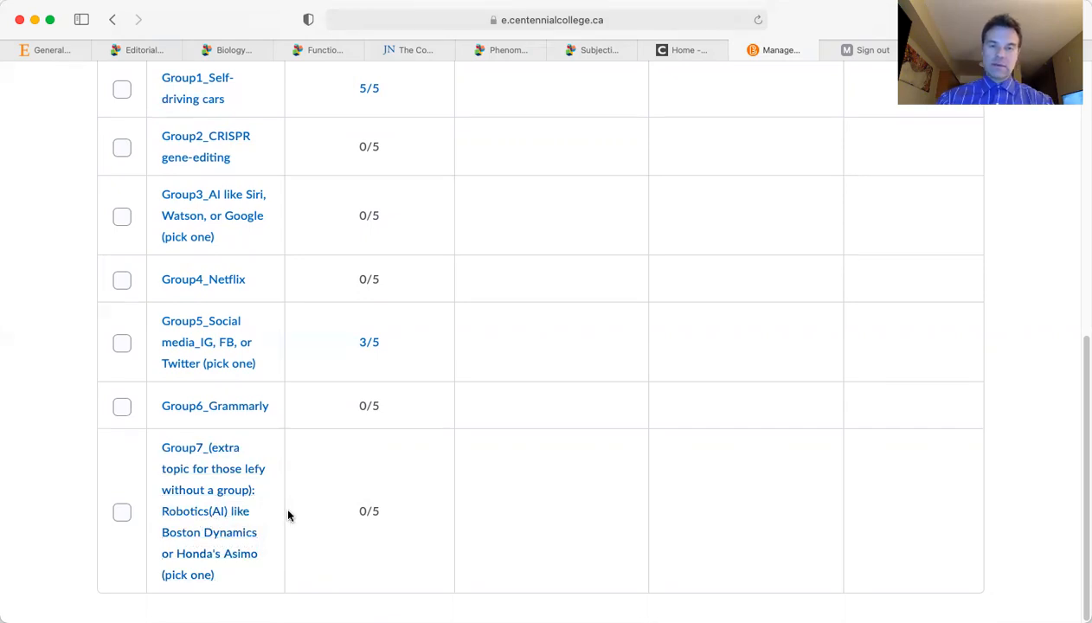
{"action": "mouse_move", "coordinate": [269, 517]}
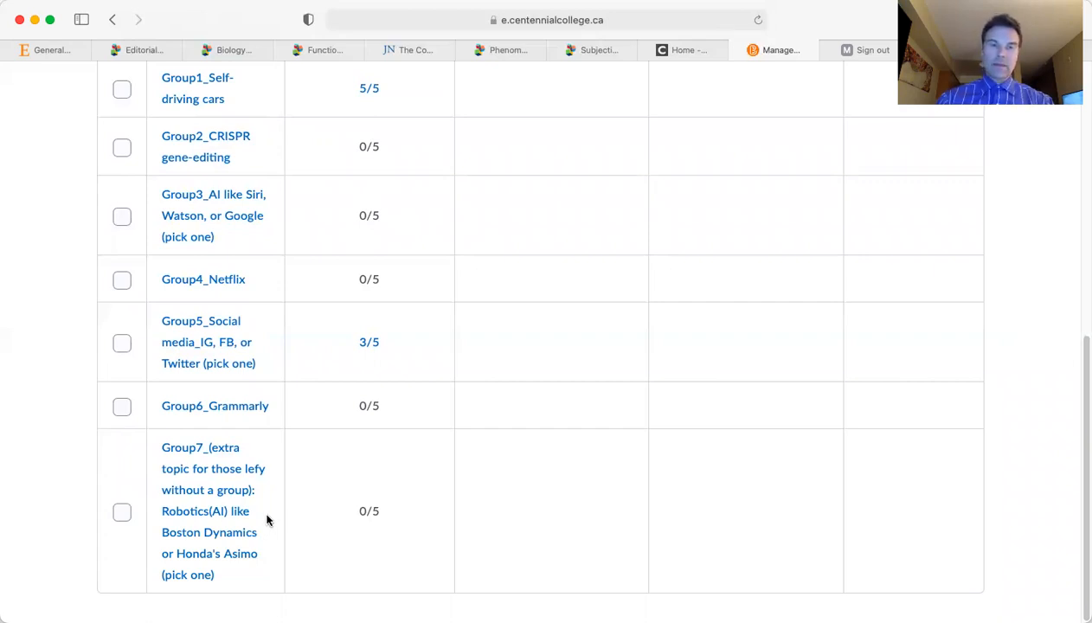
{"action": "scroll", "scroll_direction": "up", "scroll_amount": 3}
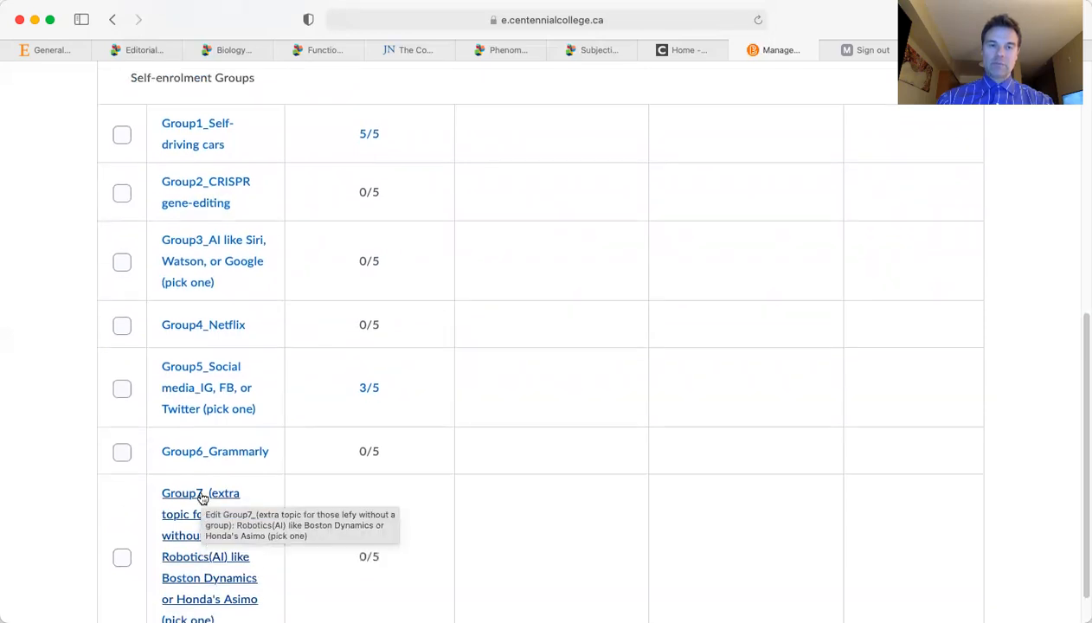
{"action": "scroll", "scroll_direction": "up", "scroll_amount": 3}
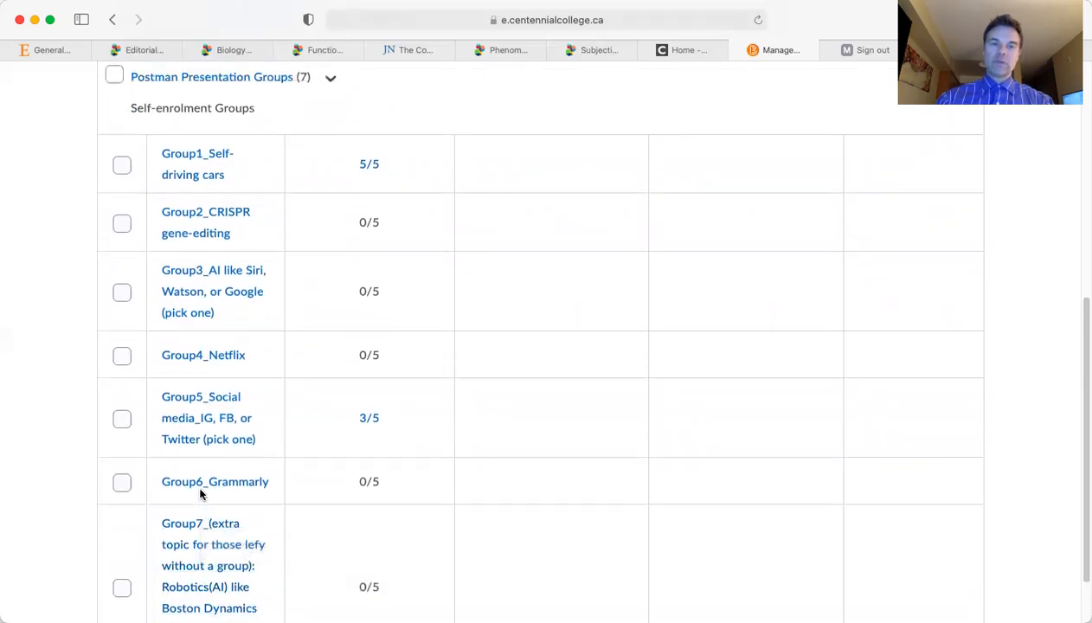
{"action": "mouse_move", "coordinate": [307, 357]}
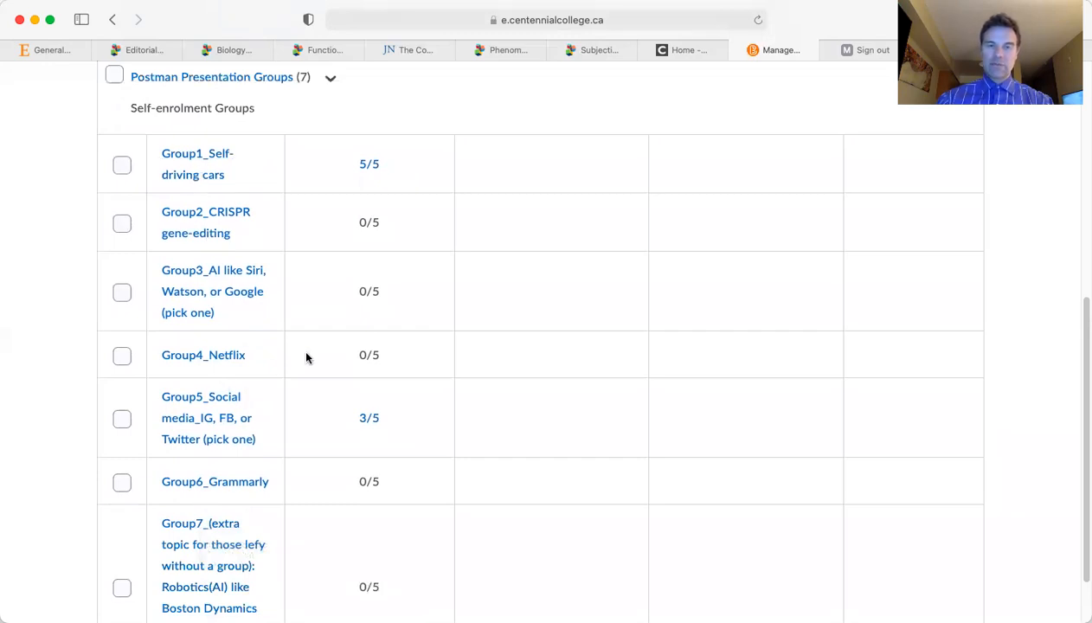
{"action": "scroll", "scroll_direction": "up", "scroll_amount": 3}
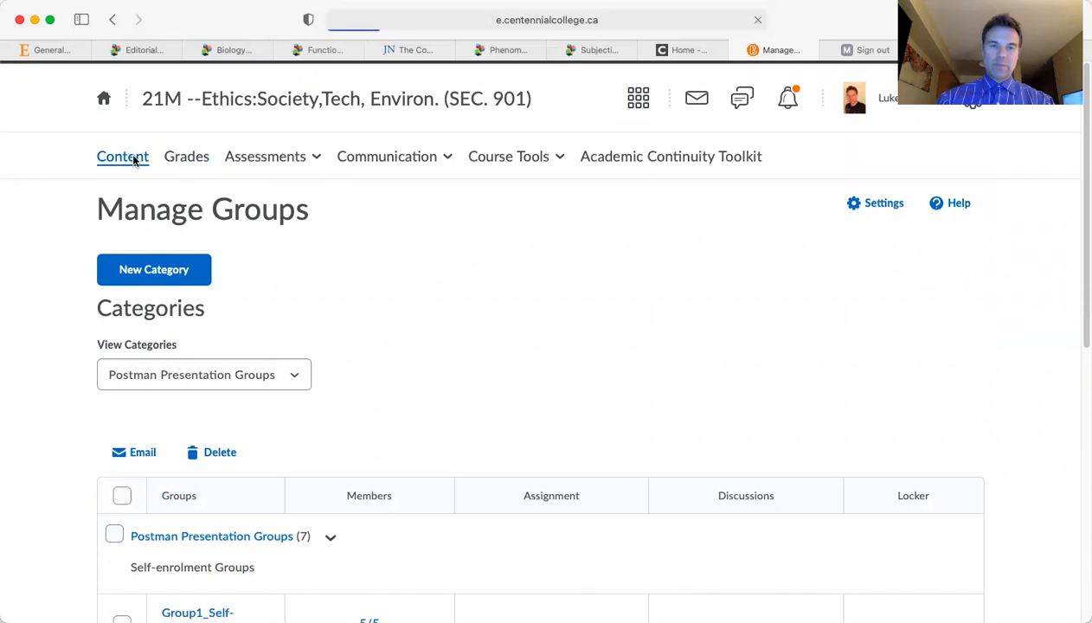
Step: Open Content and browse the Assignments module's seven items and the weekly topic list
{"action": "left_click", "coordinate": [122, 157]}
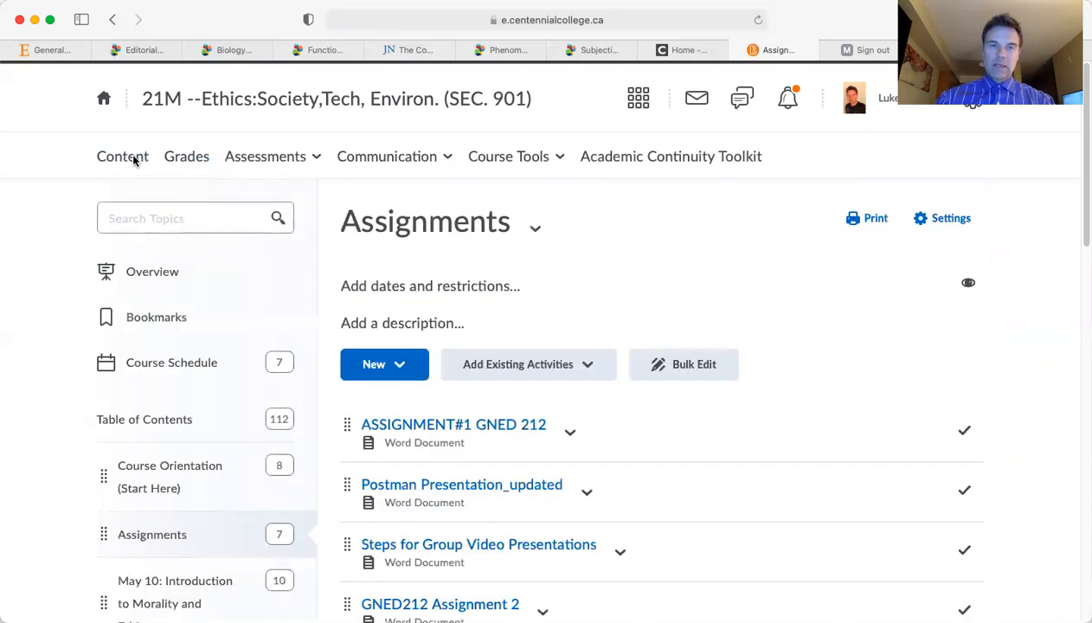
{"action": "scroll", "scroll_direction": "down", "scroll_amount": 3}
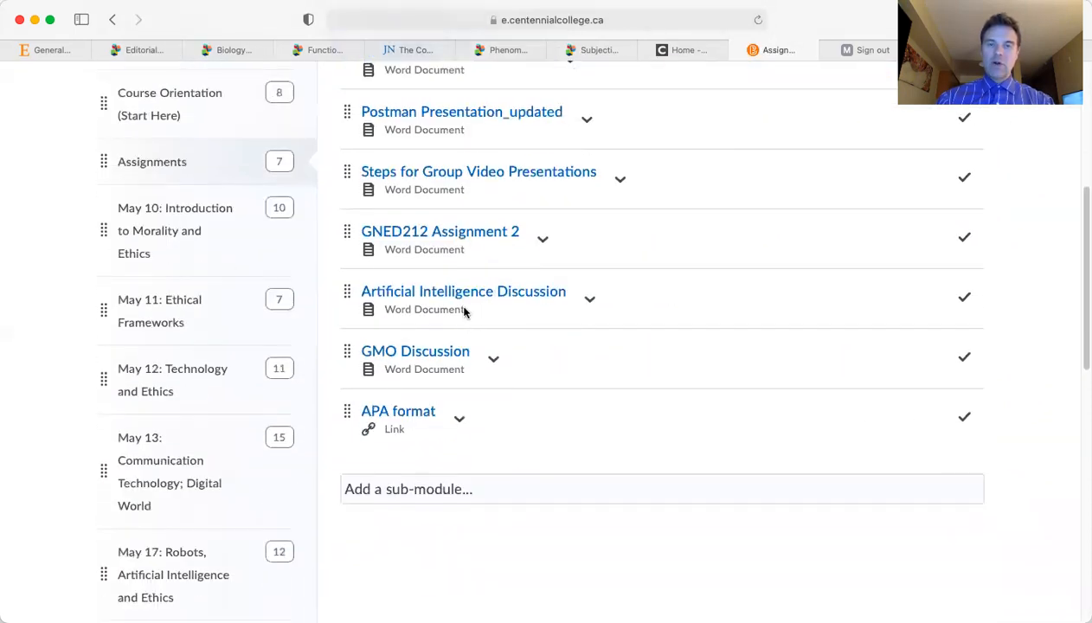
{"action": "scroll", "scroll_direction": "up", "scroll_amount": 3}
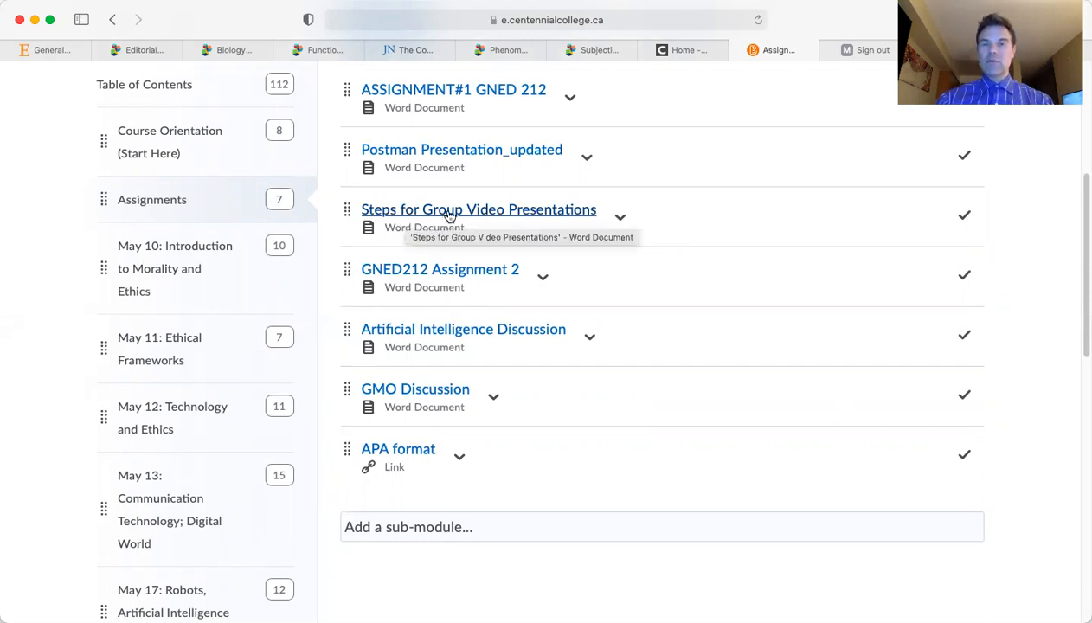
{"action": "mouse_move", "coordinate": [525, 225]}
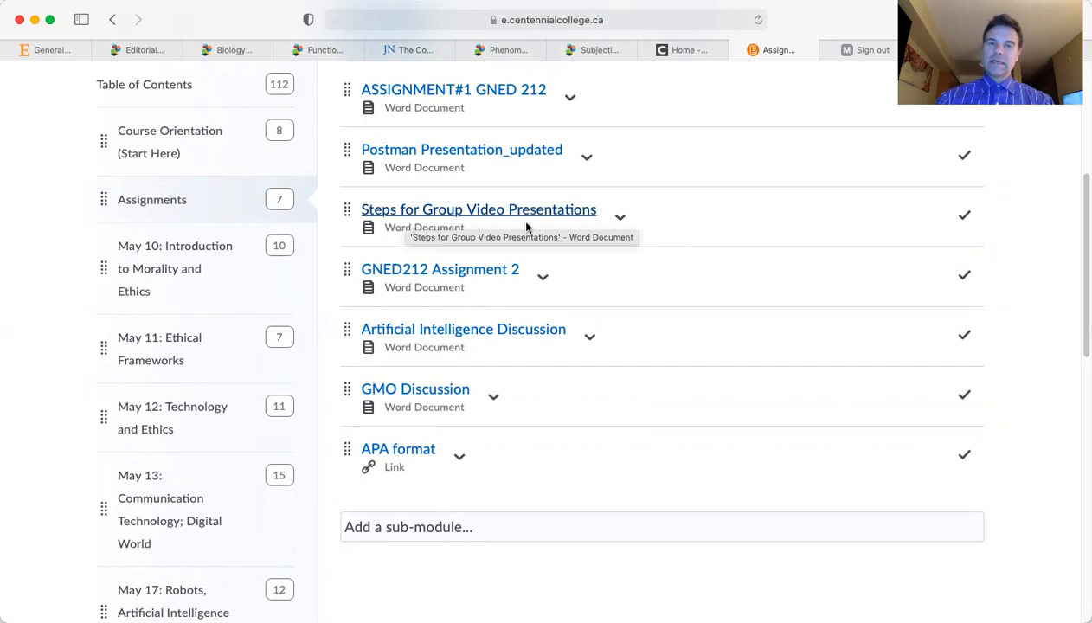
{"action": "mouse_move", "coordinate": [468, 214]}
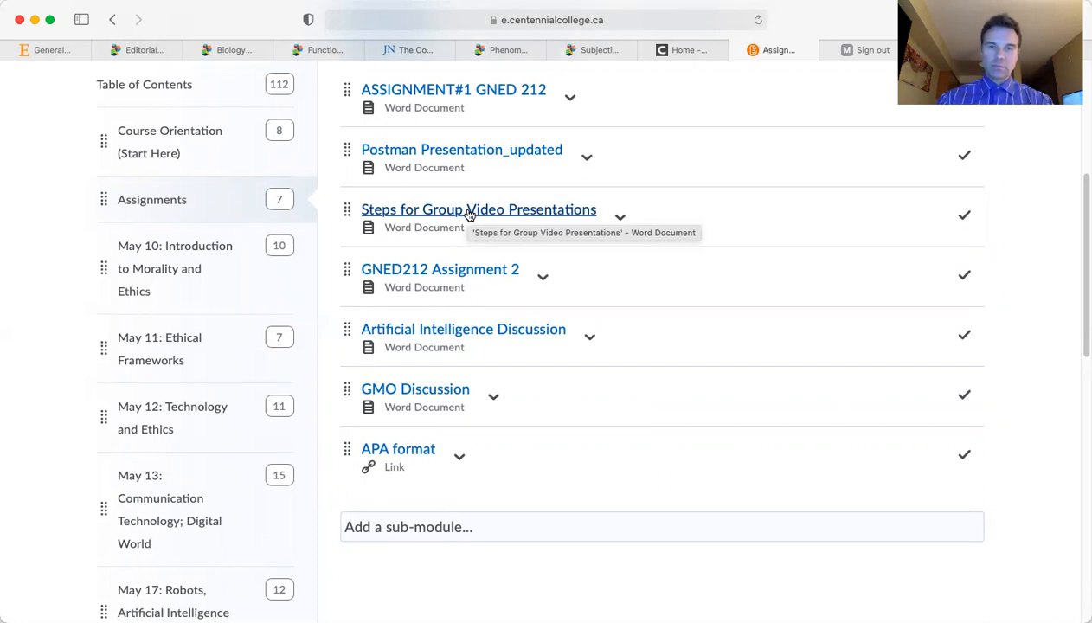
{"action": "scroll", "scroll_direction": "down", "scroll_amount": 3}
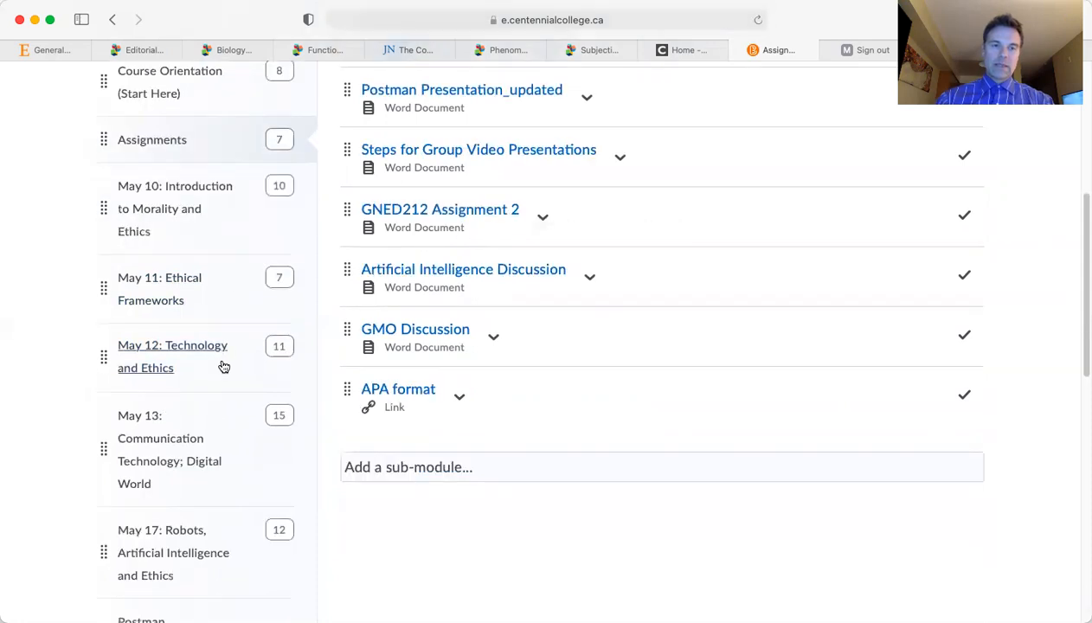
{"action": "scroll", "scroll_direction": "down", "scroll_amount": 3}
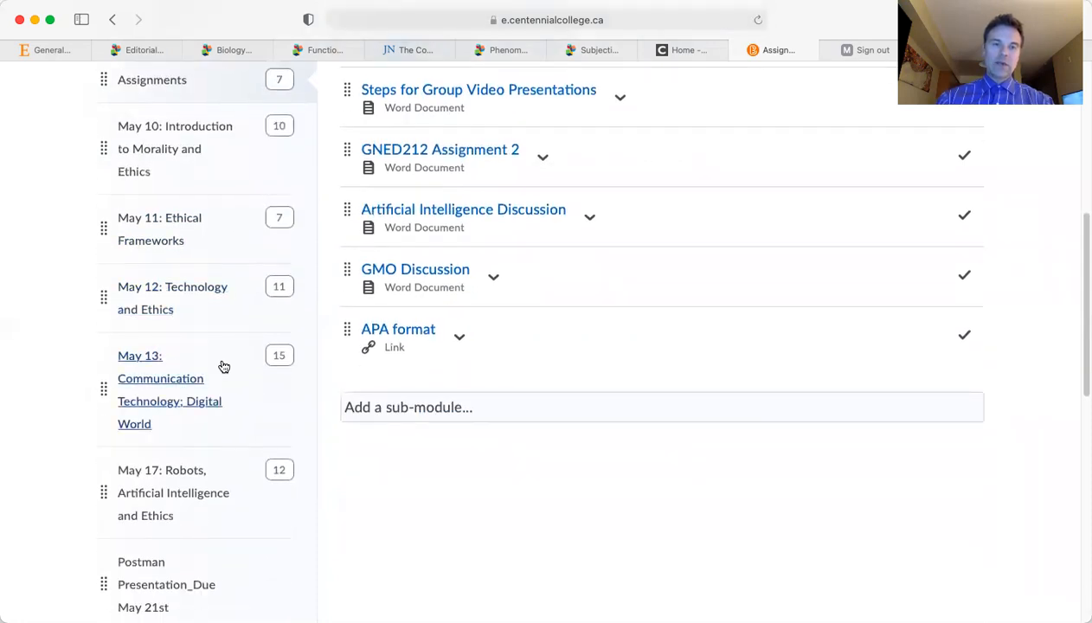
{"action": "scroll", "scroll_direction": "up", "scroll_amount": 3}
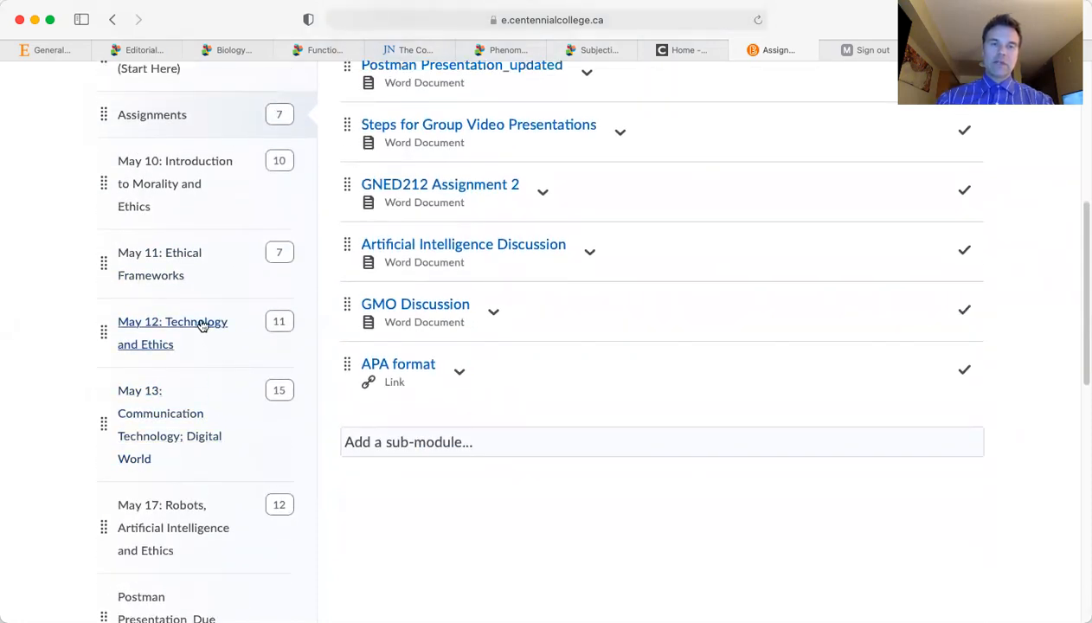
Step: Open the May 12: Technology and Ethics module and scroll to its Lecture Notes
{"action": "left_click", "coordinate": [172, 333]}
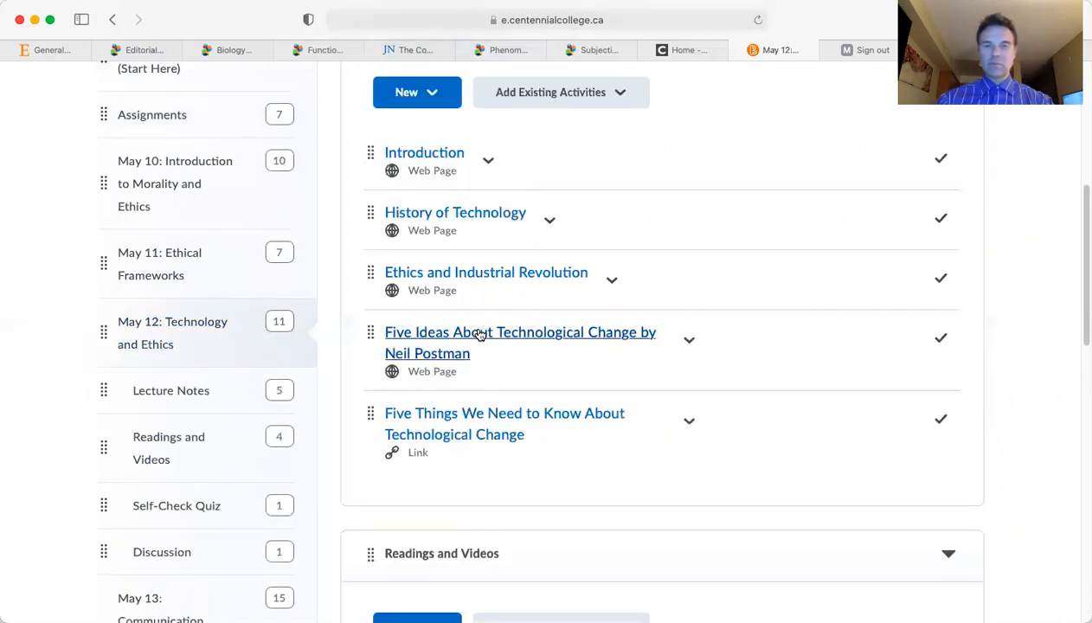
{"action": "scroll", "scroll_direction": "down", "scroll_amount": 3}
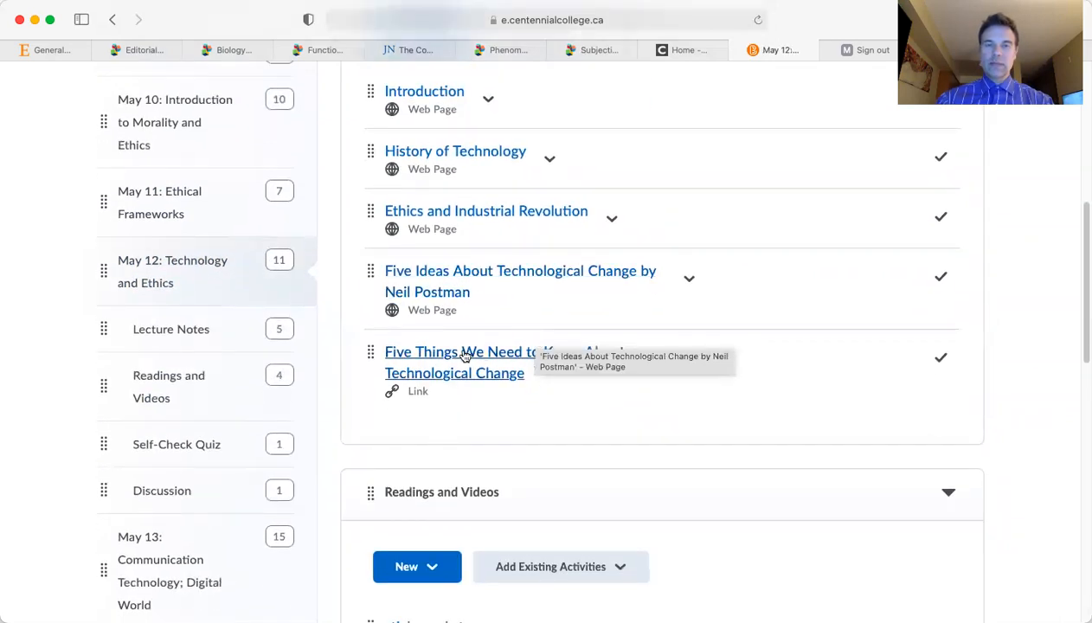
{"action": "mouse_move", "coordinate": [433, 361]}
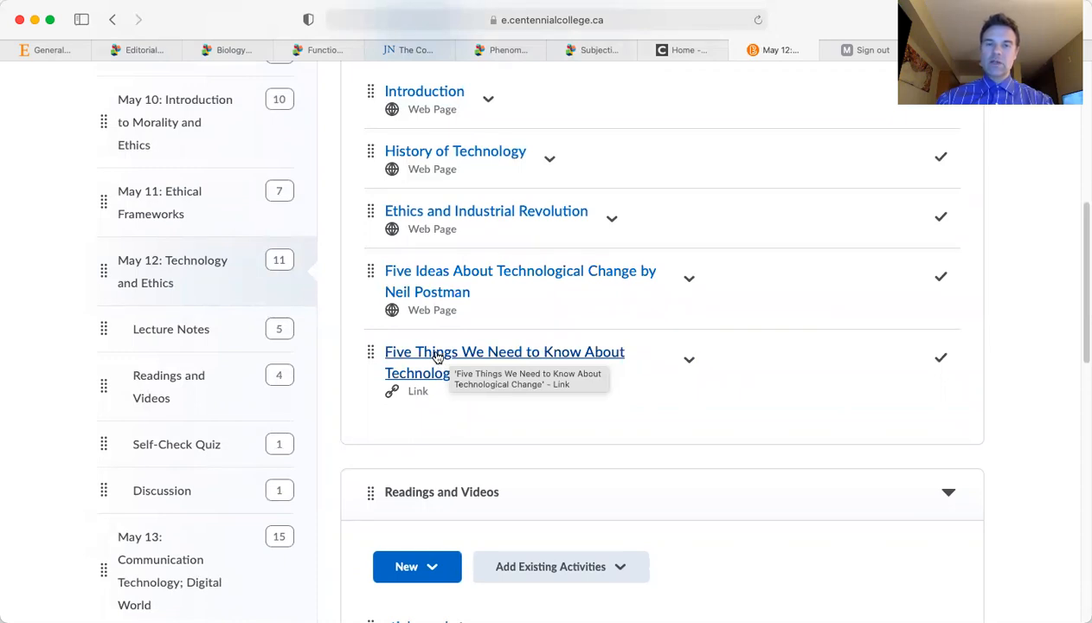
{"action": "mouse_move", "coordinate": [400, 282]}
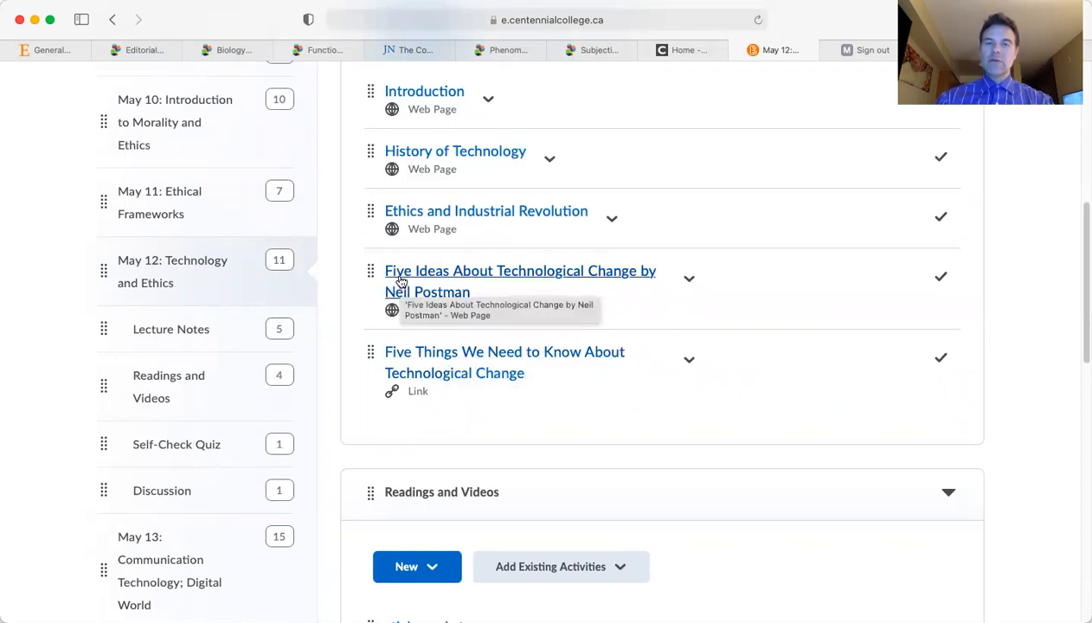
{"action": "mouse_move", "coordinate": [481, 271]}
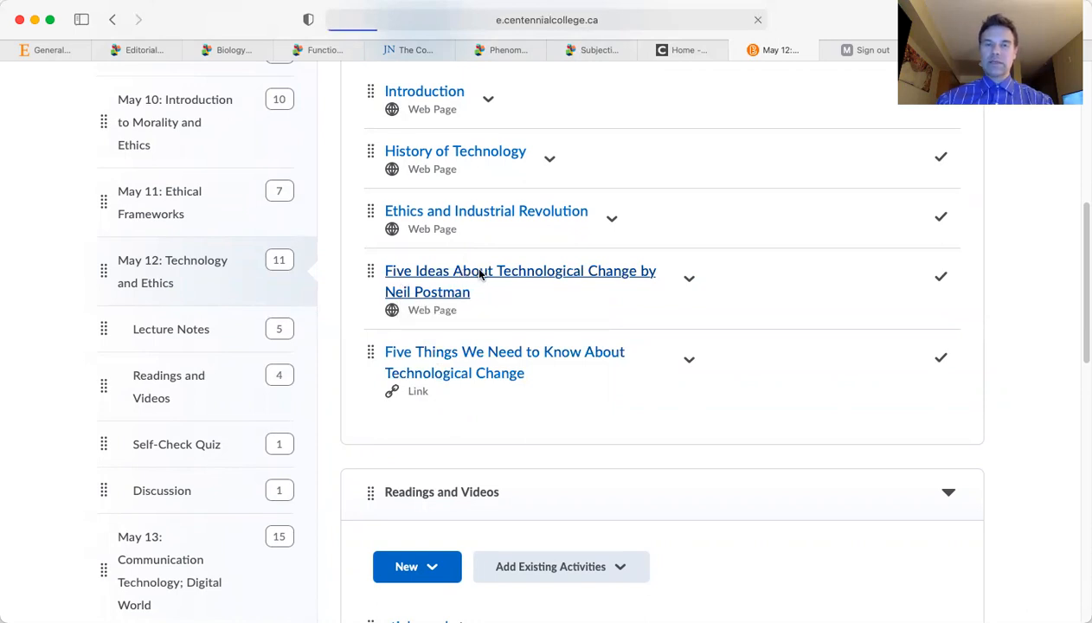
Step: Open the Five Ideas page, scroll through all five ideas to NEXT, then back up
{"action": "left_click", "coordinate": [520, 281]}
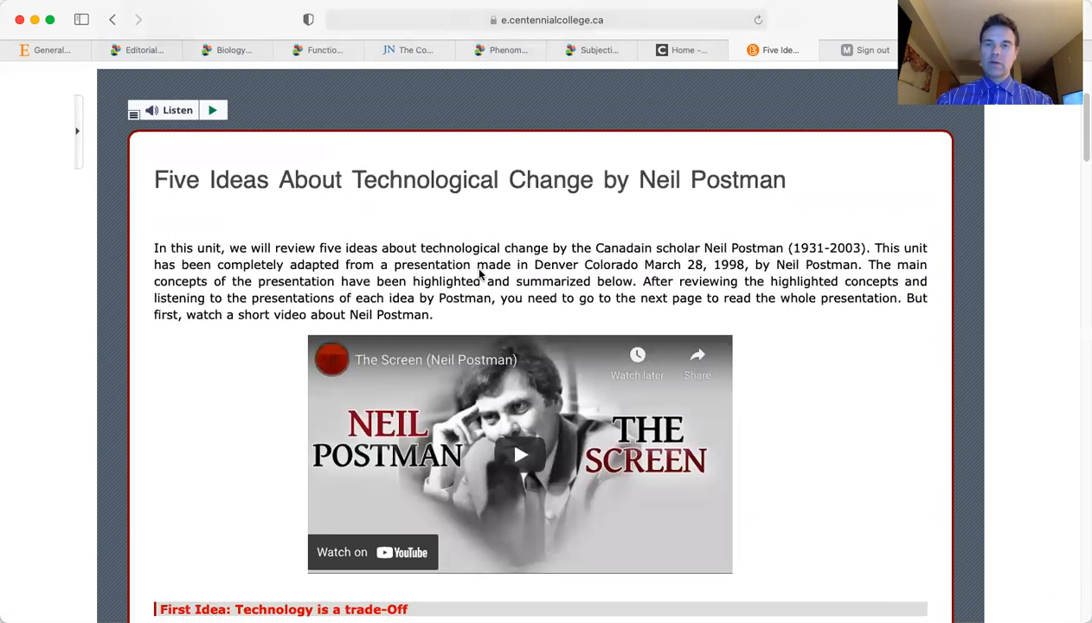
{"action": "scroll", "scroll_direction": "down", "scroll_amount": 3}
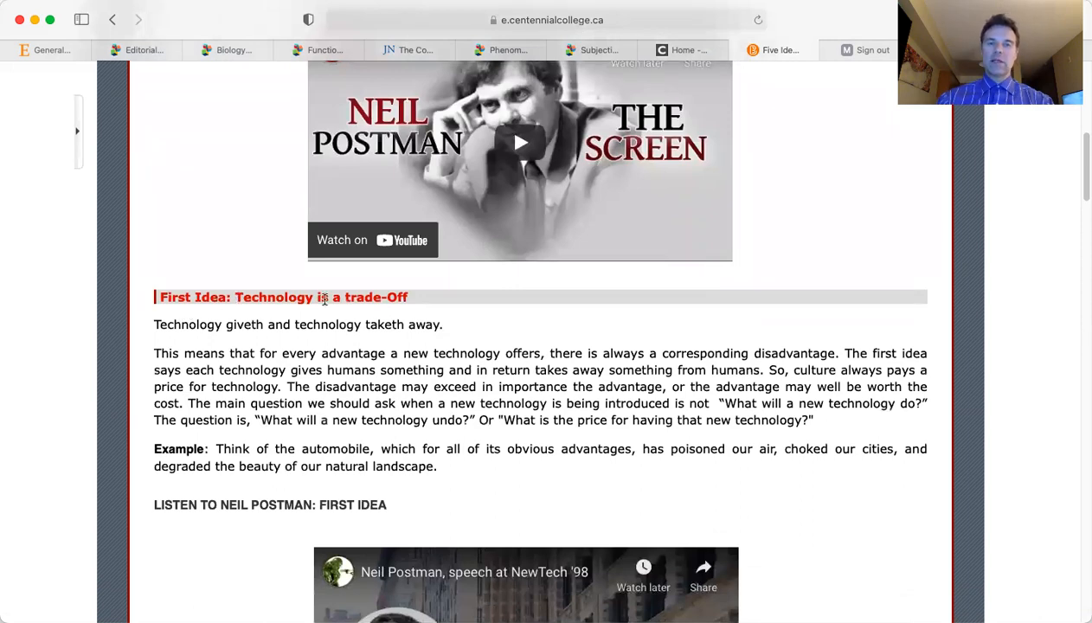
{"action": "scroll", "scroll_direction": "down", "scroll_amount": 3}
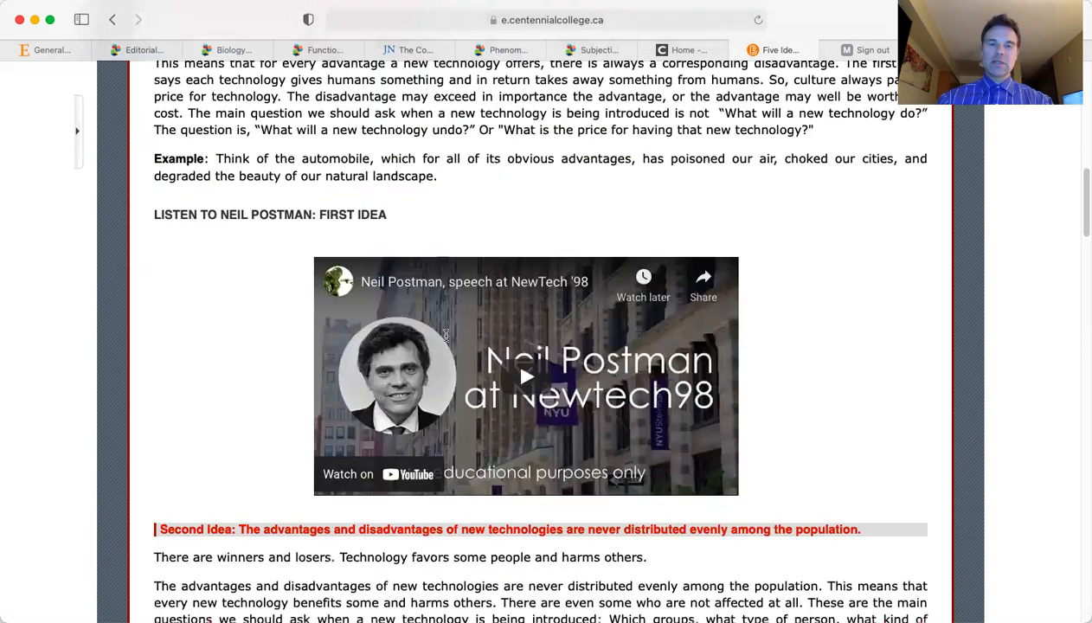
{"action": "scroll", "scroll_direction": "down", "scroll_amount": 3}
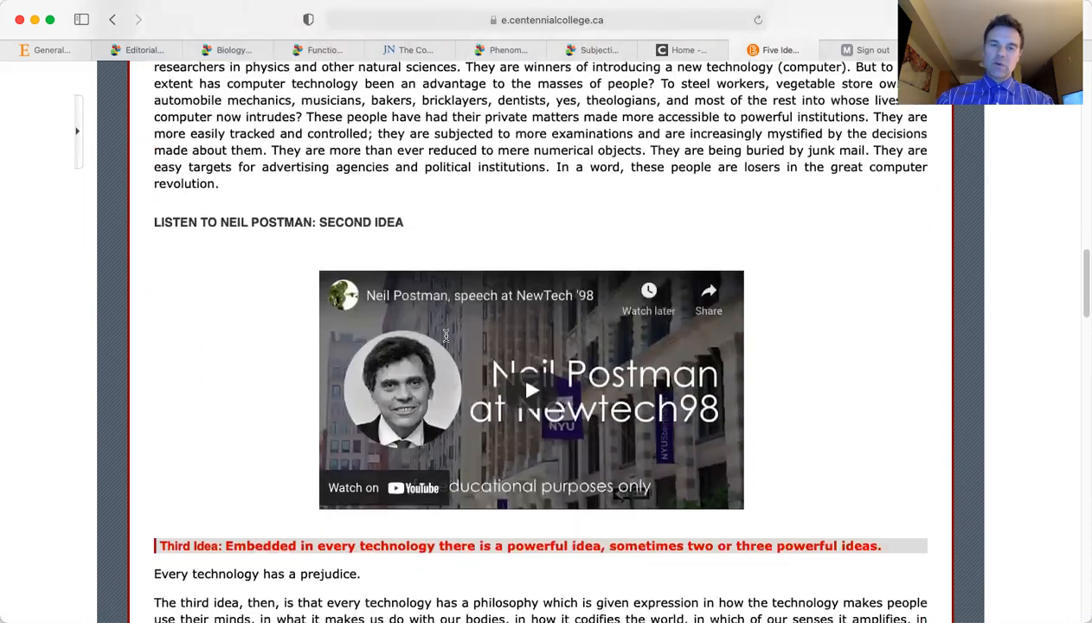
{"action": "scroll", "scroll_direction": "down", "scroll_amount": 3}
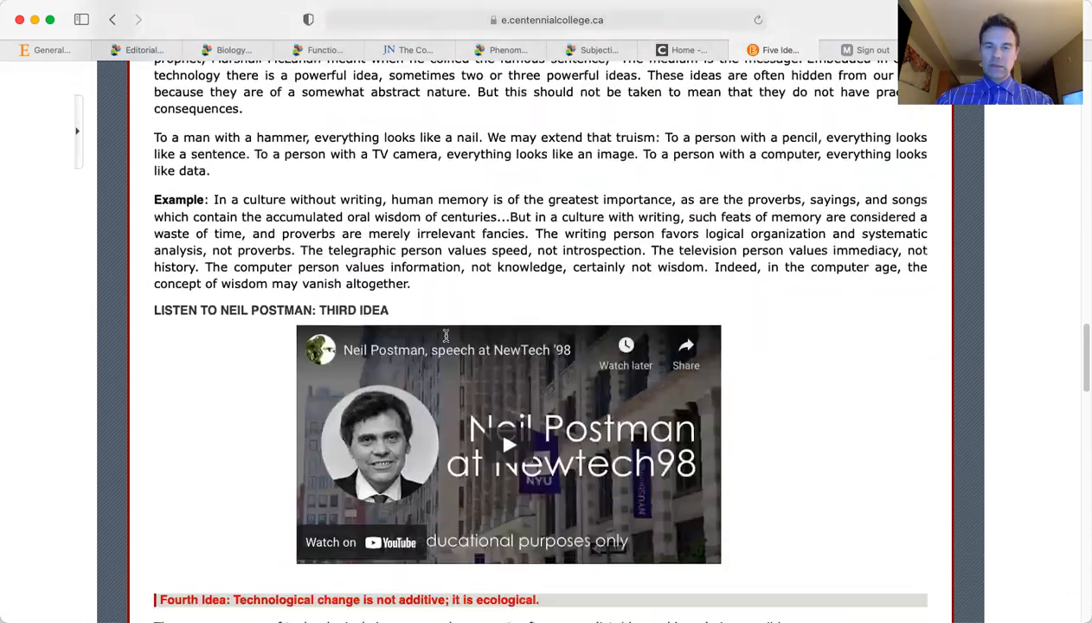
{"action": "scroll", "scroll_direction": "down", "scroll_amount": 3}
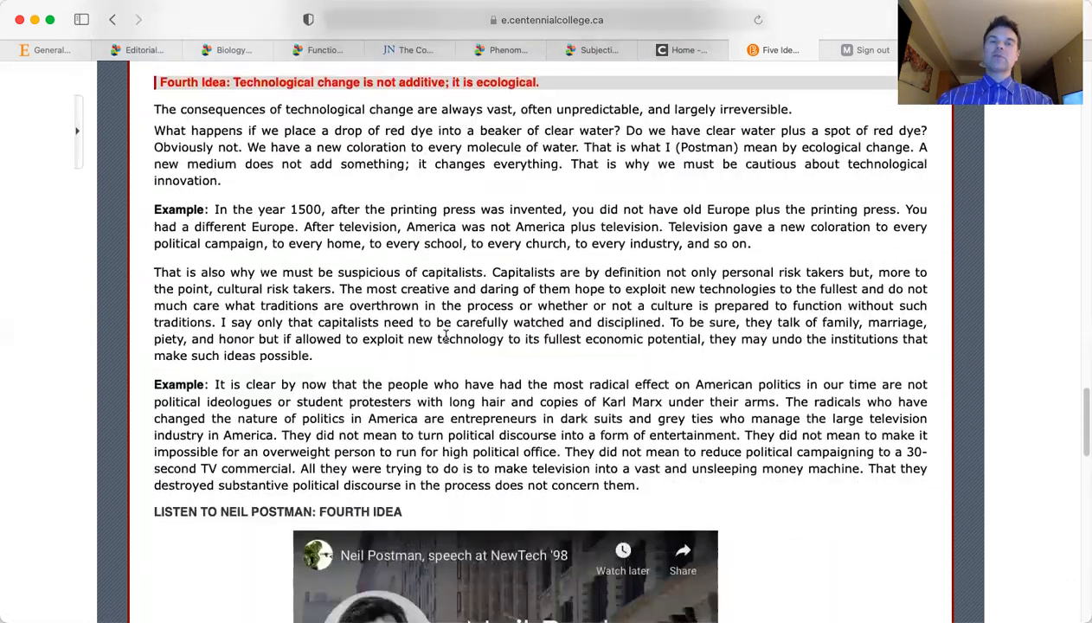
{"action": "scroll", "scroll_direction": "down", "scroll_amount": 3}
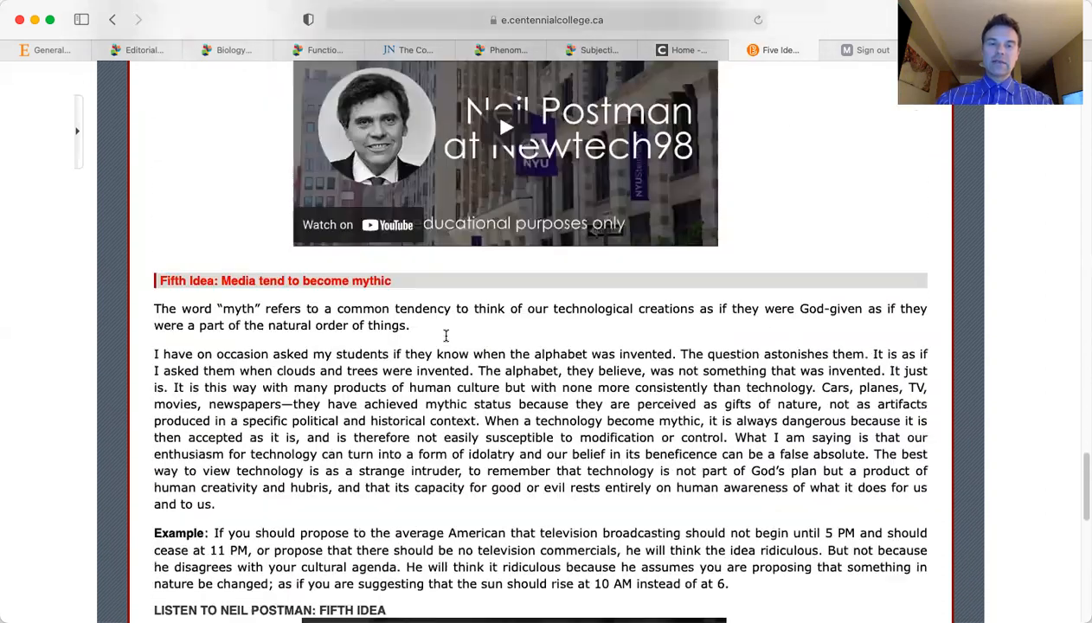
{"action": "scroll", "scroll_direction": "down", "scroll_amount": 3}
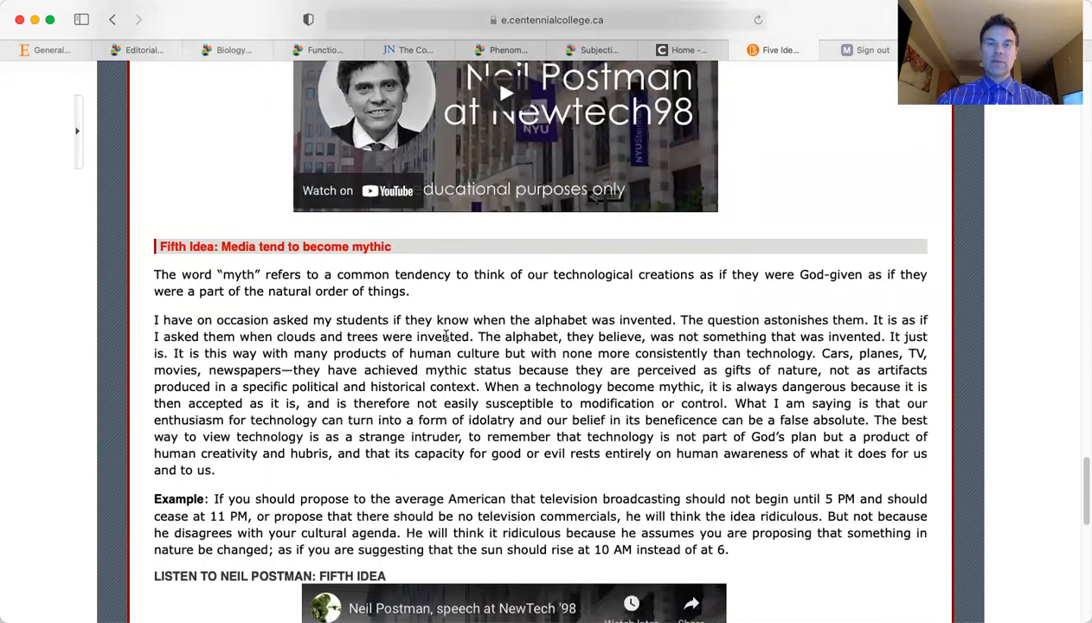
{"action": "scroll", "scroll_direction": "down", "scroll_amount": 3}
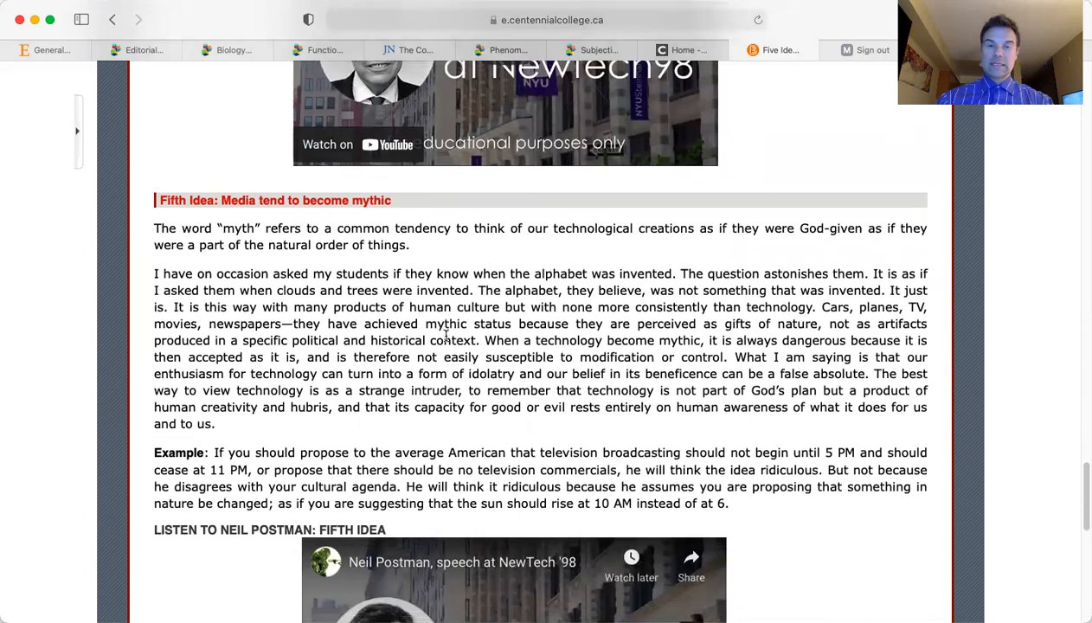
{"action": "scroll", "scroll_direction": "down", "scroll_amount": 3}
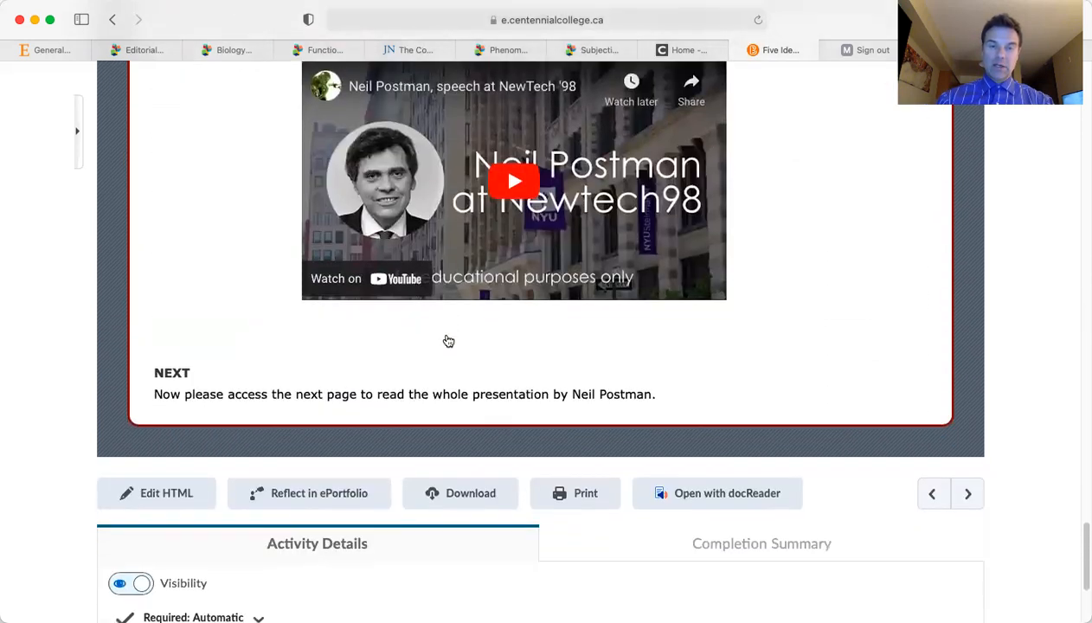
{"action": "scroll", "scroll_direction": "down", "scroll_amount": 3}
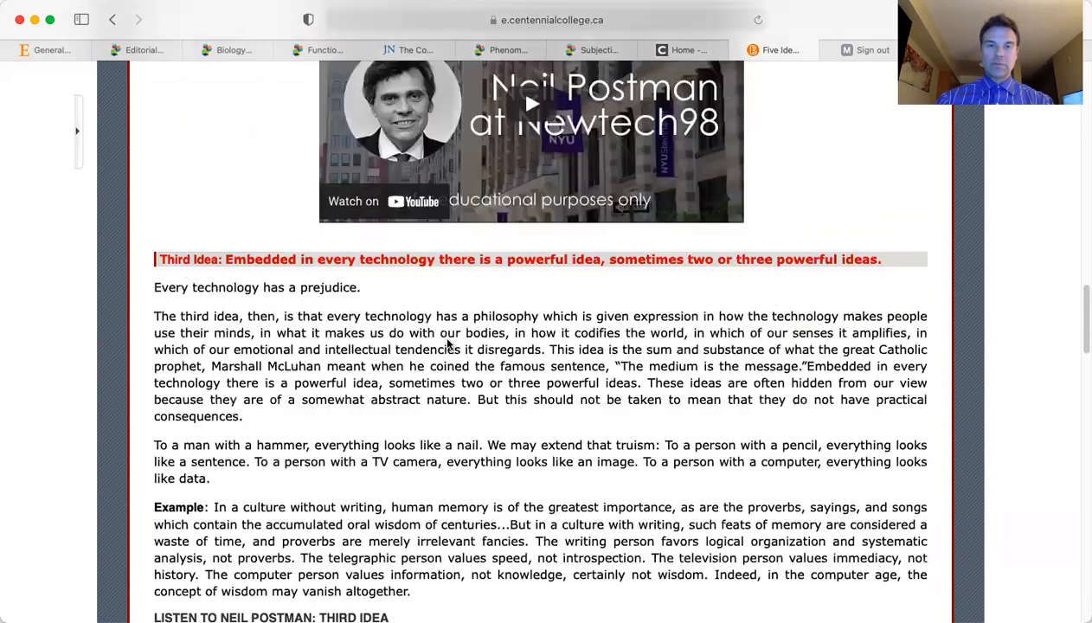
{"action": "scroll", "scroll_direction": "up", "scroll_amount": 3}
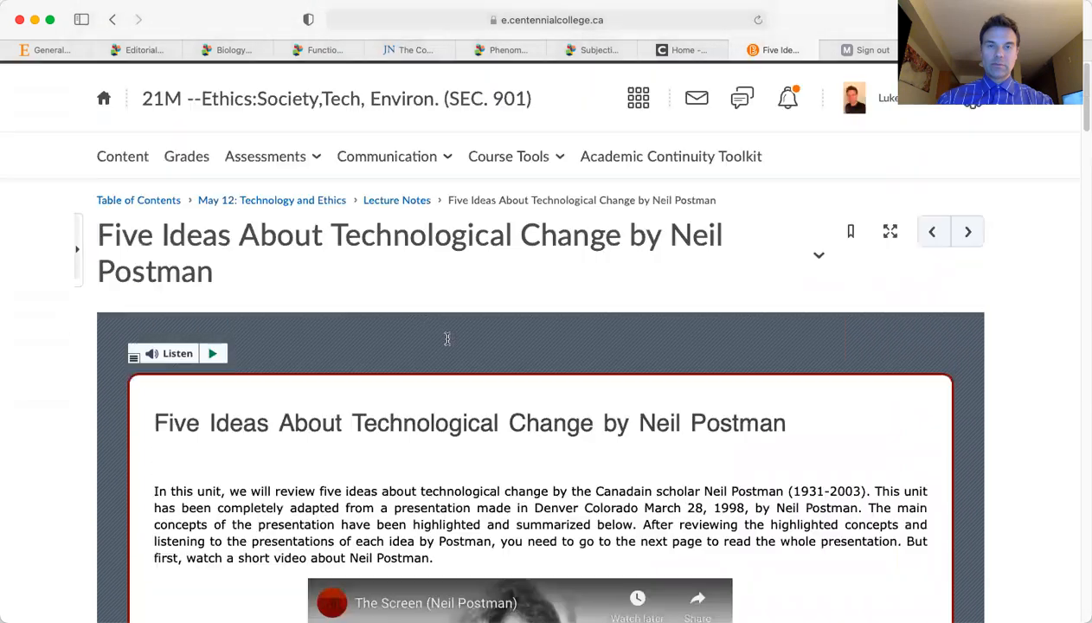
{"action": "mouse_move", "coordinate": [317, 187]}
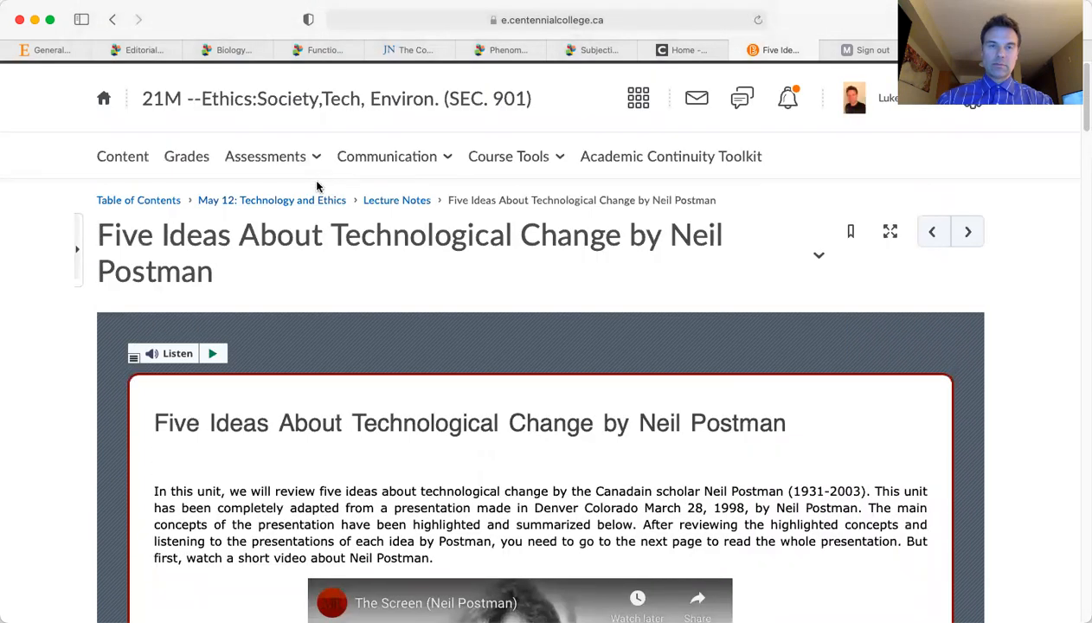
Step: Return via the May 12 breadcrumb and open 'Five Things We Need to Know About Technological Change'
{"action": "left_click", "coordinate": [272, 200]}
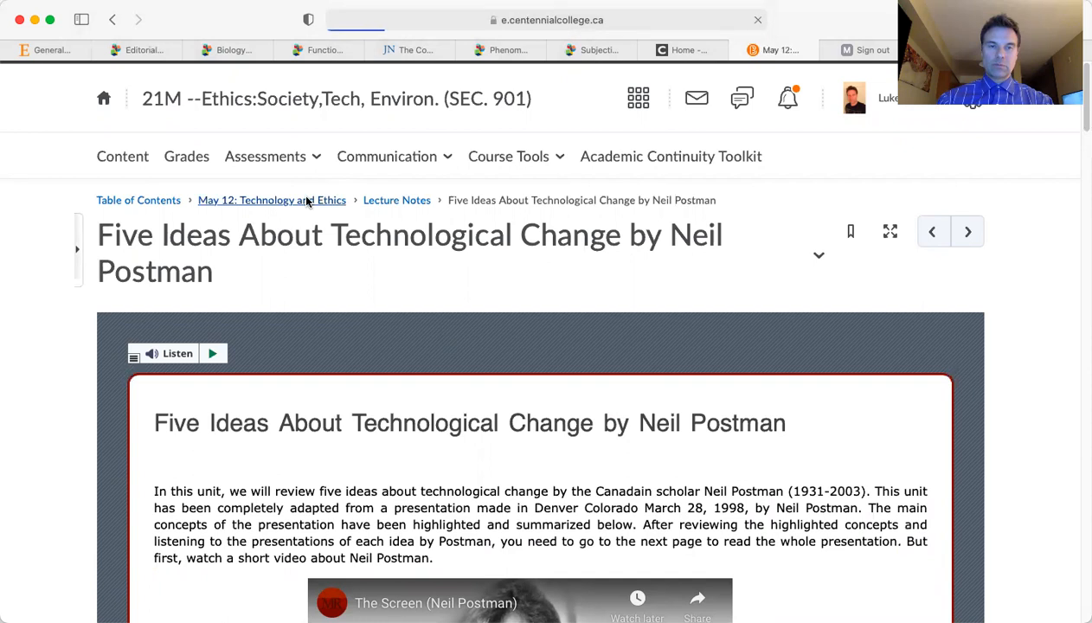
{"action": "left_click", "coordinate": [272, 200]}
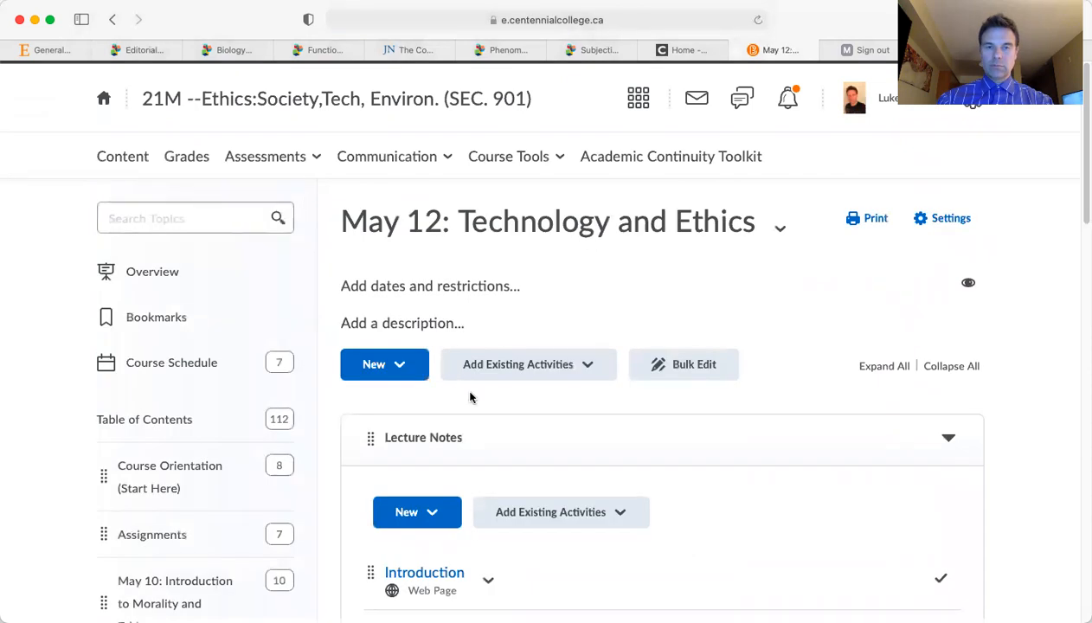
{"action": "scroll", "scroll_direction": "down", "scroll_amount": 3}
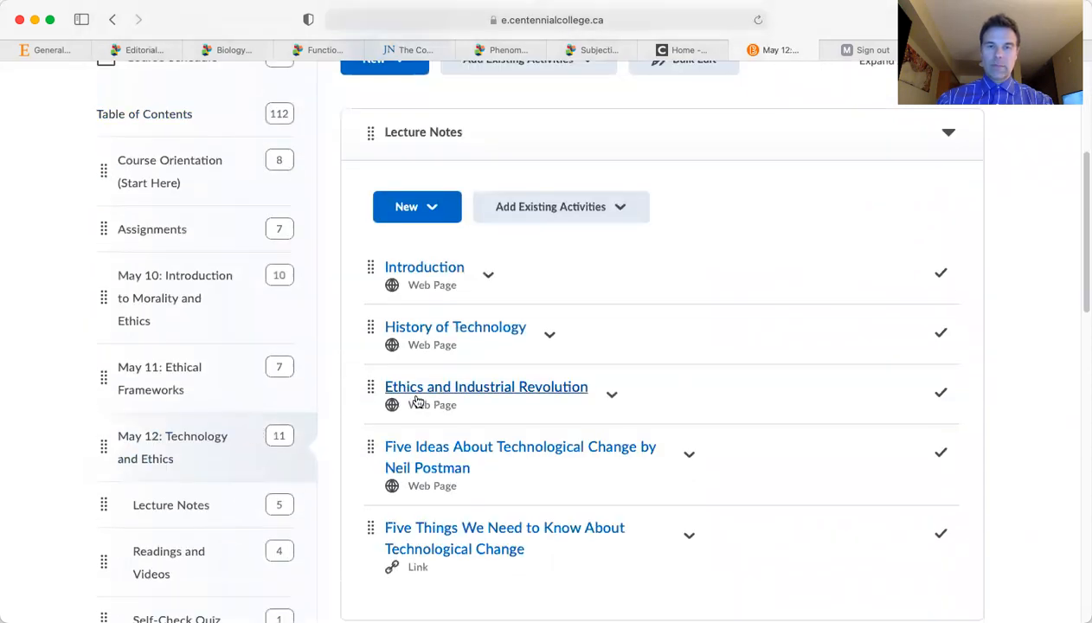
{"action": "mouse_move", "coordinate": [436, 534]}
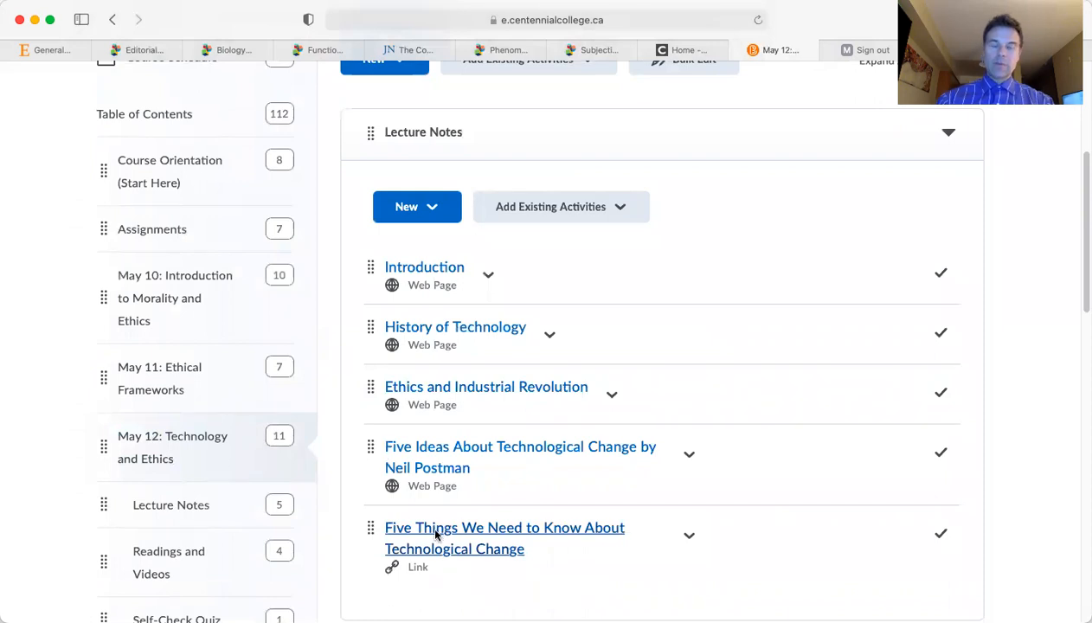
{"action": "left_click", "coordinate": [505, 537]}
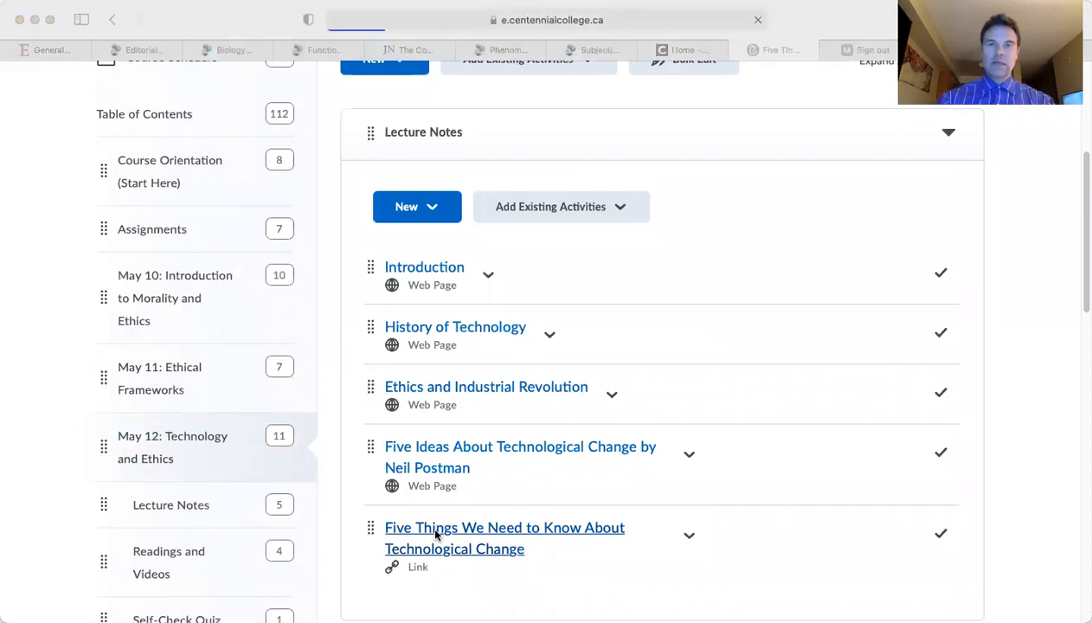
{"action": "left_click", "coordinate": [504, 538]}
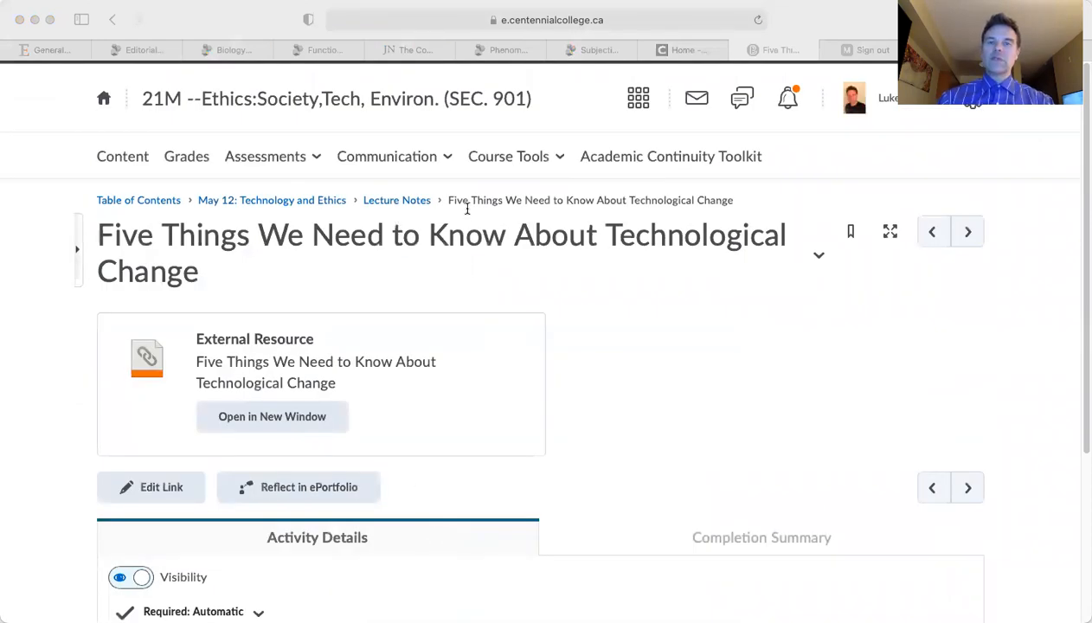
{"action": "mouse_move", "coordinate": [538, 285]}
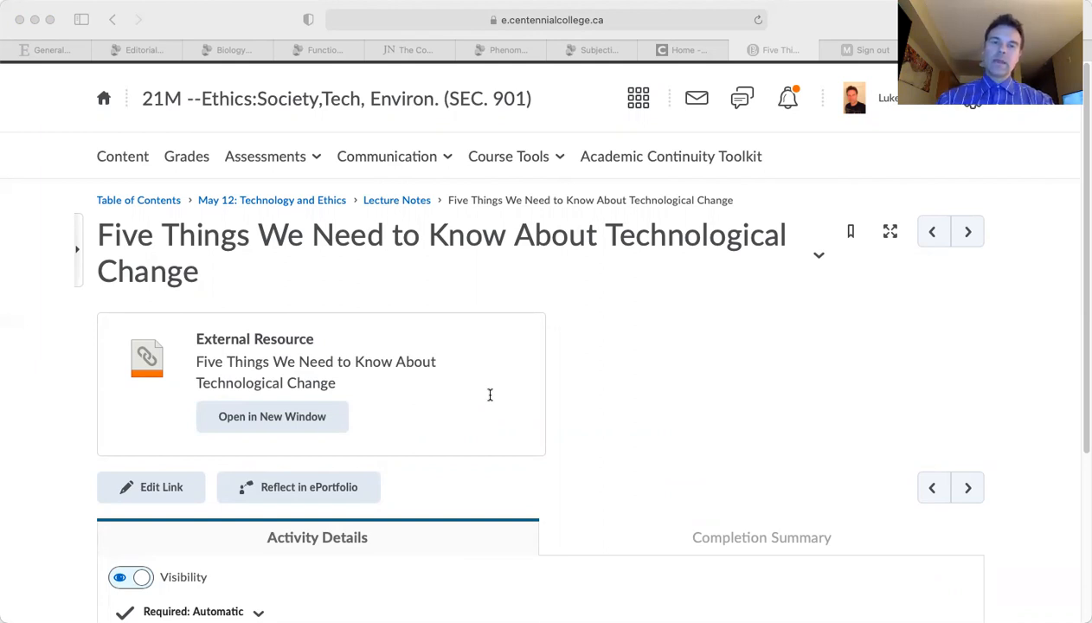
{"action": "mouse_move", "coordinate": [251, 334]}
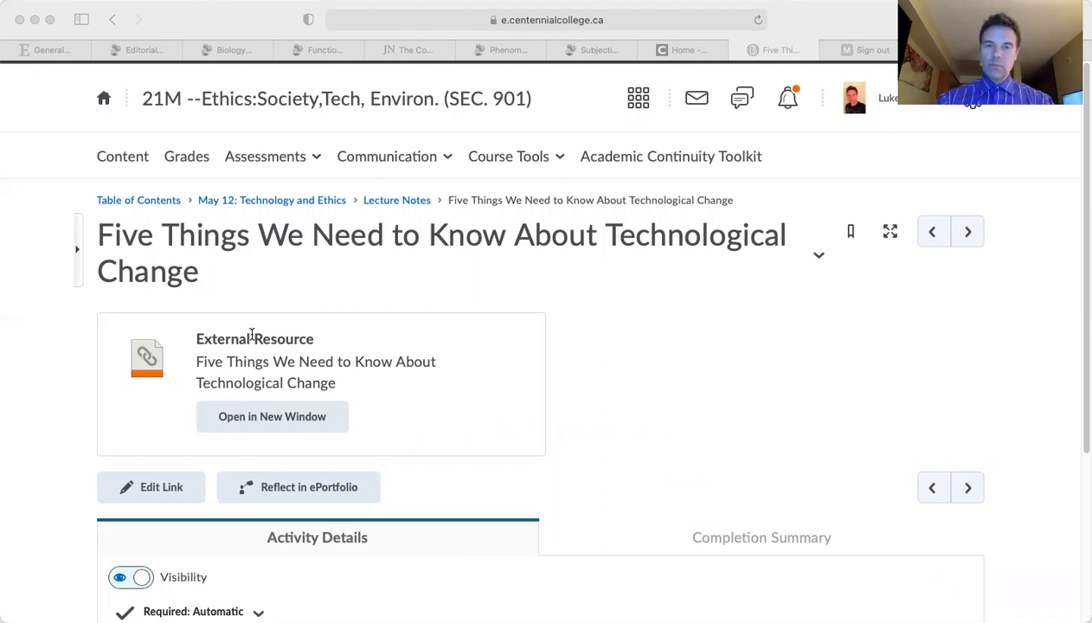
{"action": "mouse_move", "coordinate": [396, 359]}
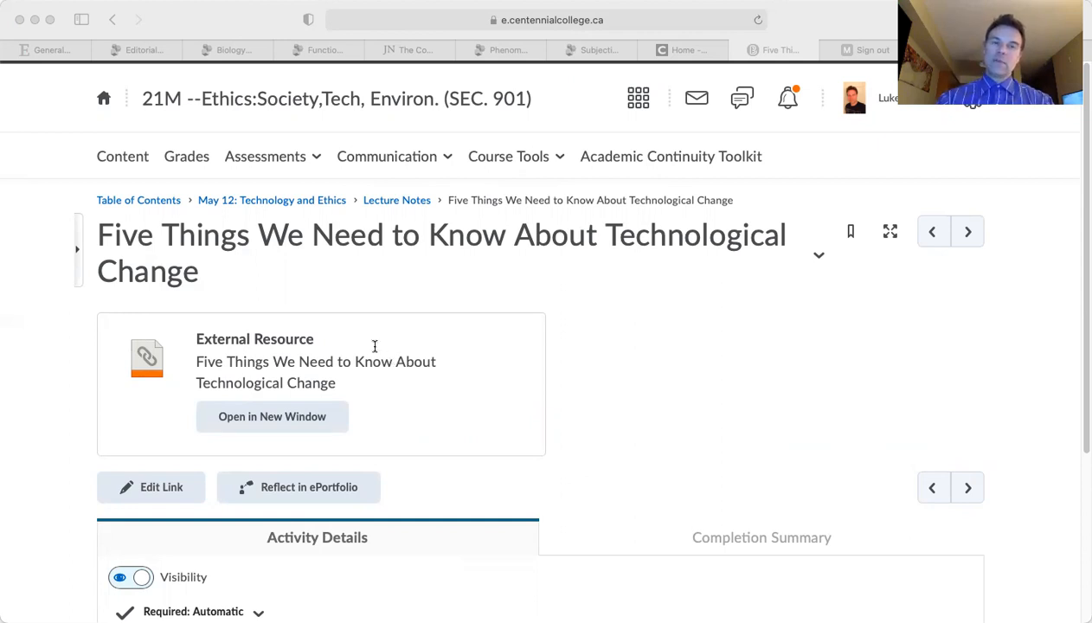
{"action": "mouse_move", "coordinate": [335, 331]}
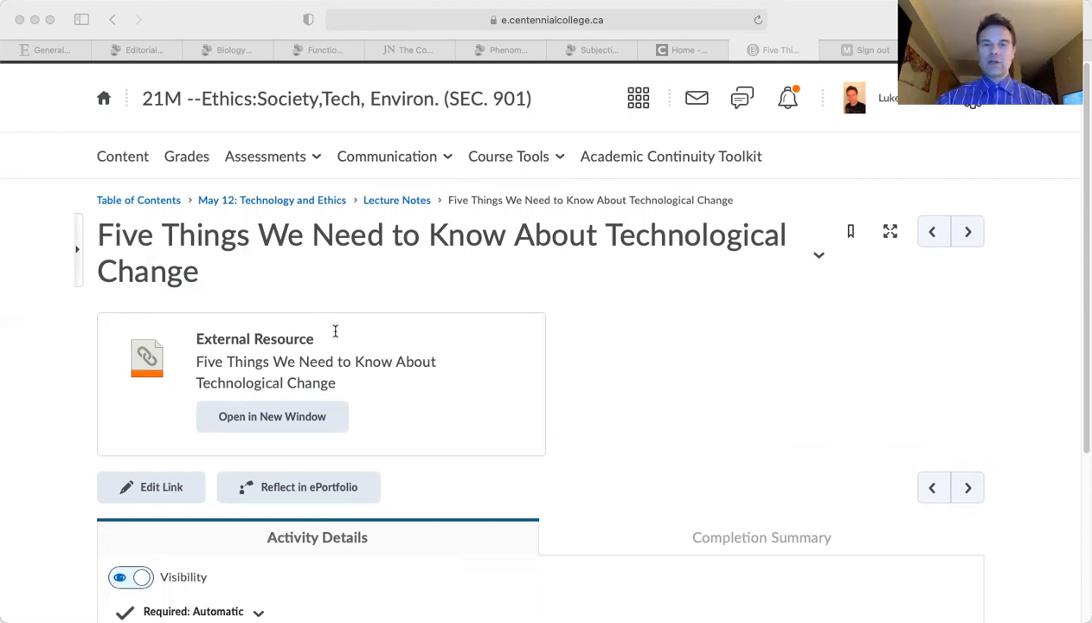
{"action": "mouse_move", "coordinate": [385, 249]}
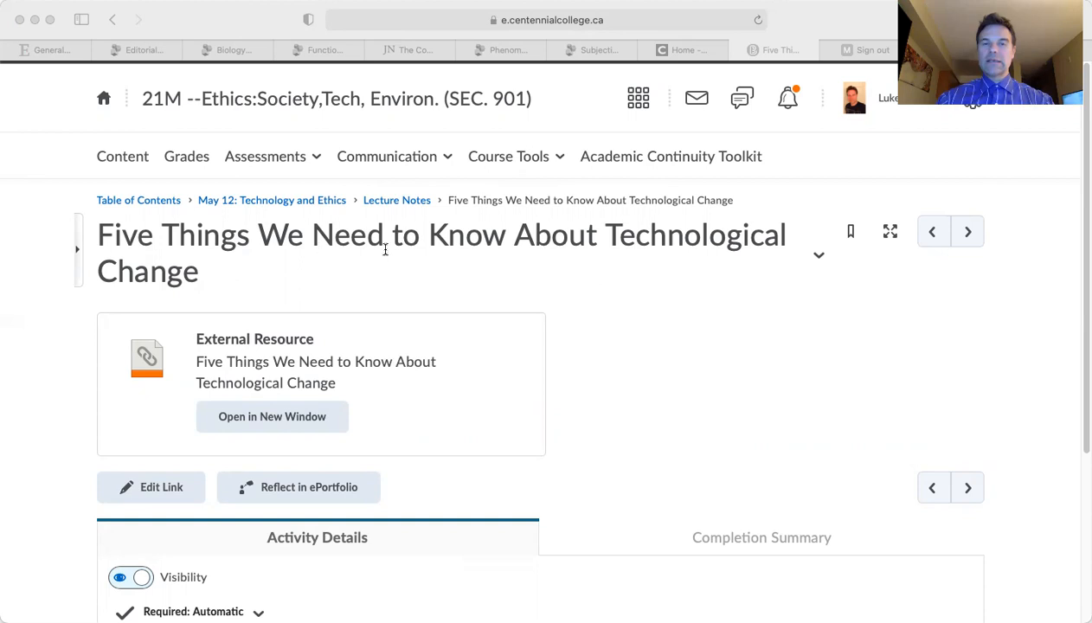
{"action": "mouse_move", "coordinate": [604, 360]}
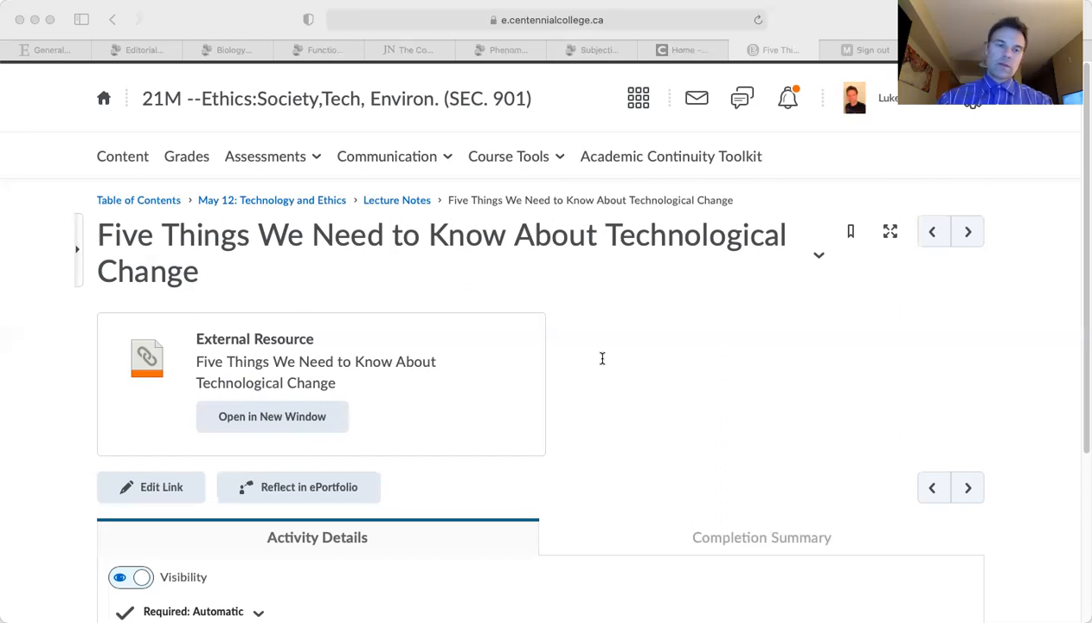
{"action": "mouse_move", "coordinate": [535, 386]}
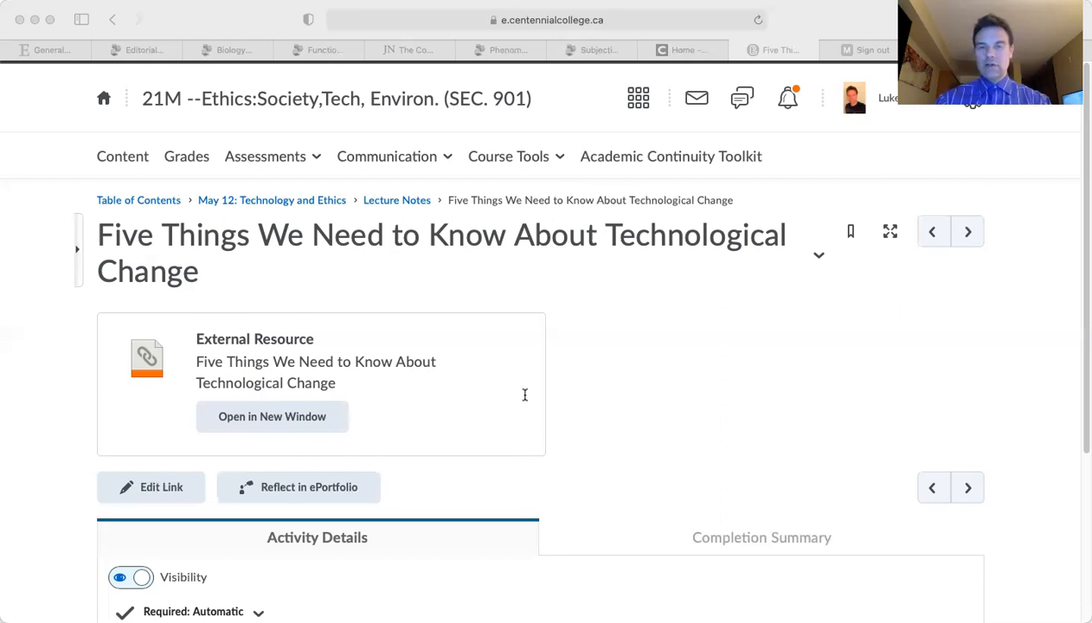
{"action": "mouse_move", "coordinate": [349, 279]}
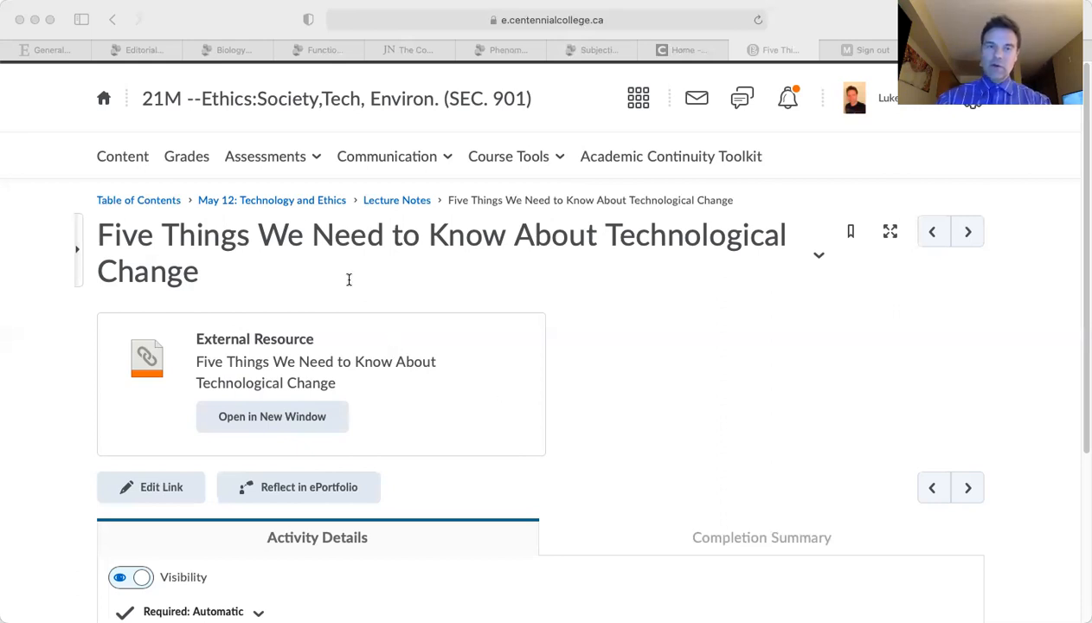
{"action": "mouse_move", "coordinate": [434, 375]}
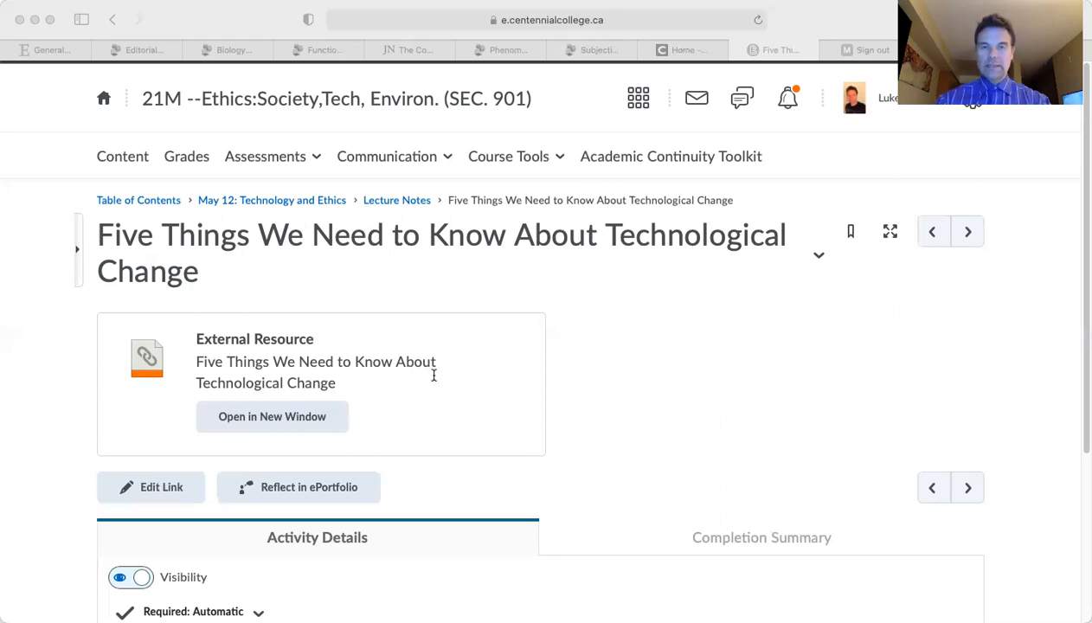
{"action": "mouse_move", "coordinate": [508, 437]}
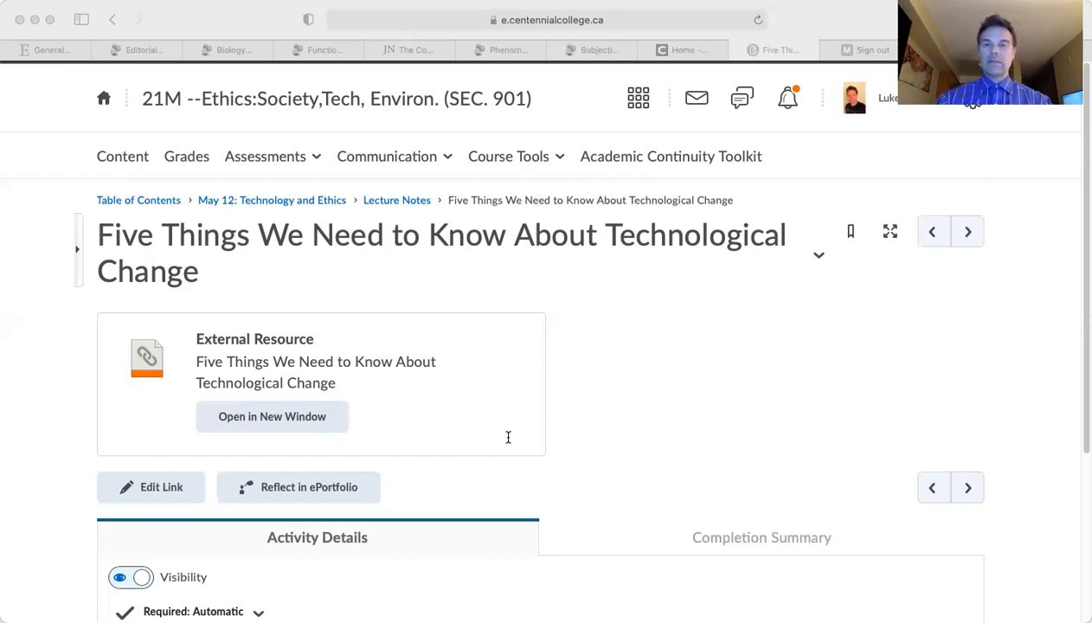
{"action": "mouse_move", "coordinate": [485, 379]}
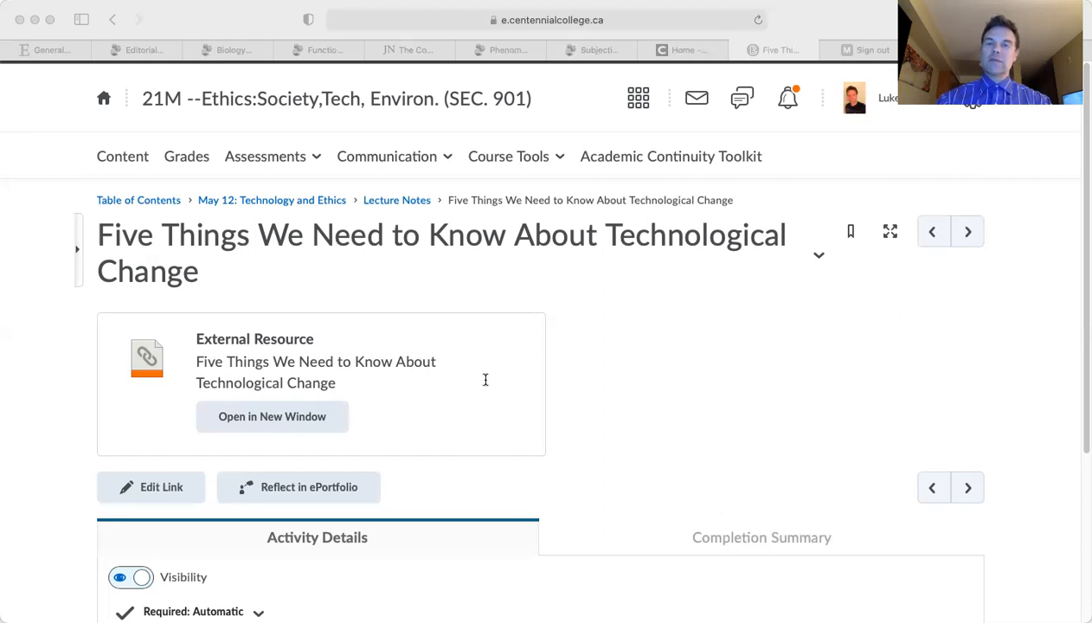
{"action": "mouse_move", "coordinate": [554, 359]}
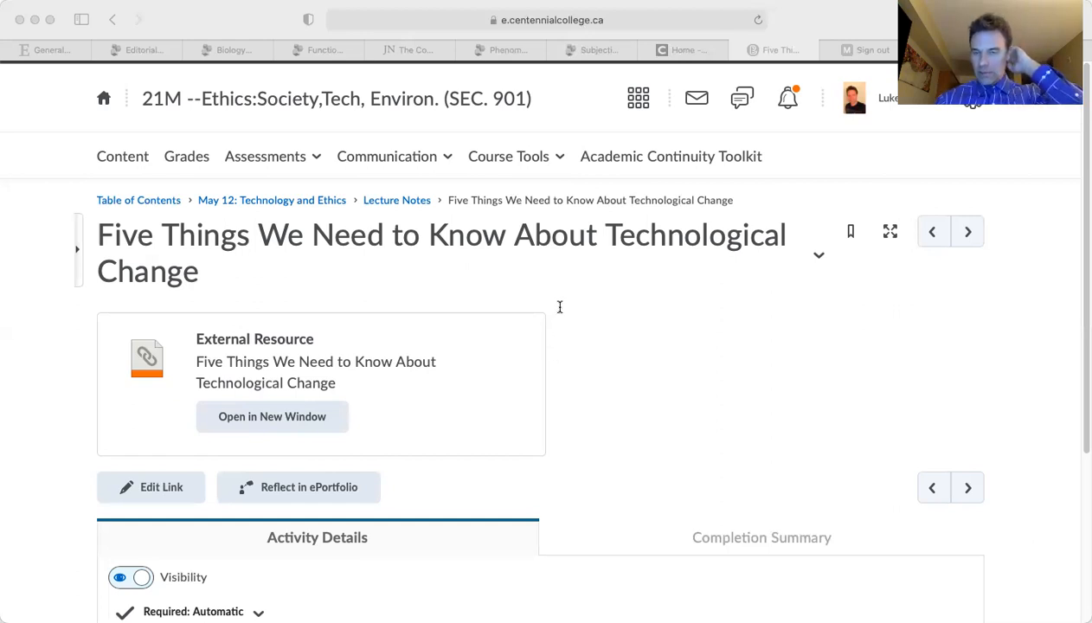
{"action": "mouse_move", "coordinate": [551, 316]}
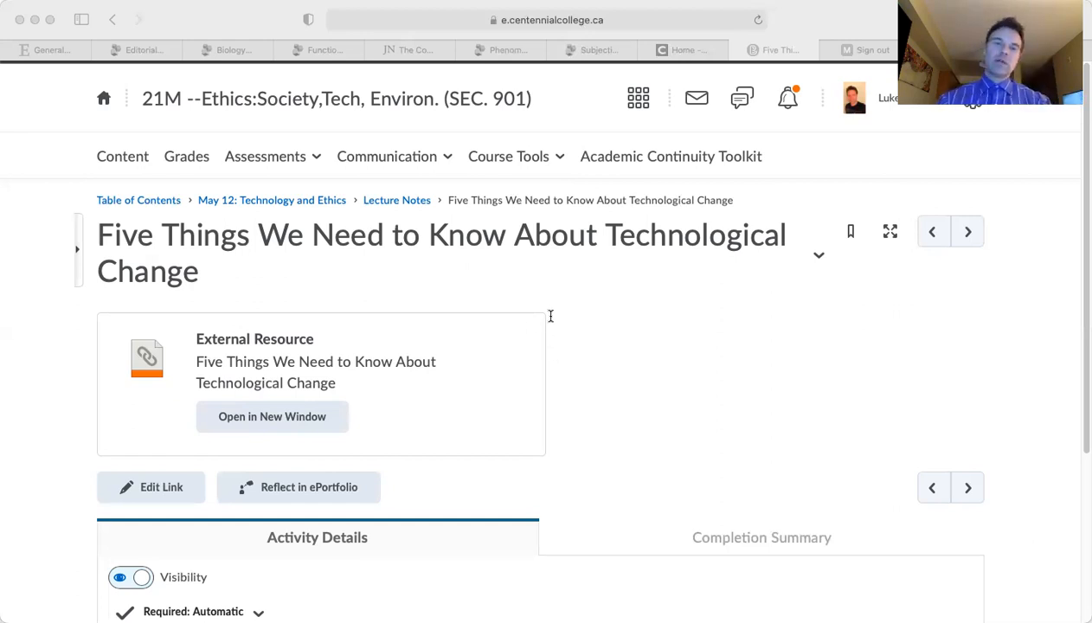
{"action": "mouse_move", "coordinate": [530, 325]}
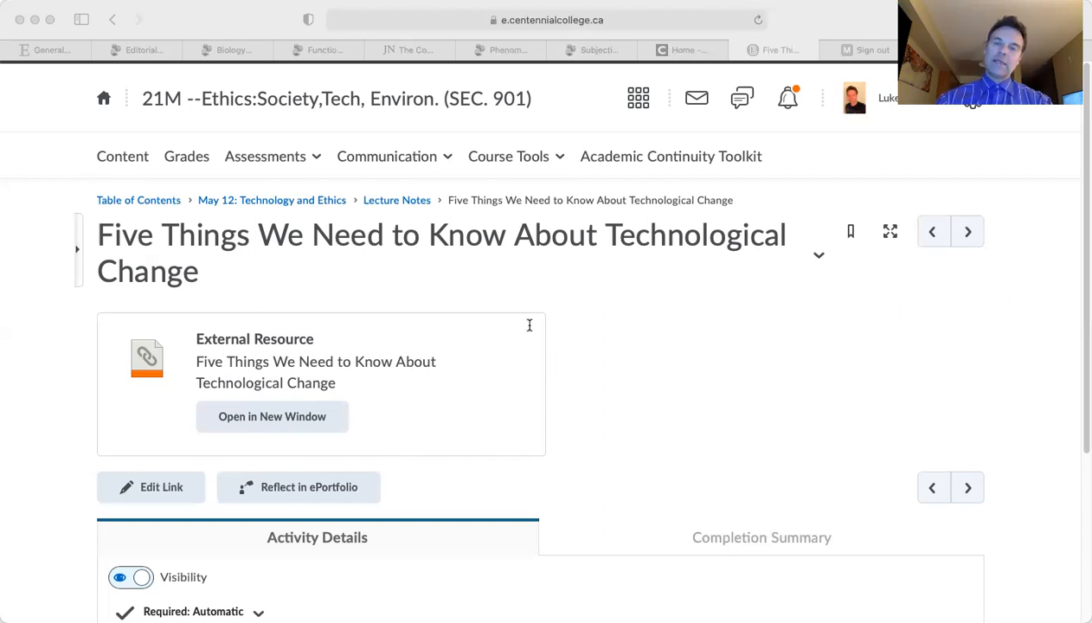
{"action": "mouse_move", "coordinate": [573, 312]}
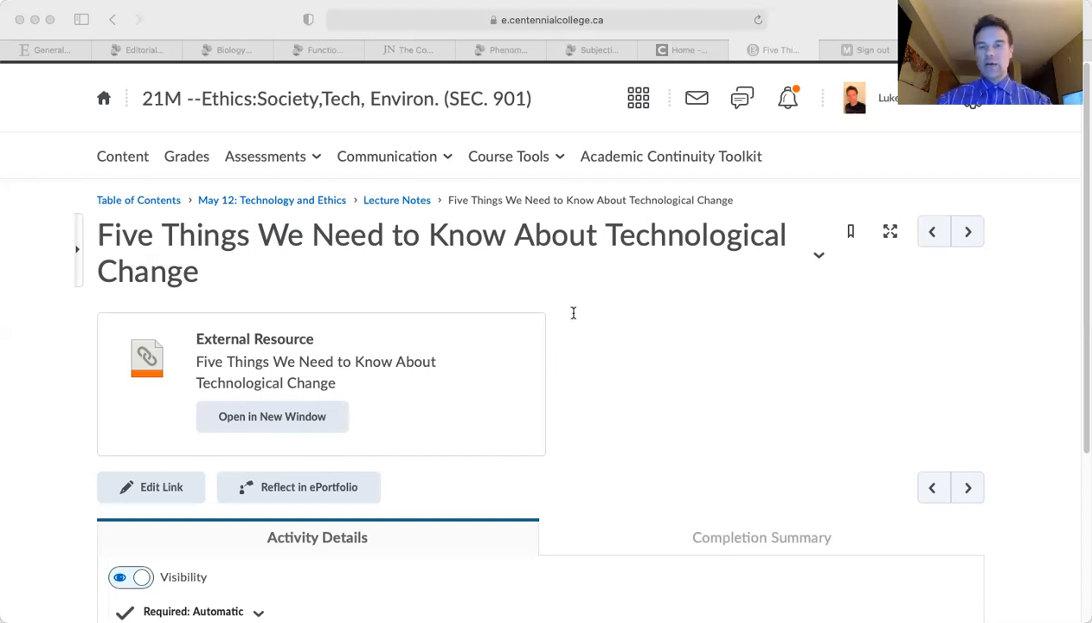
{"action": "mouse_move", "coordinate": [639, 312]}
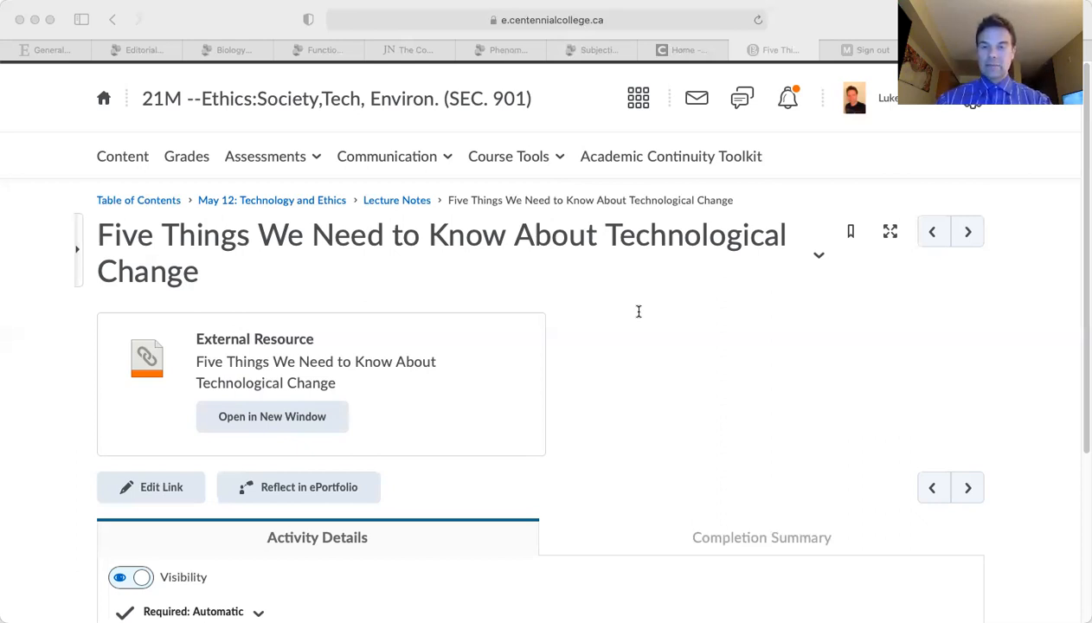
{"action": "mouse_move", "coordinate": [648, 319]}
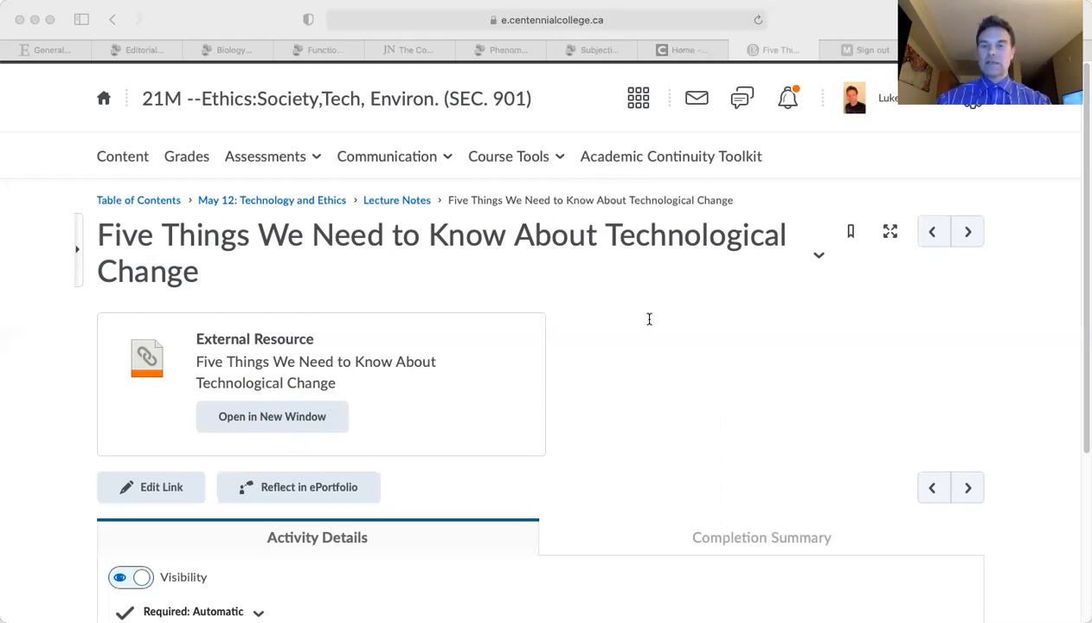
{"action": "mouse_move", "coordinate": [639, 317]}
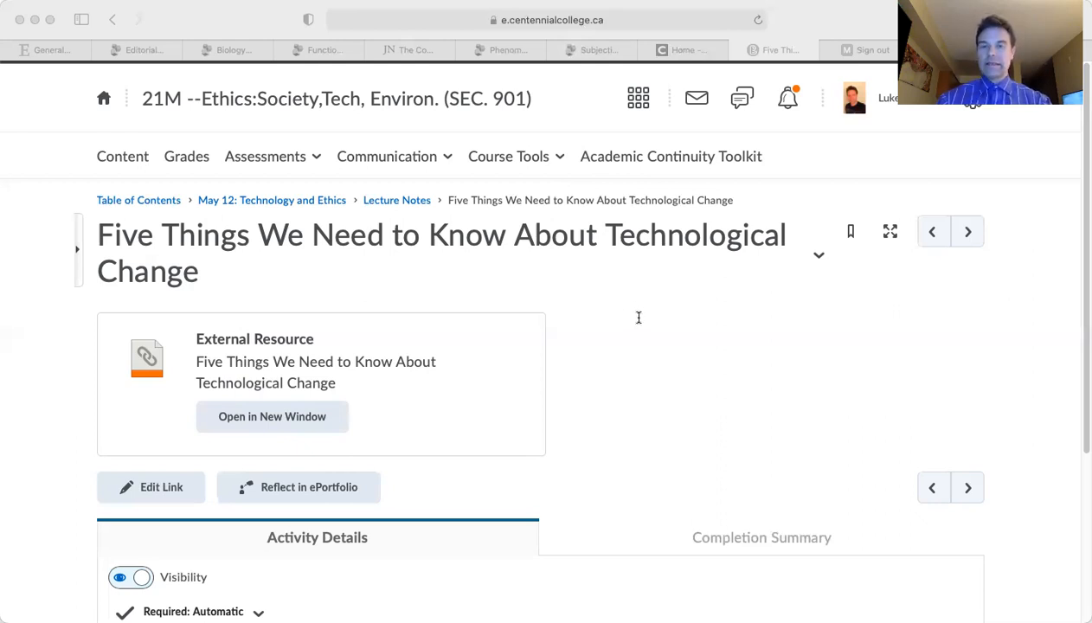
{"action": "mouse_move", "coordinate": [656, 325]}
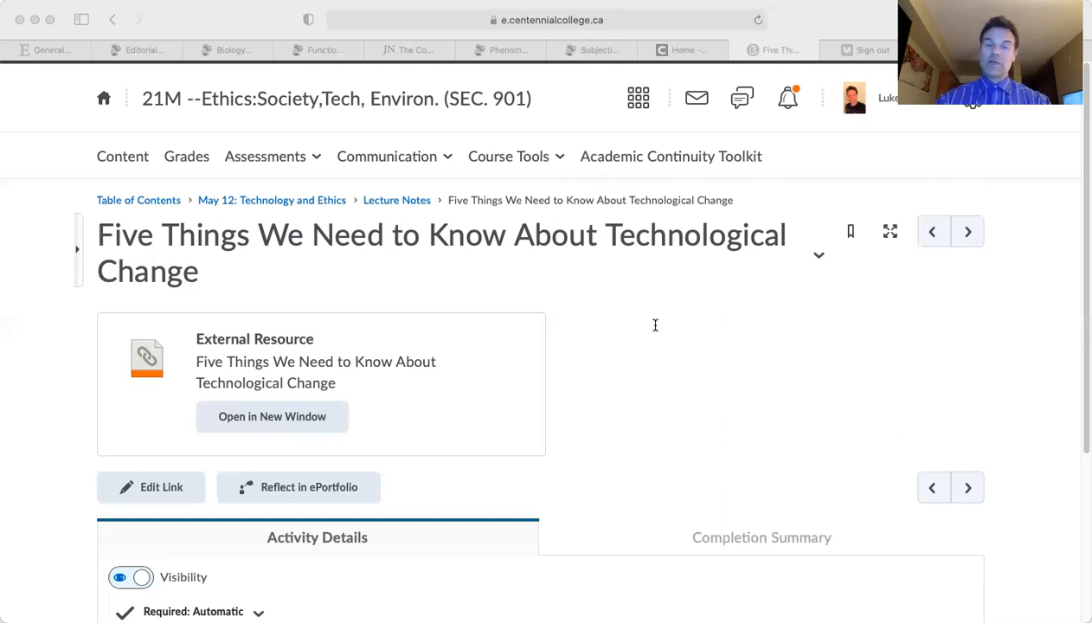
{"action": "mouse_move", "coordinate": [599, 399]}
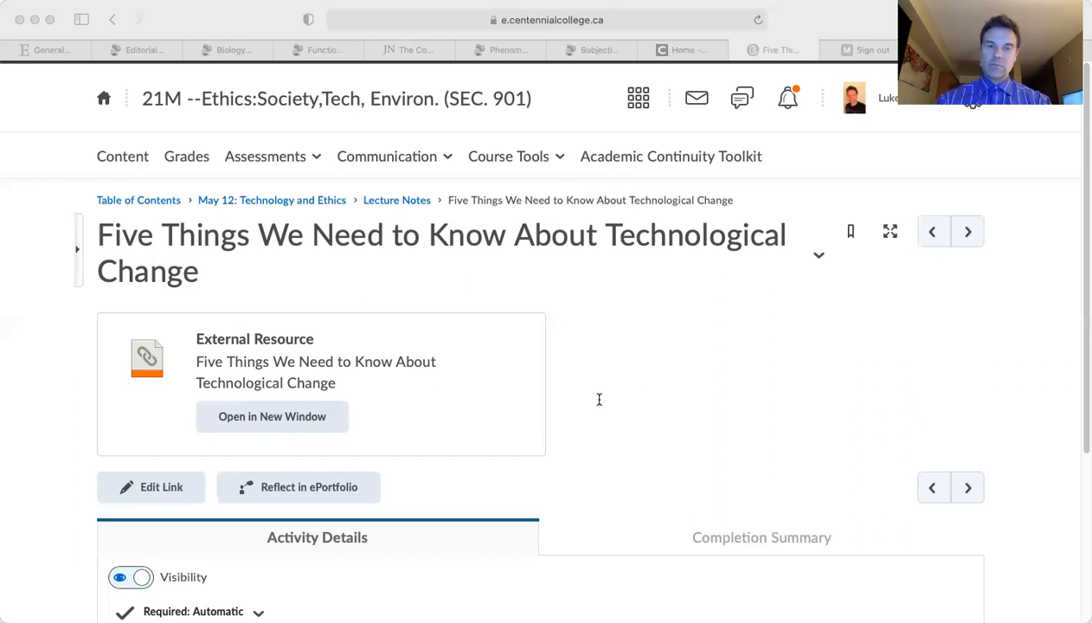
{"action": "mouse_move", "coordinate": [567, 387]}
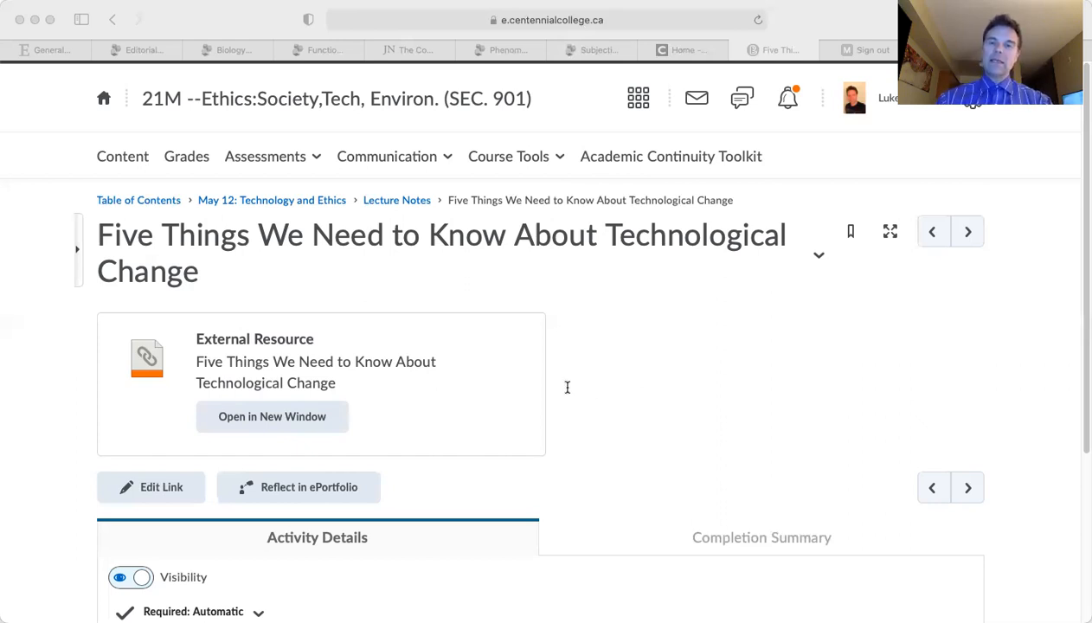
{"action": "mouse_move", "coordinate": [717, 293]}
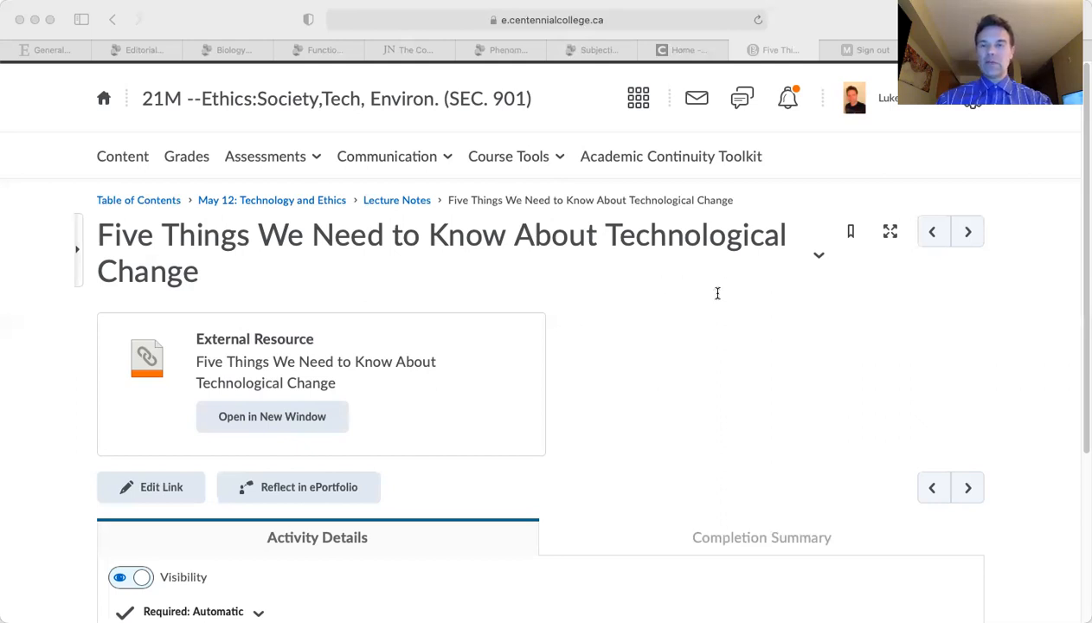
{"action": "mouse_move", "coordinate": [737, 258]}
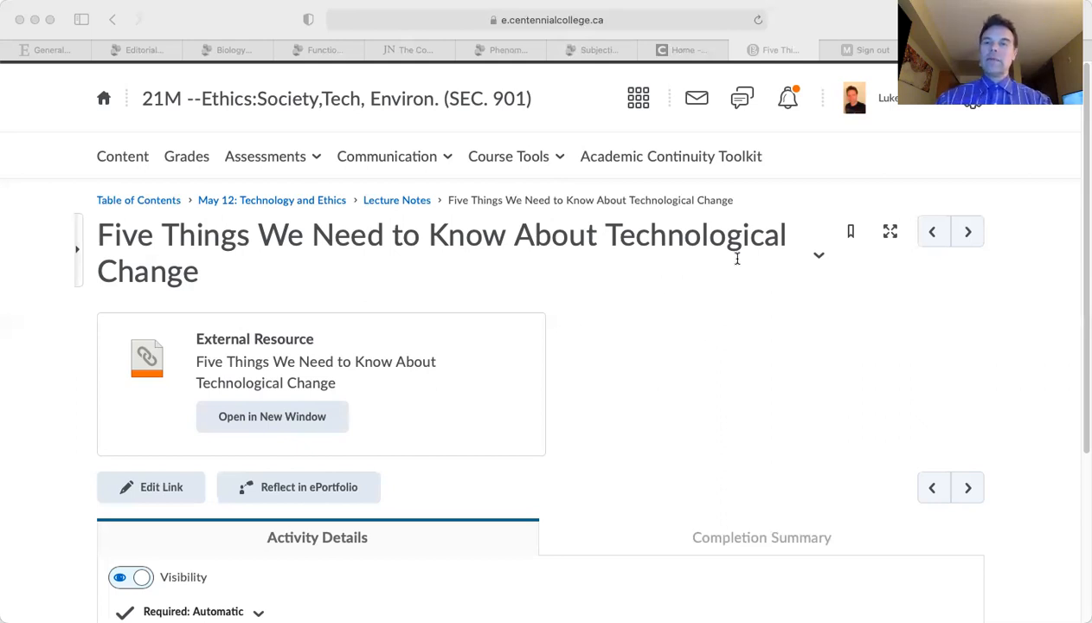
{"action": "mouse_move", "coordinate": [752, 301]}
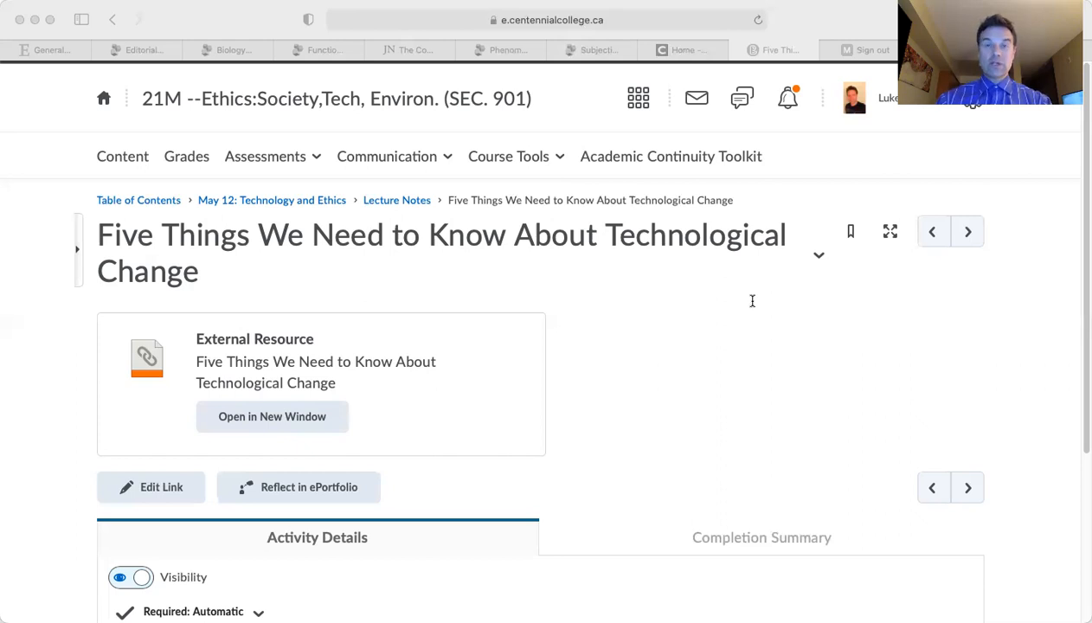
{"action": "mouse_move", "coordinate": [677, 353]}
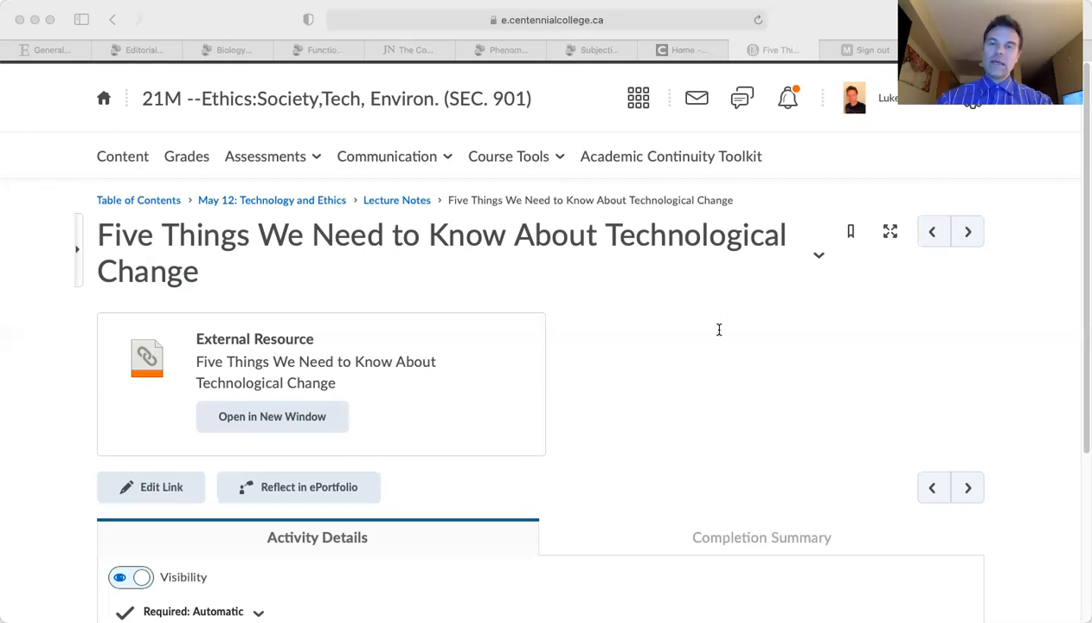
{"action": "mouse_move", "coordinate": [655, 356]}
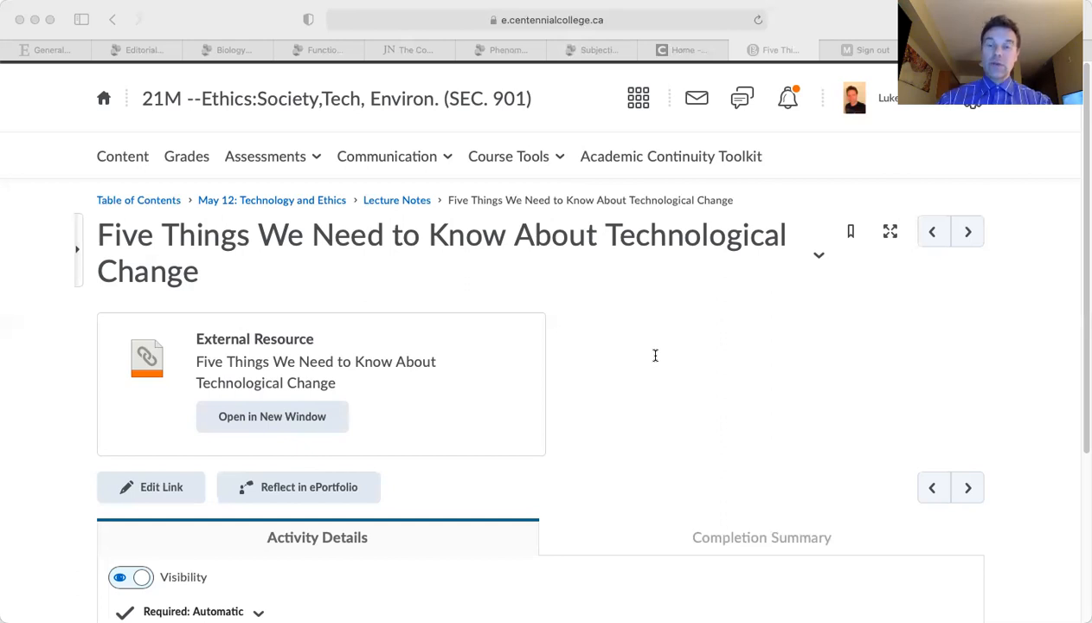
{"action": "mouse_move", "coordinate": [474, 384]}
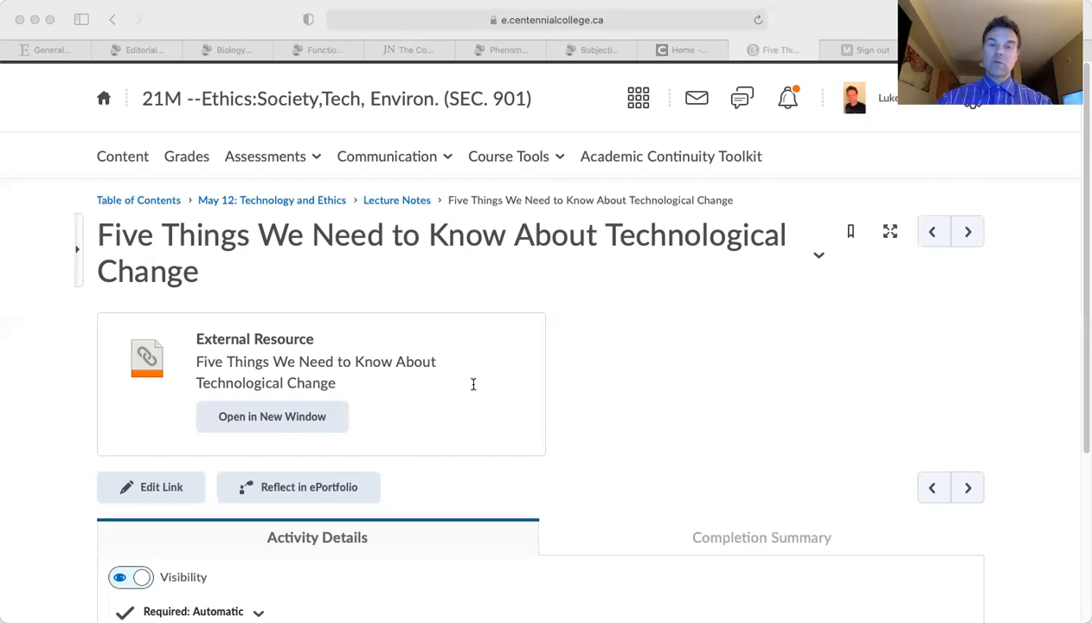
{"action": "mouse_move", "coordinate": [500, 421]}
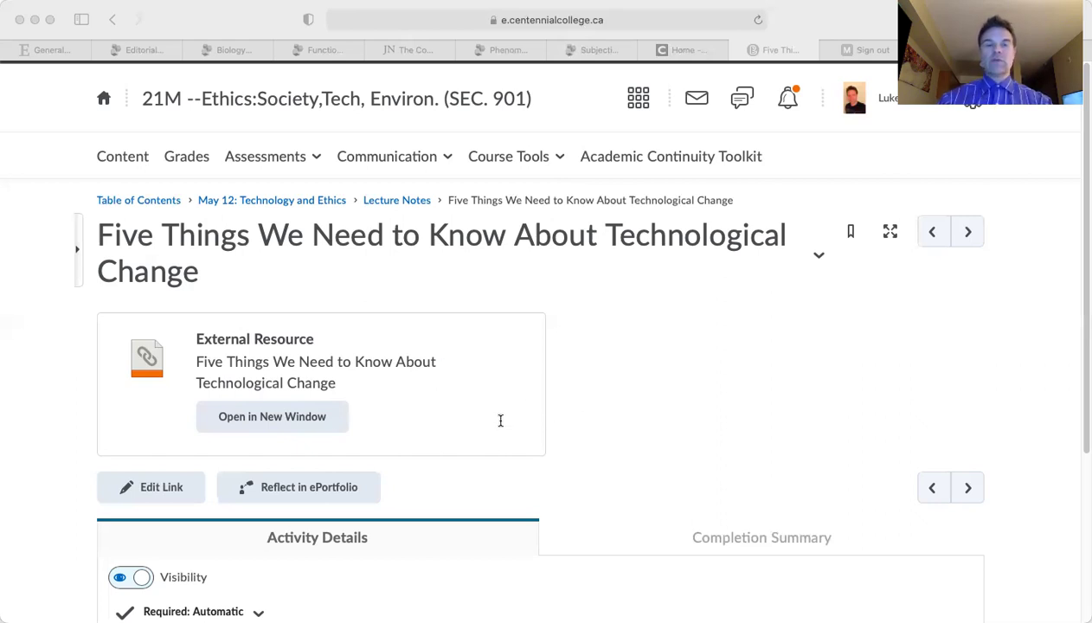
{"action": "mouse_move", "coordinate": [493, 400]}
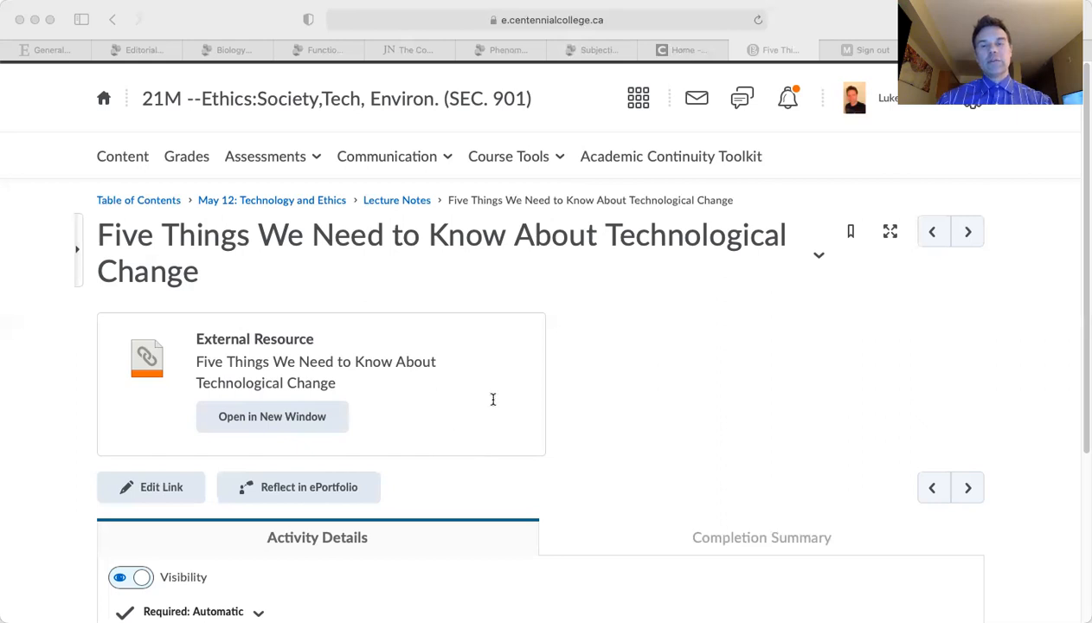
{"action": "mouse_move", "coordinate": [496, 442]}
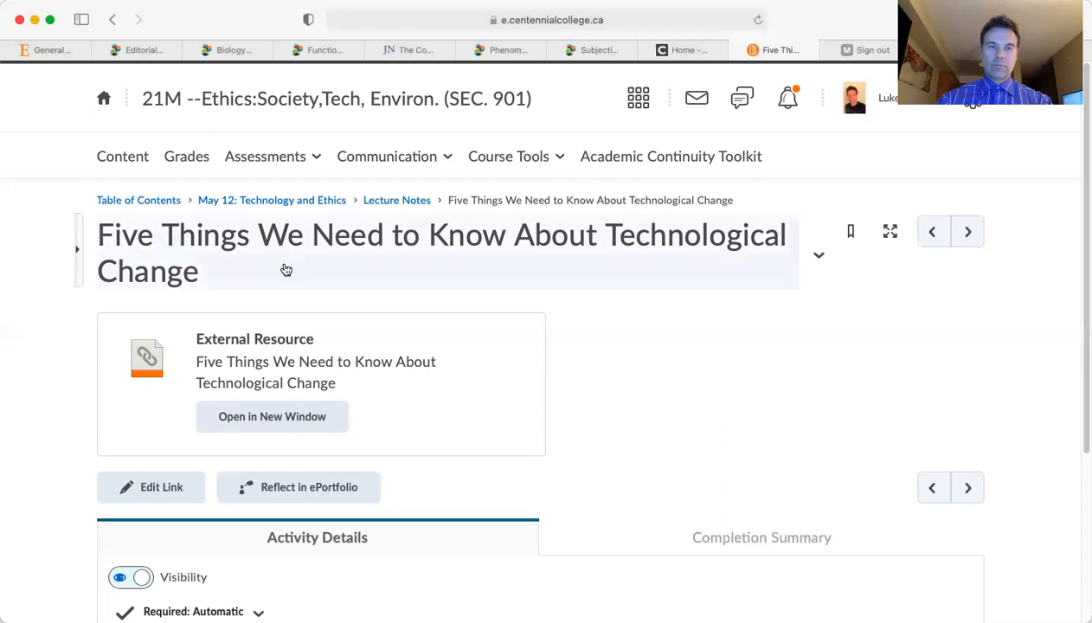
{"action": "mouse_move", "coordinate": [640, 10]}
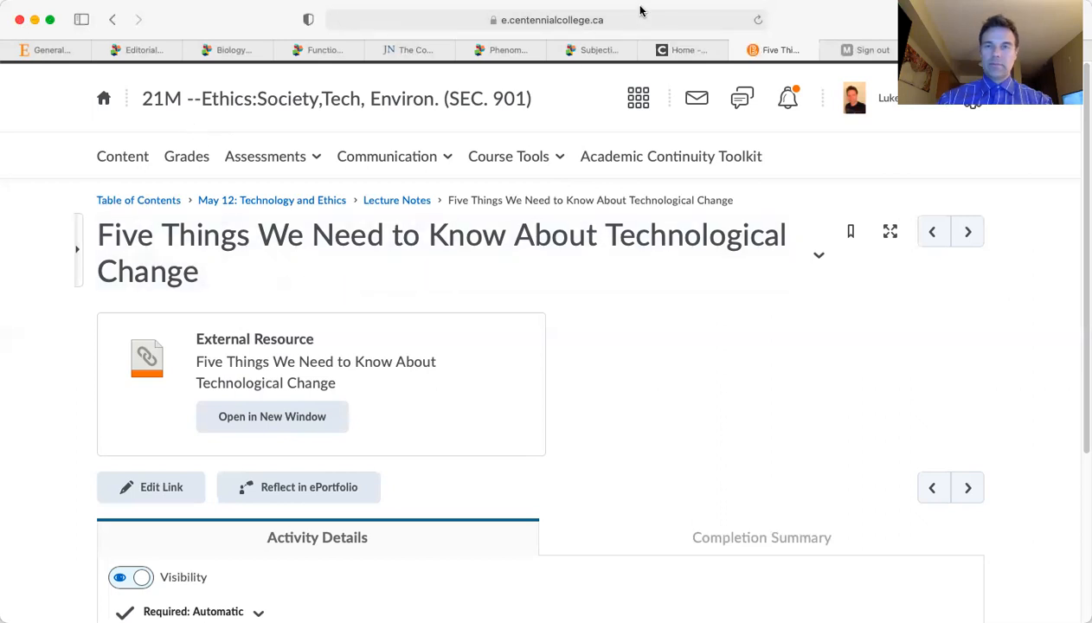